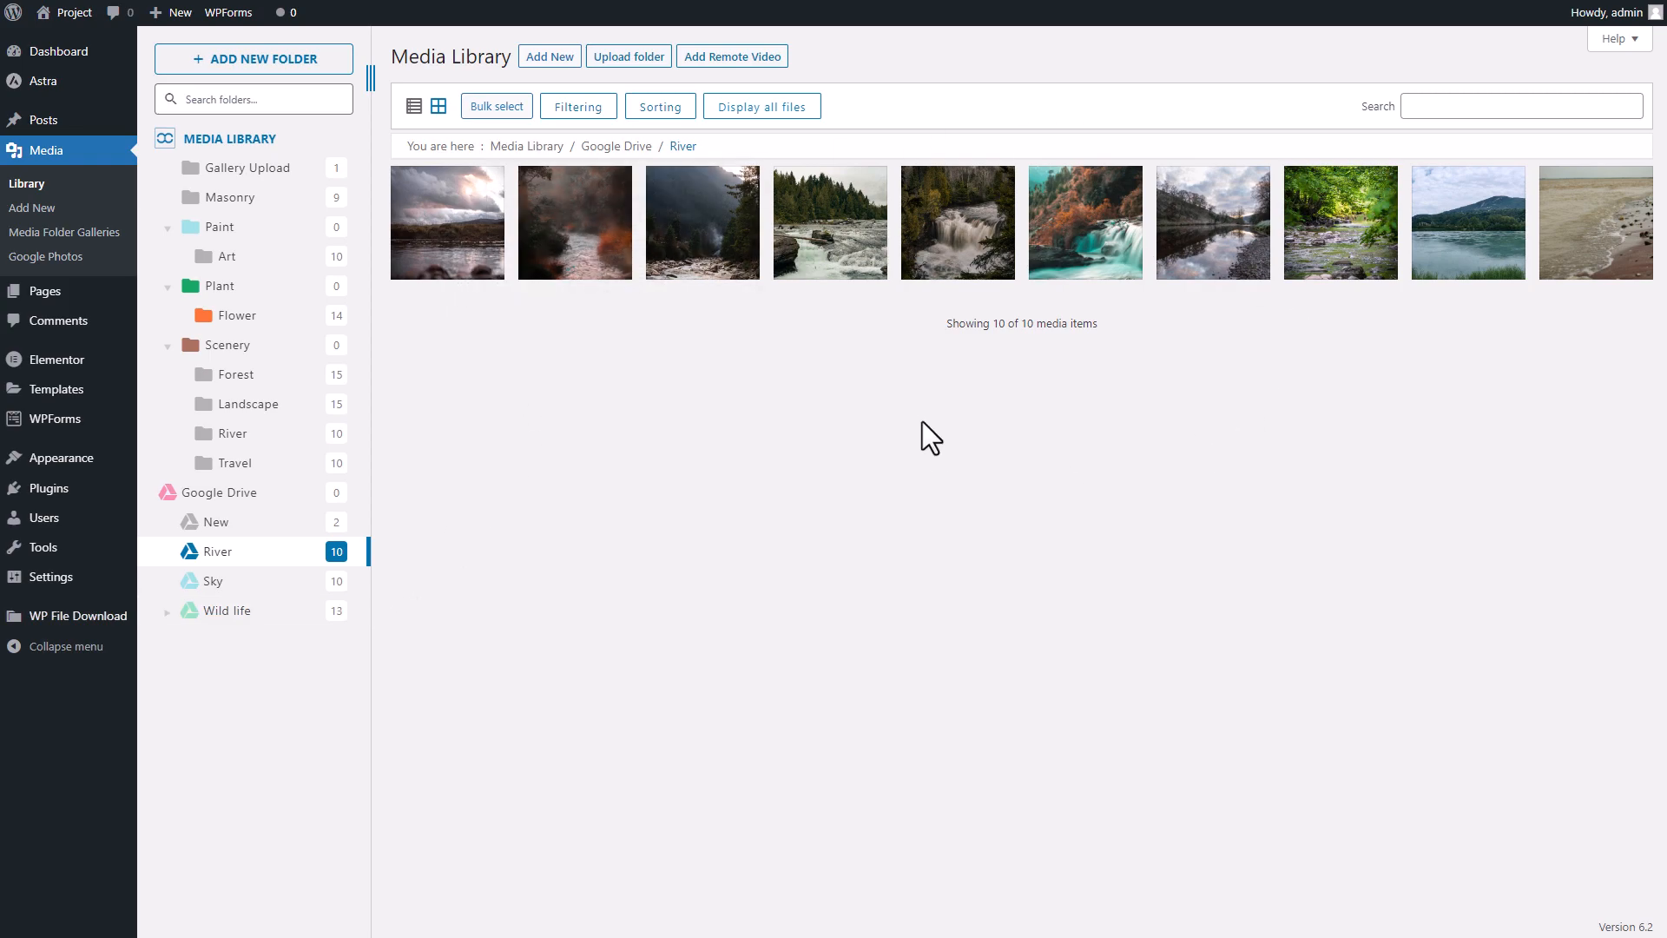
mouse_move(832, 459)
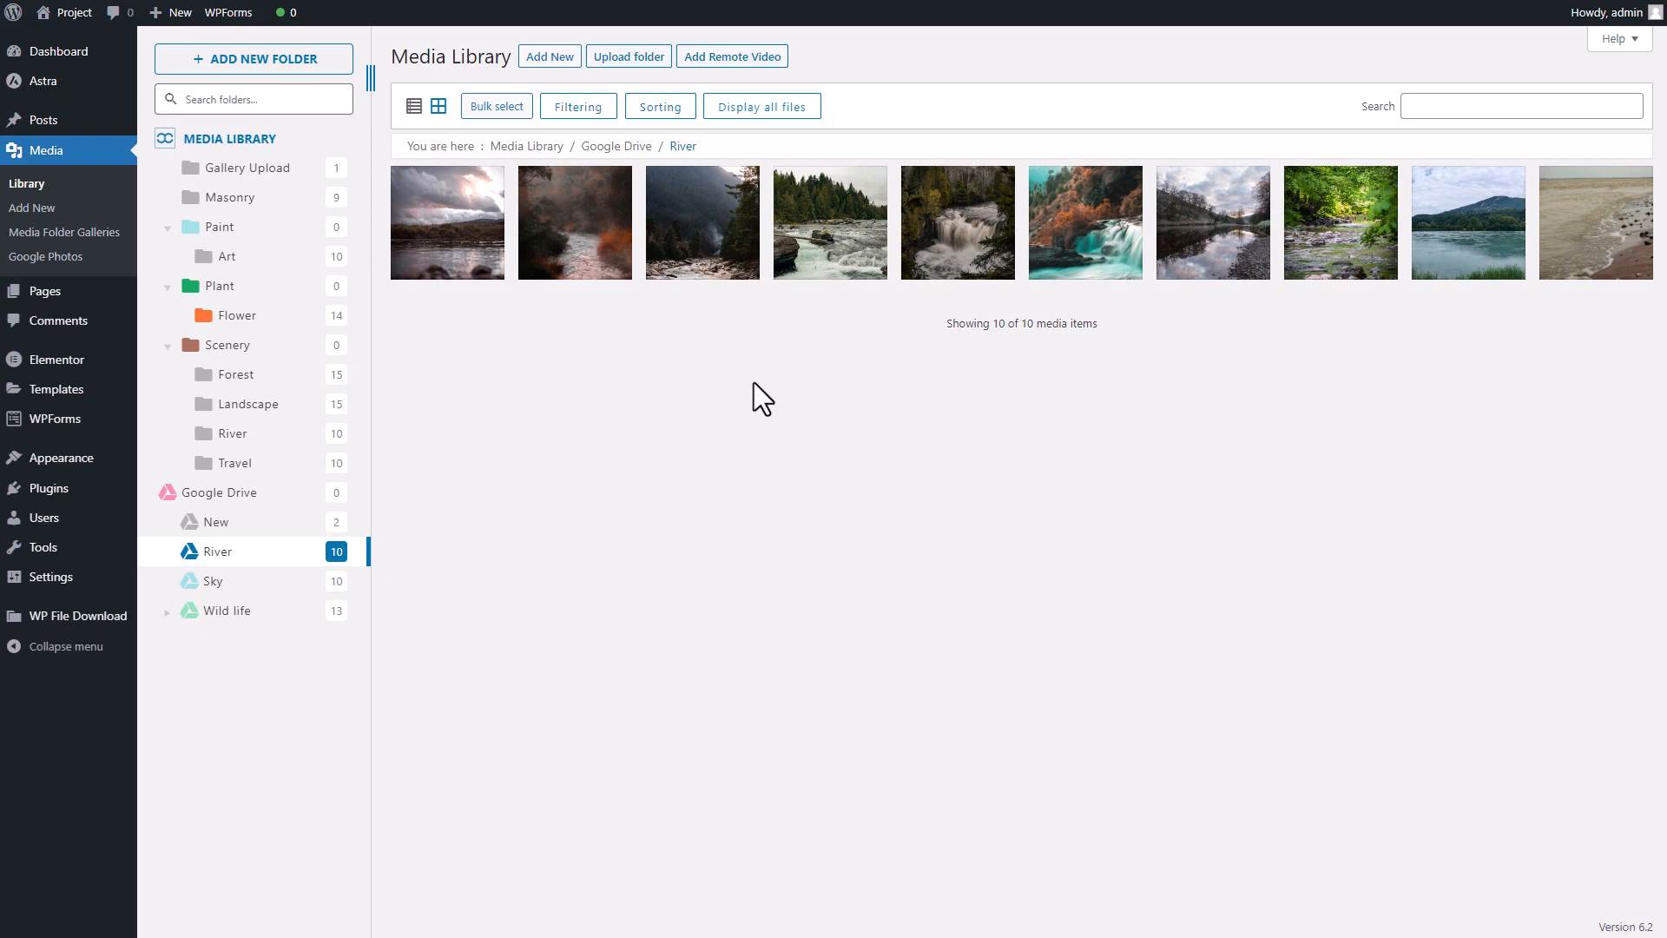
mouse_move(897, 500)
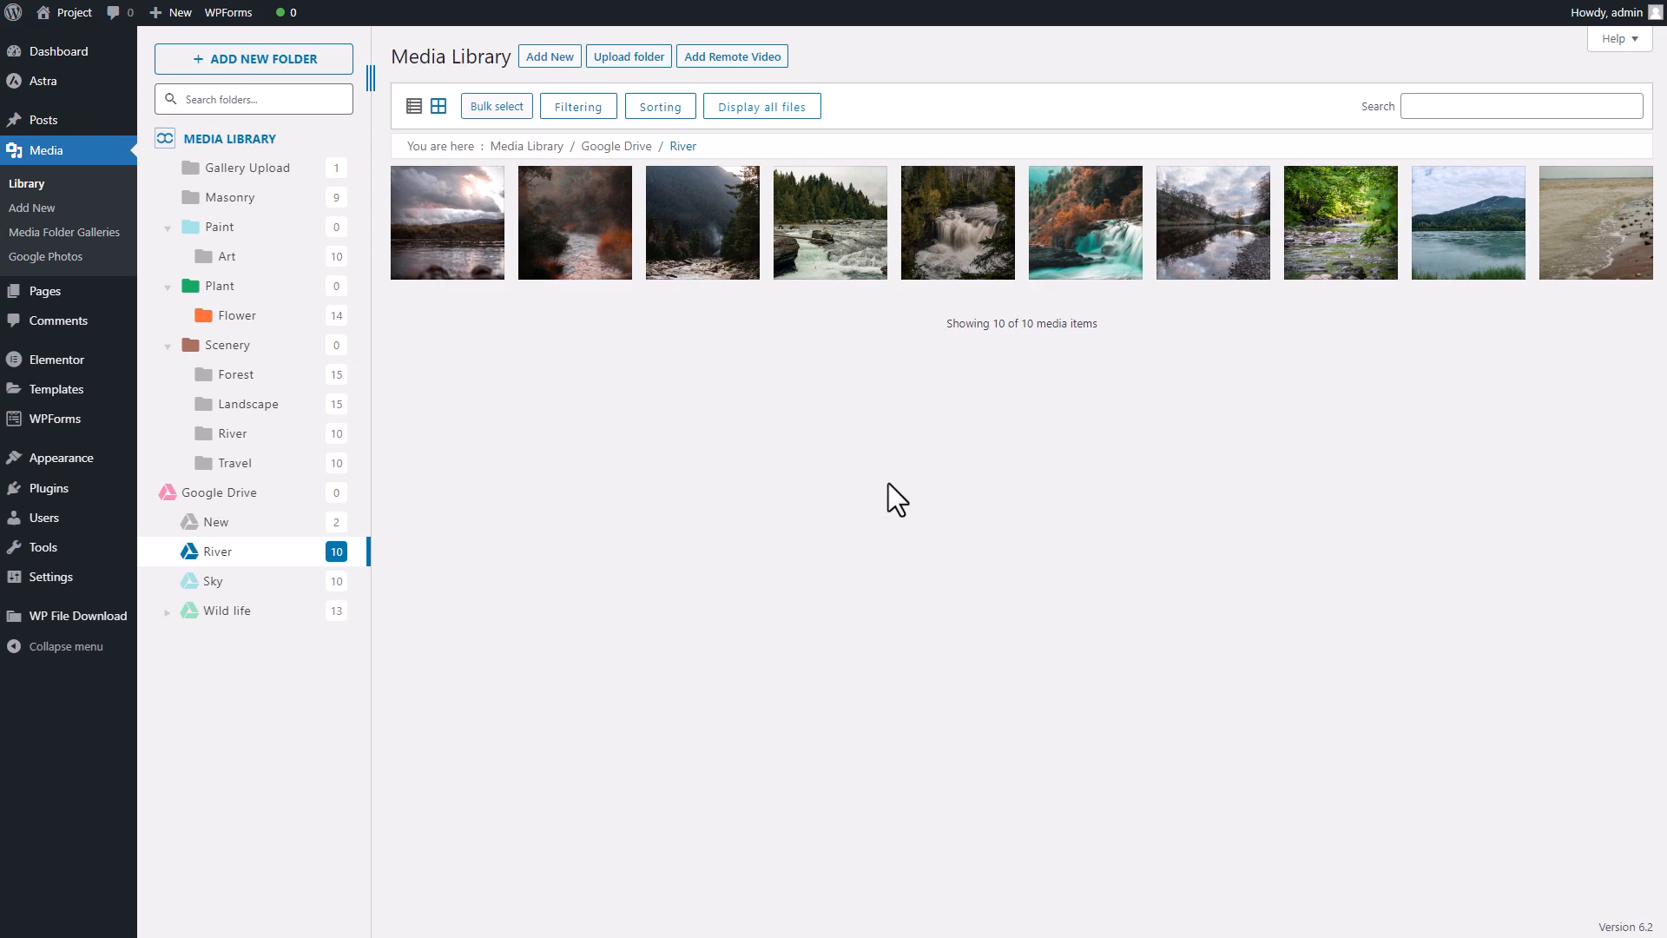
mouse_move(930, 494)
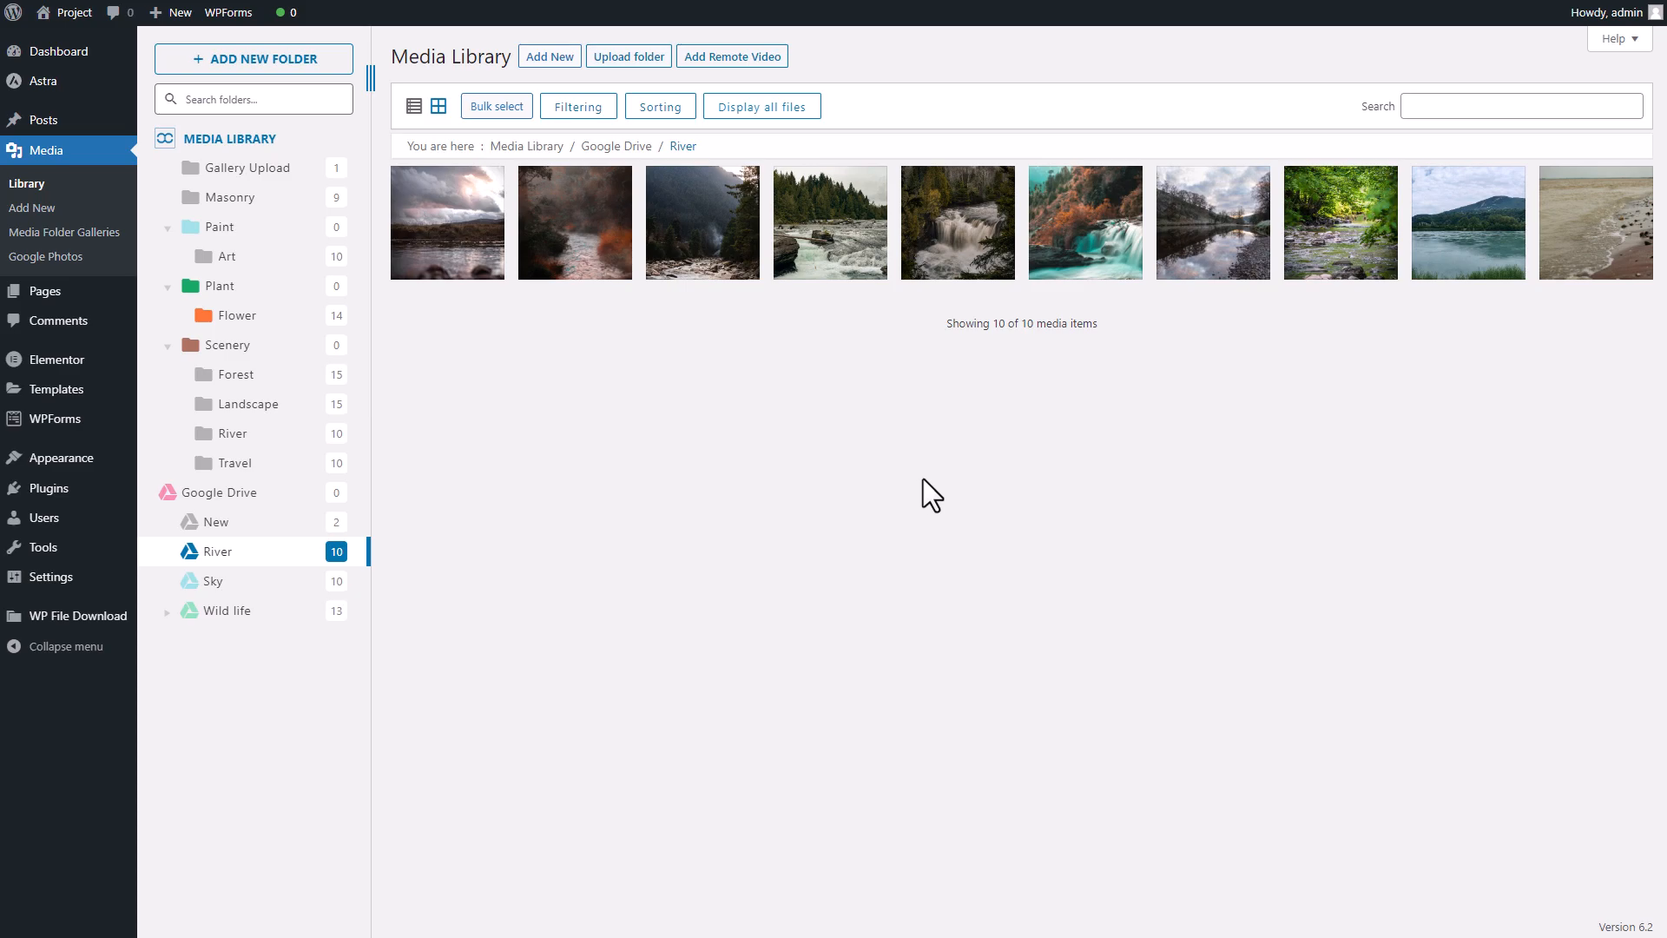
Tick the mountain lake, leopard and orange tiger photos, view the Paint and Plant import folders, then cancel
left_click(46, 257)
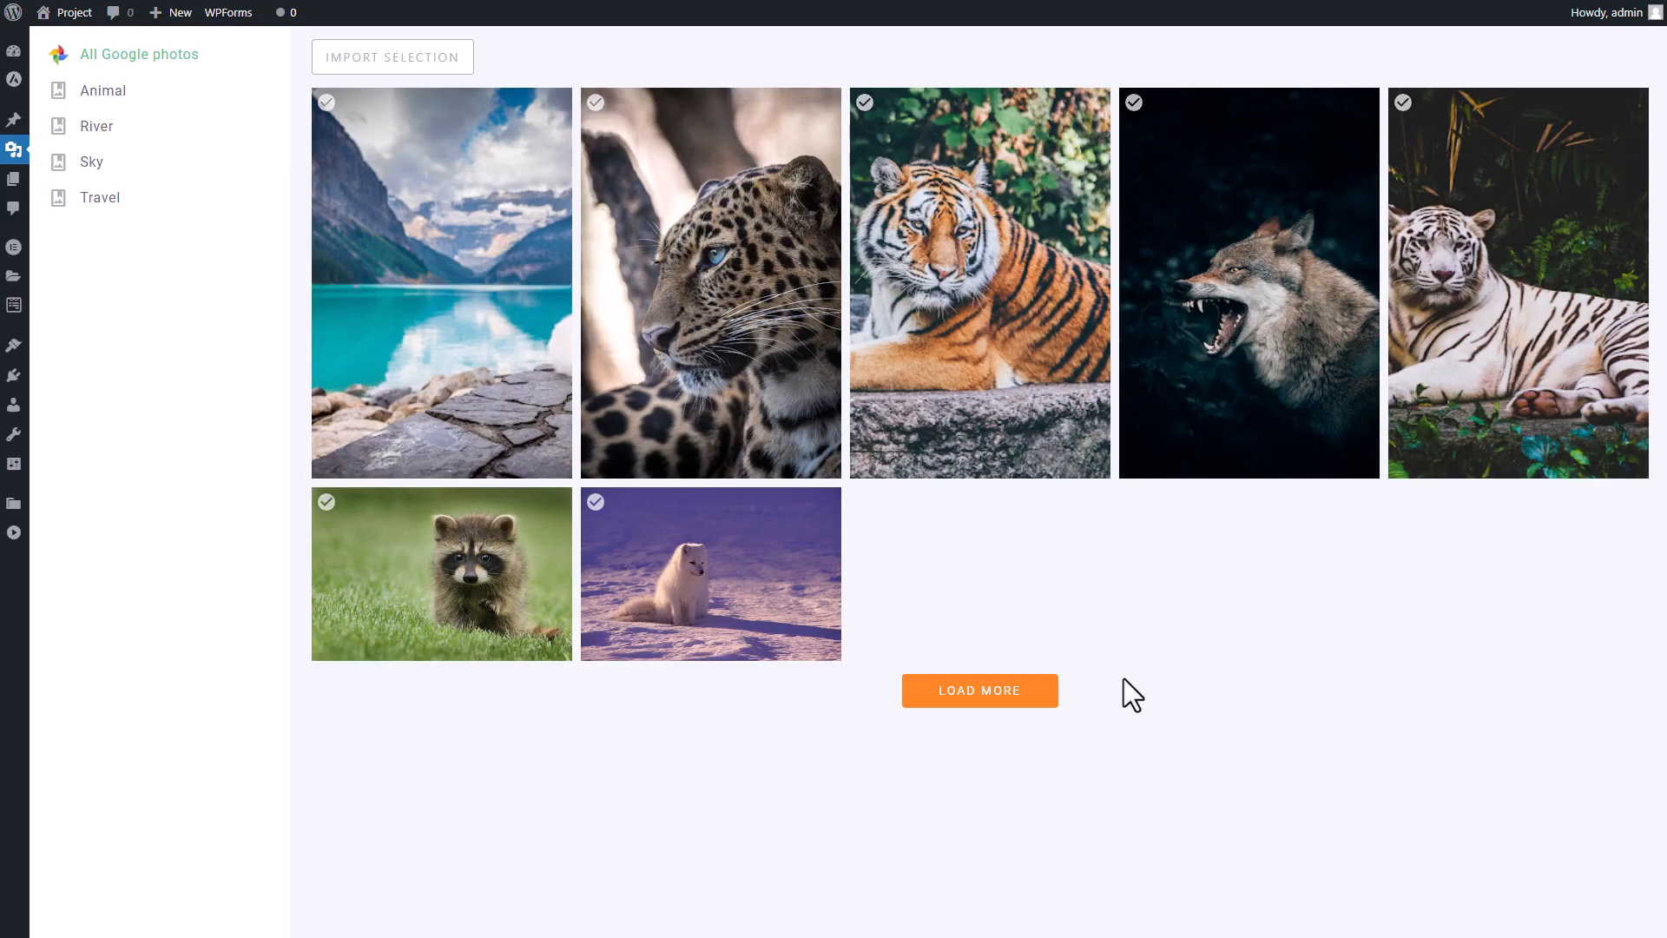
mouse_move(356, 122)
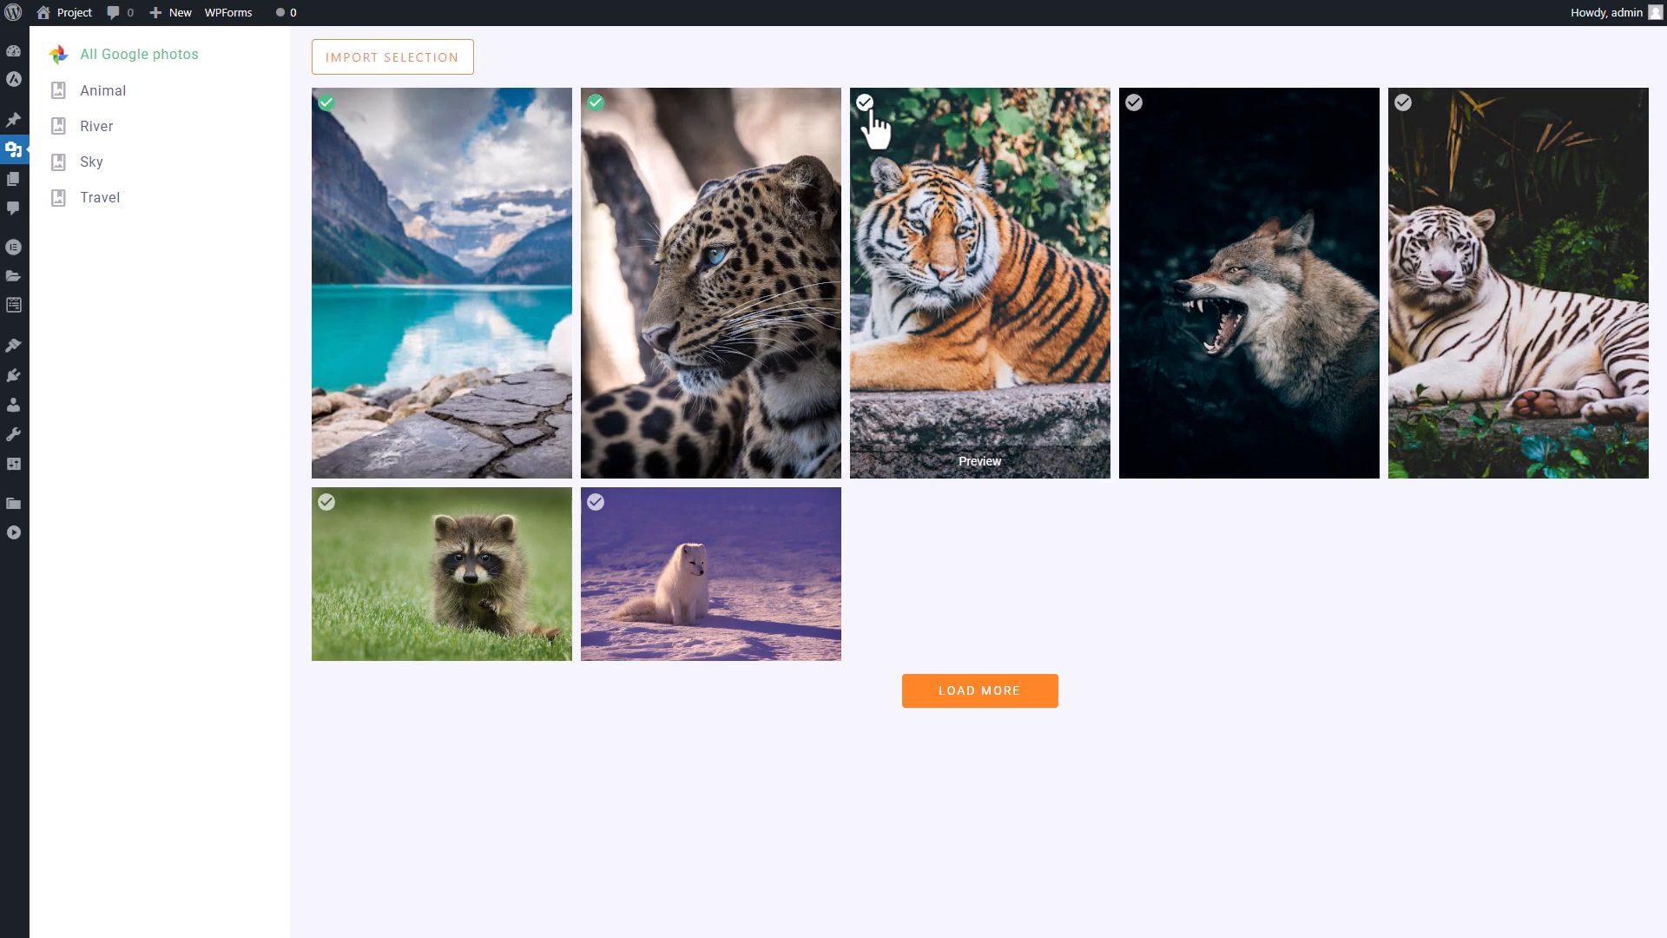
left_click(391, 56)
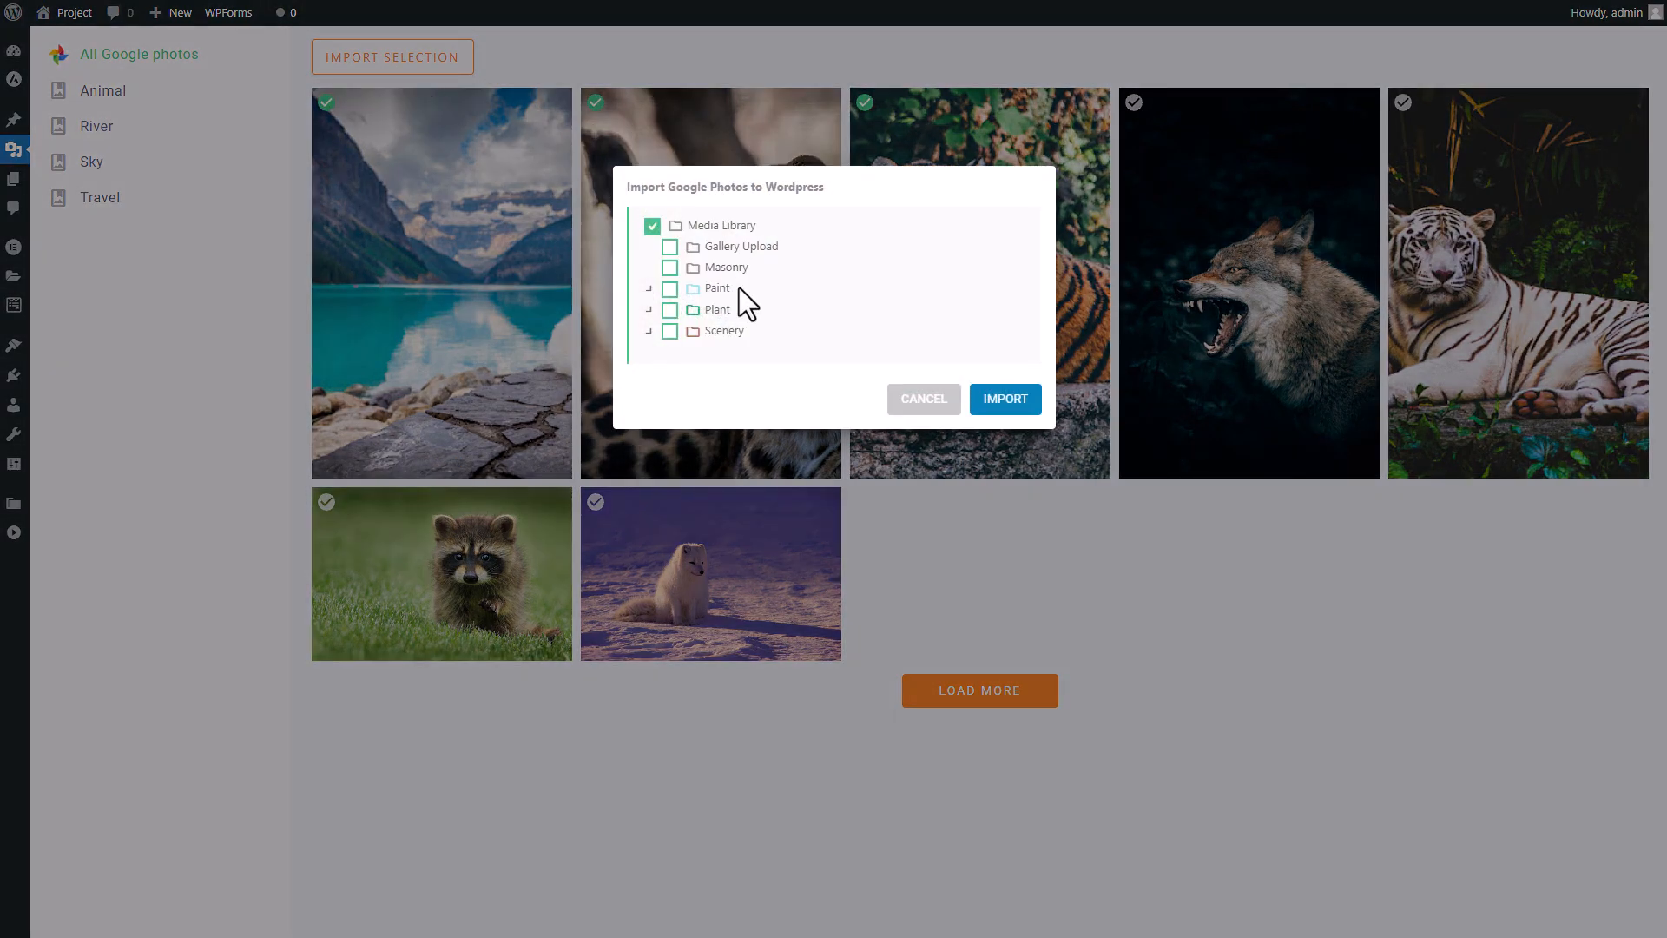
left_click(648, 288)
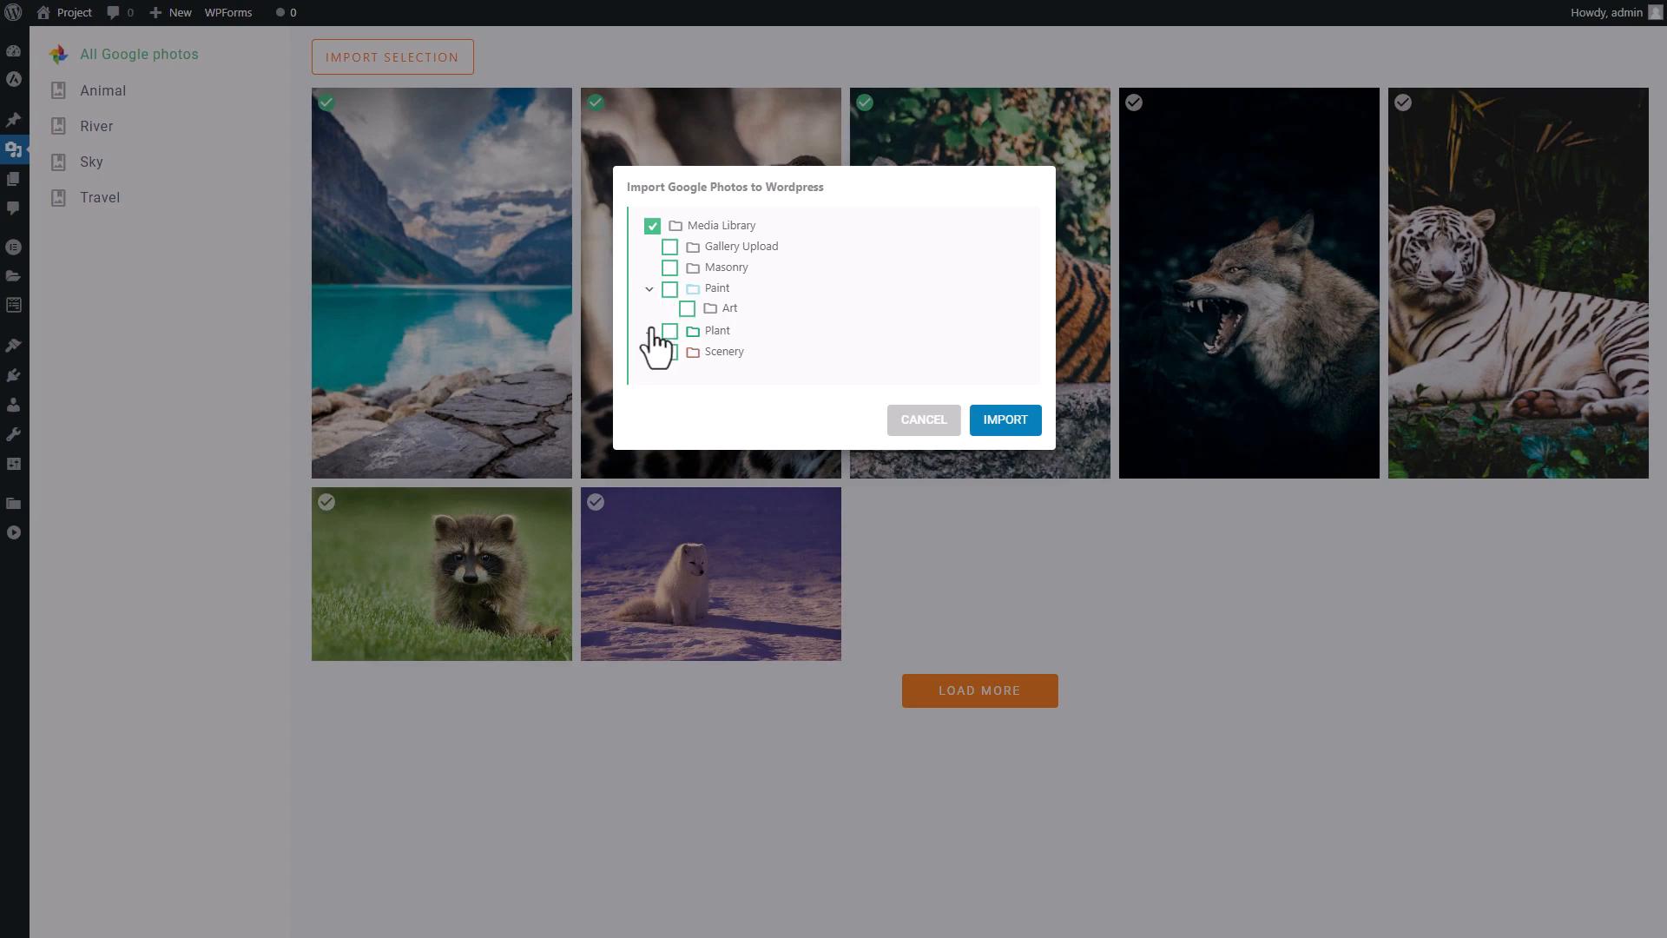
left_click(649, 330)
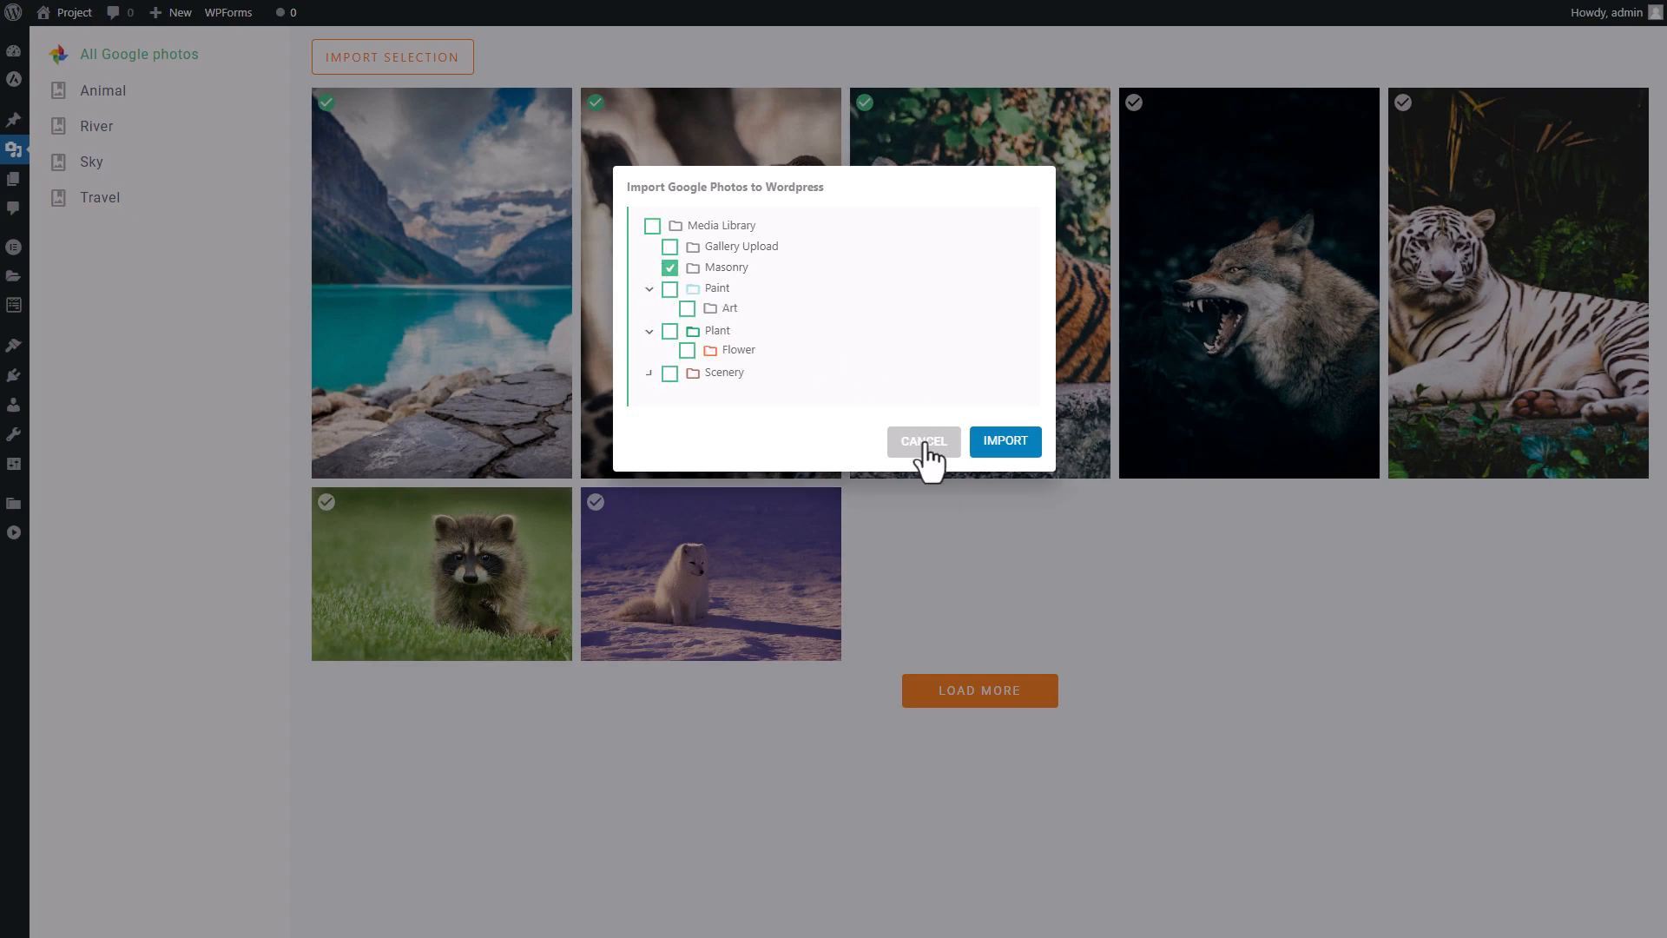
left_click(920, 441)
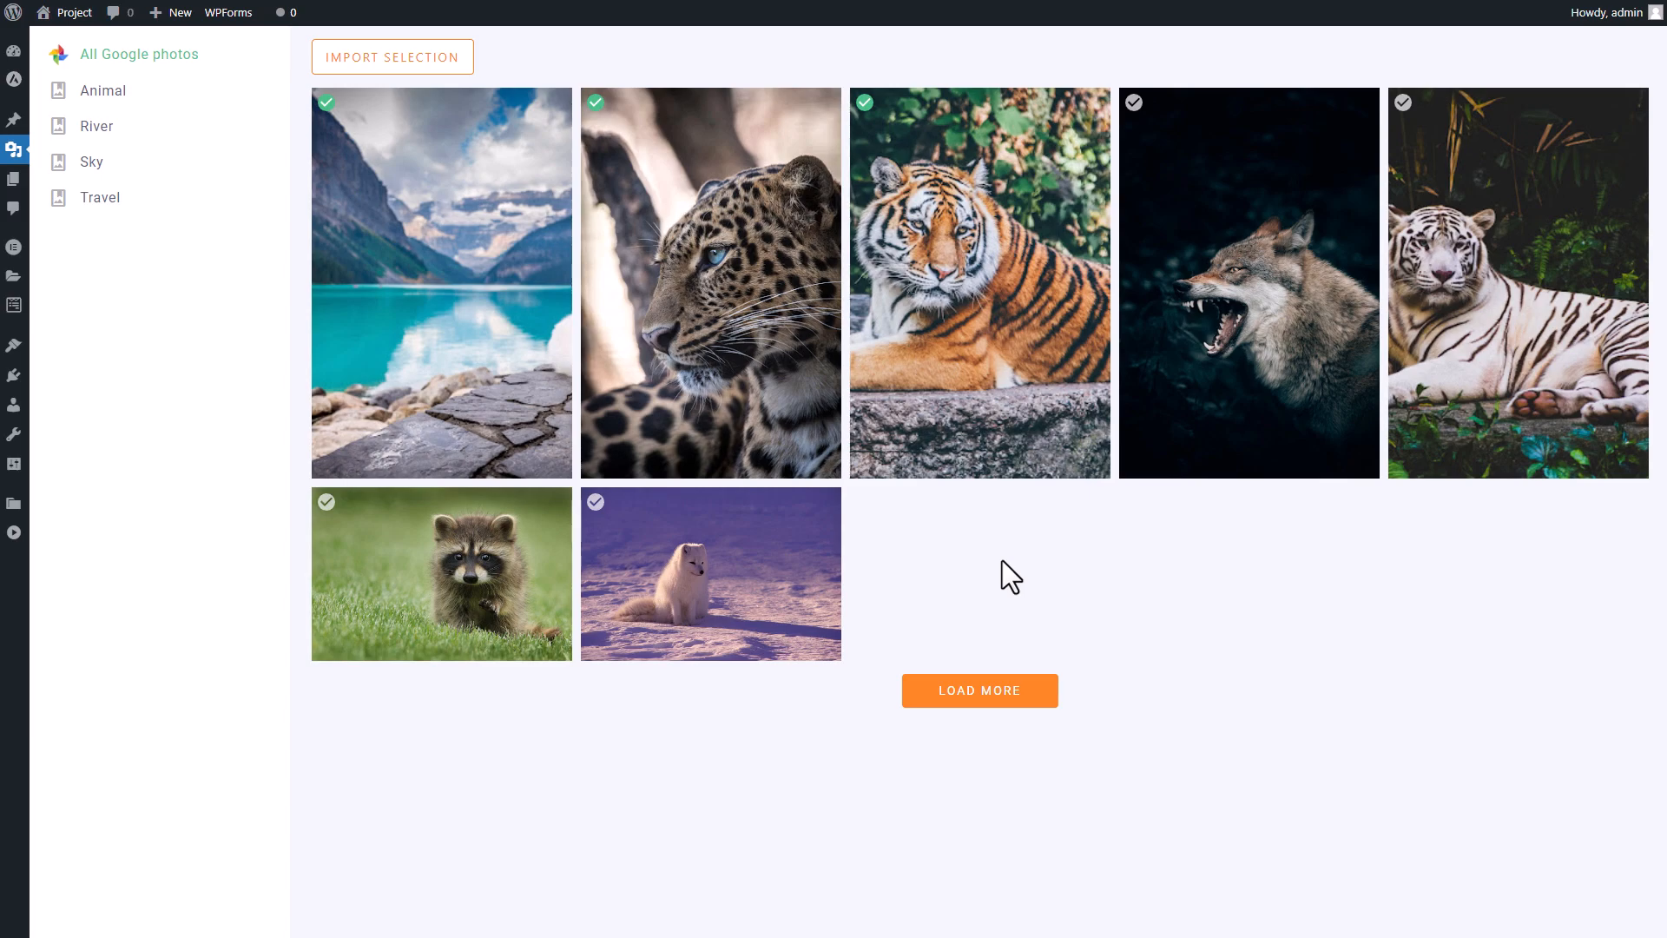
left_click(15, 150)
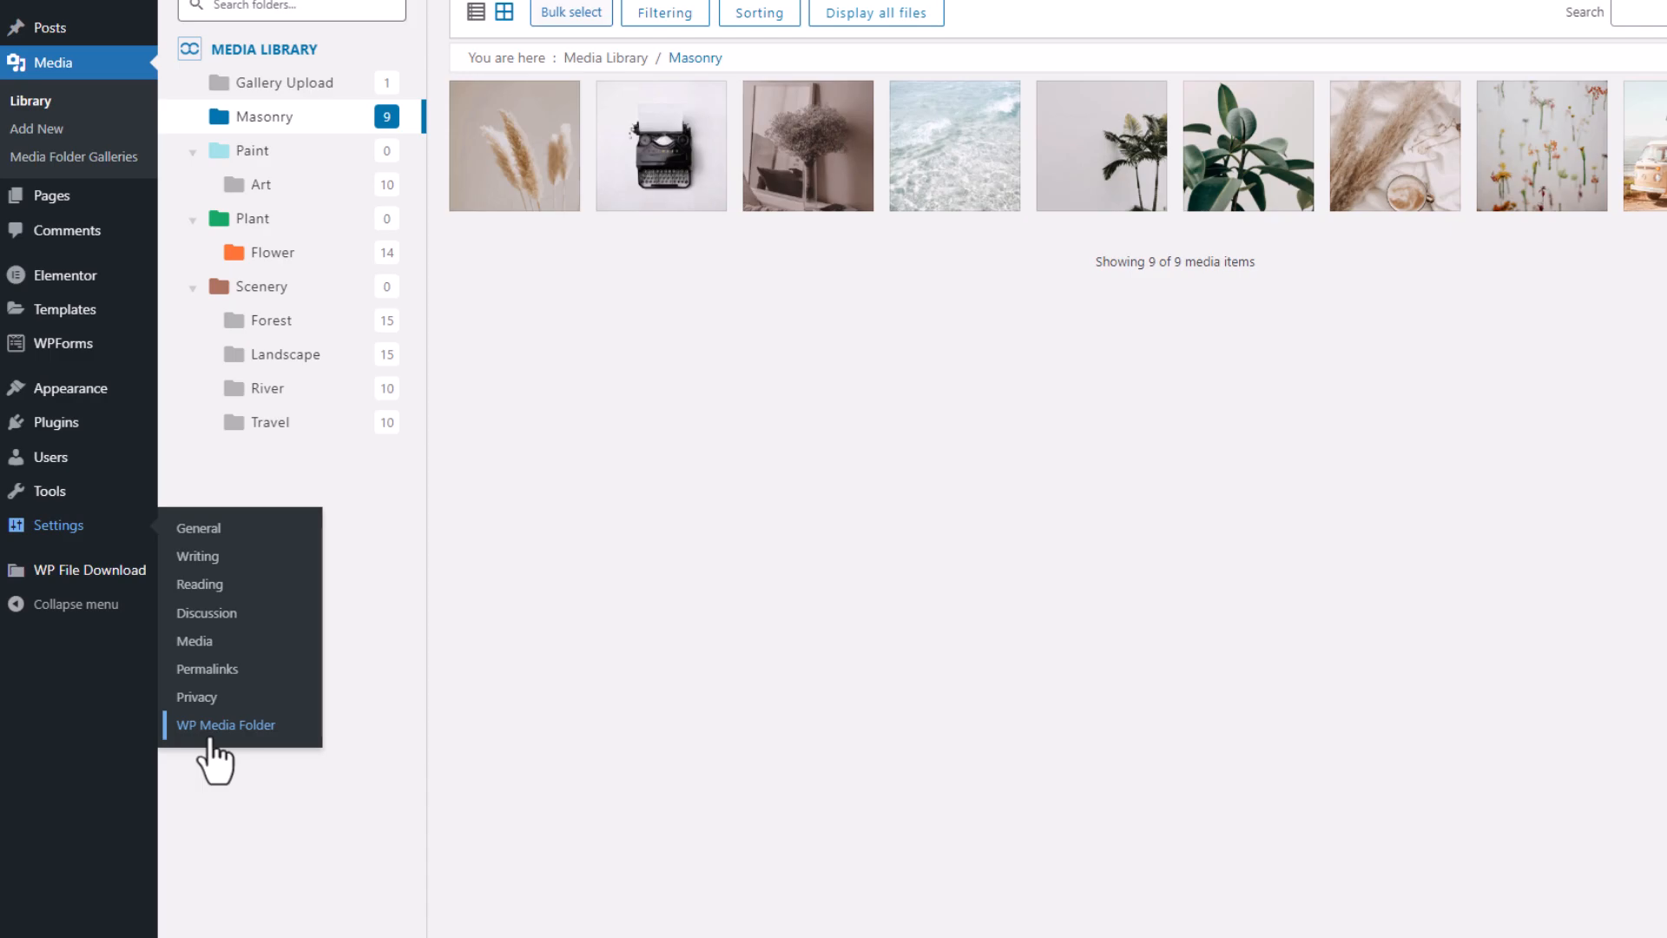
Show the Google Photo cloud settings in WP Media Folder, with Automatic connecting mode
left_click(224, 724)
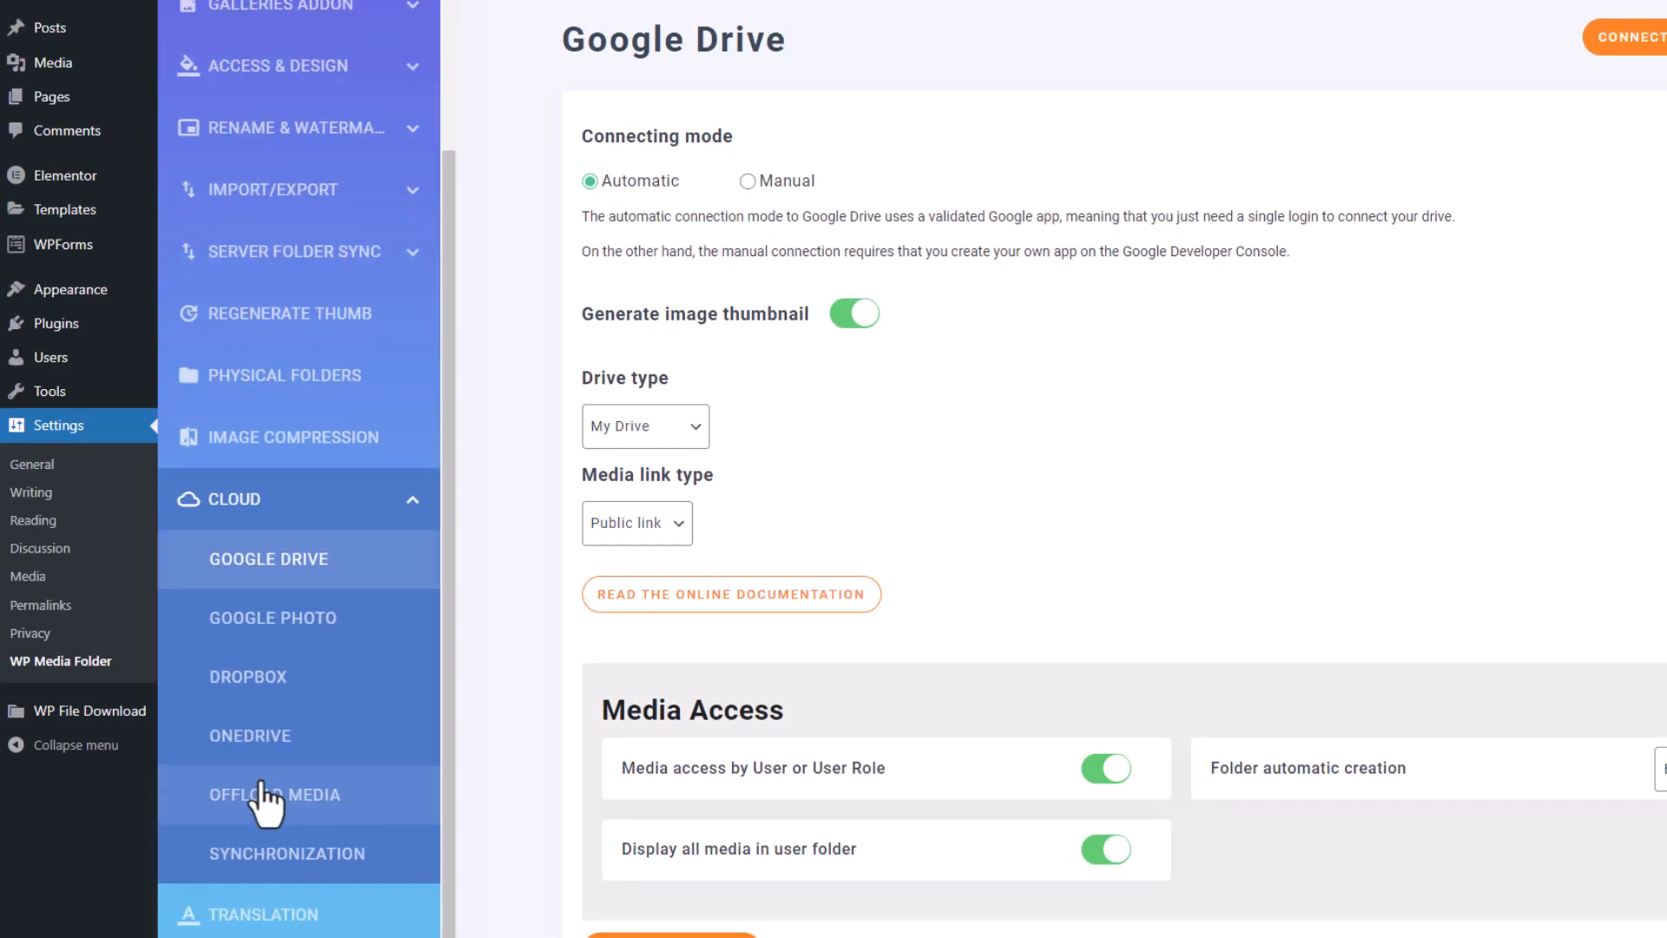
left_click(272, 614)
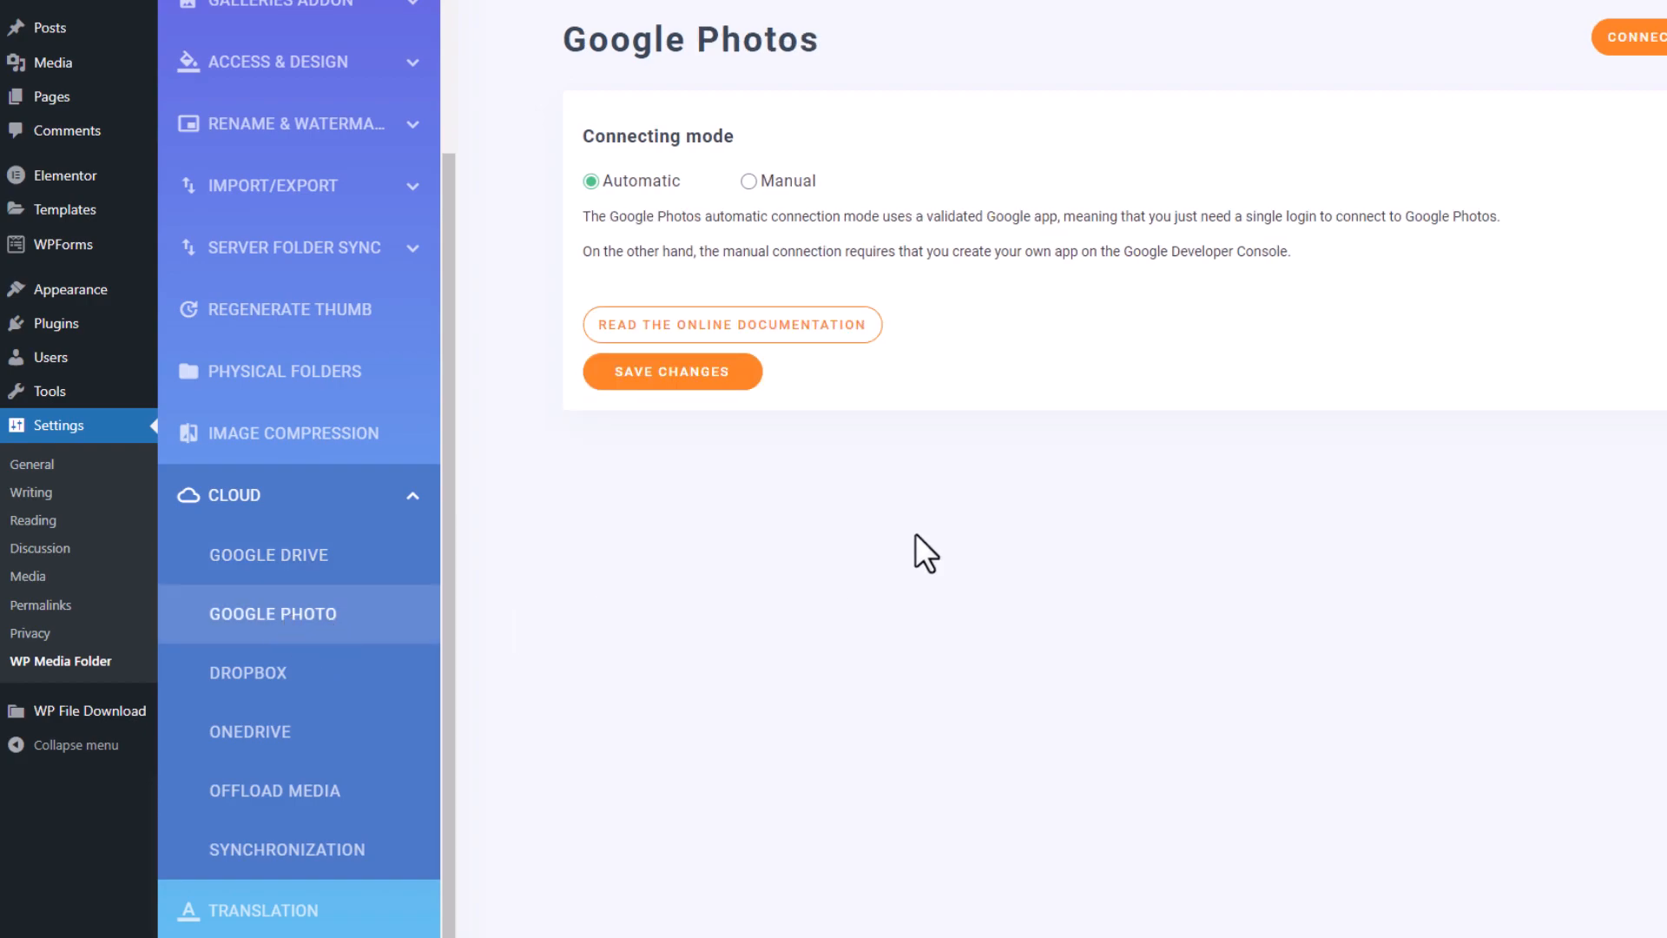
scroll("up", 3)
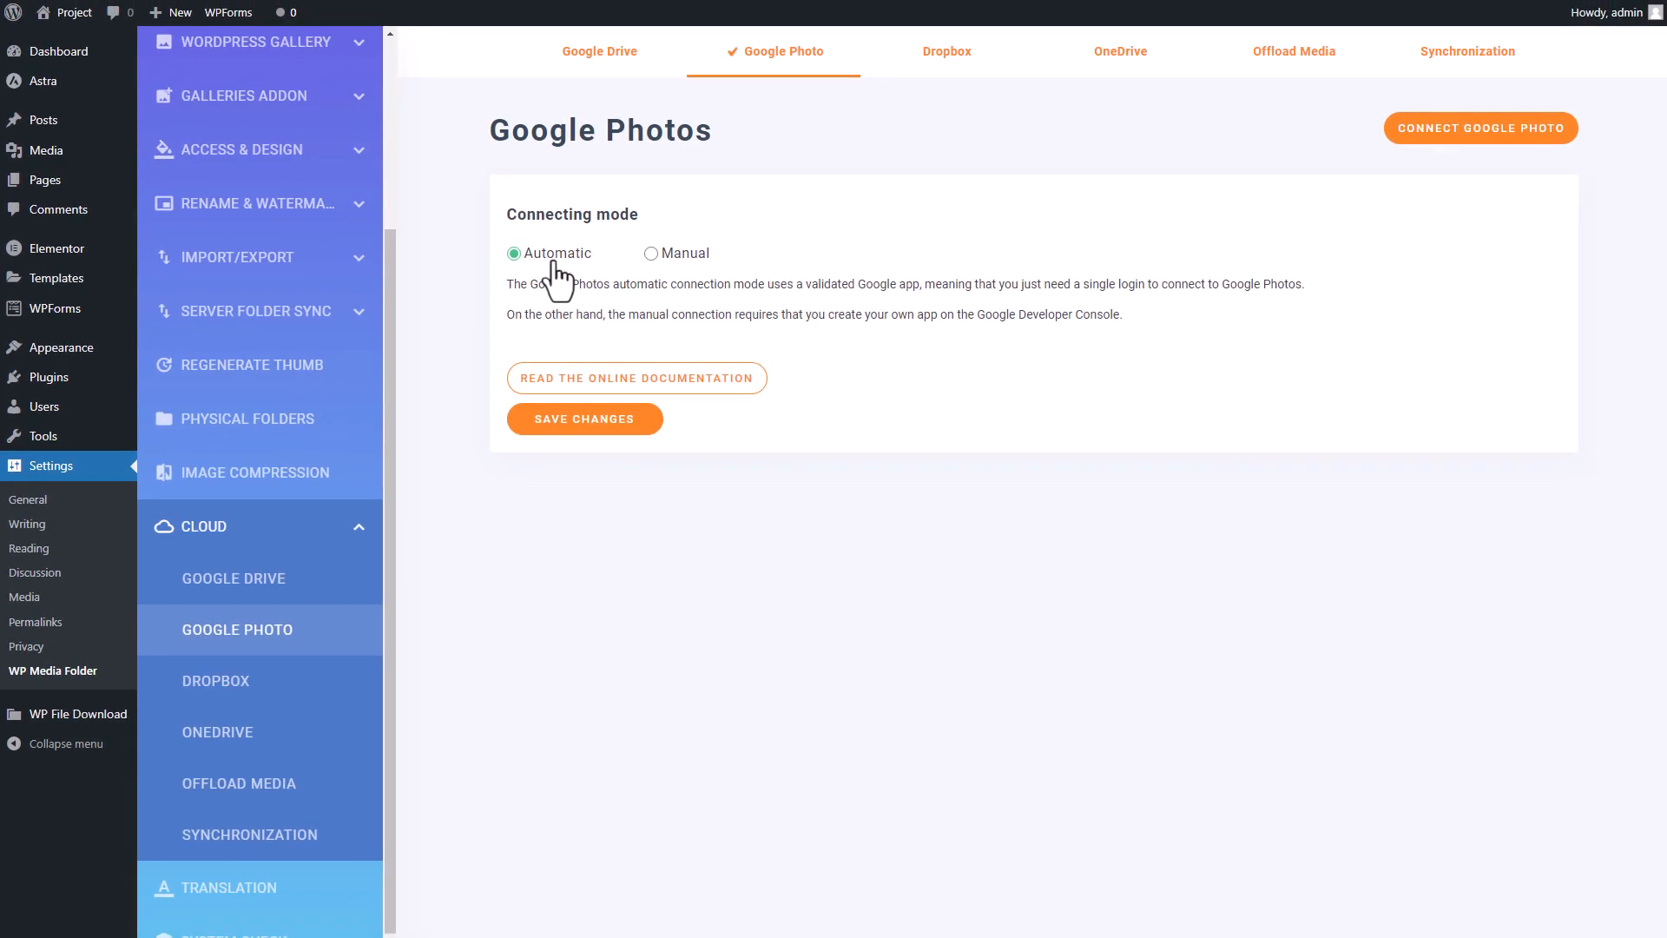
mouse_move(664, 292)
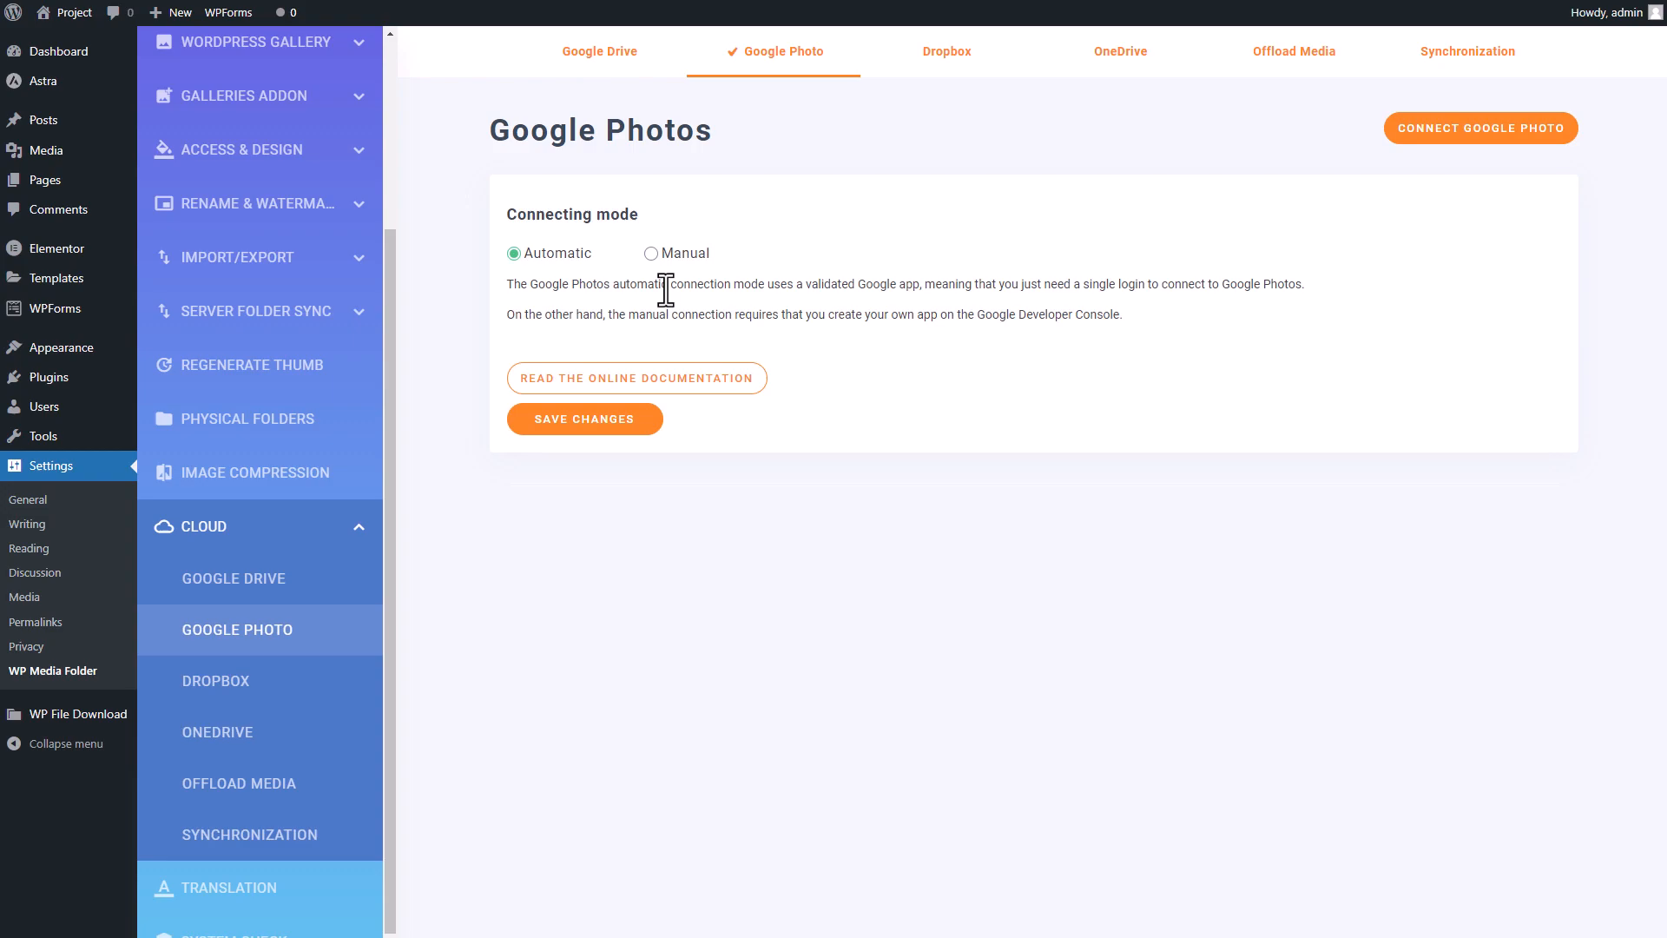
mouse_move(1411, 282)
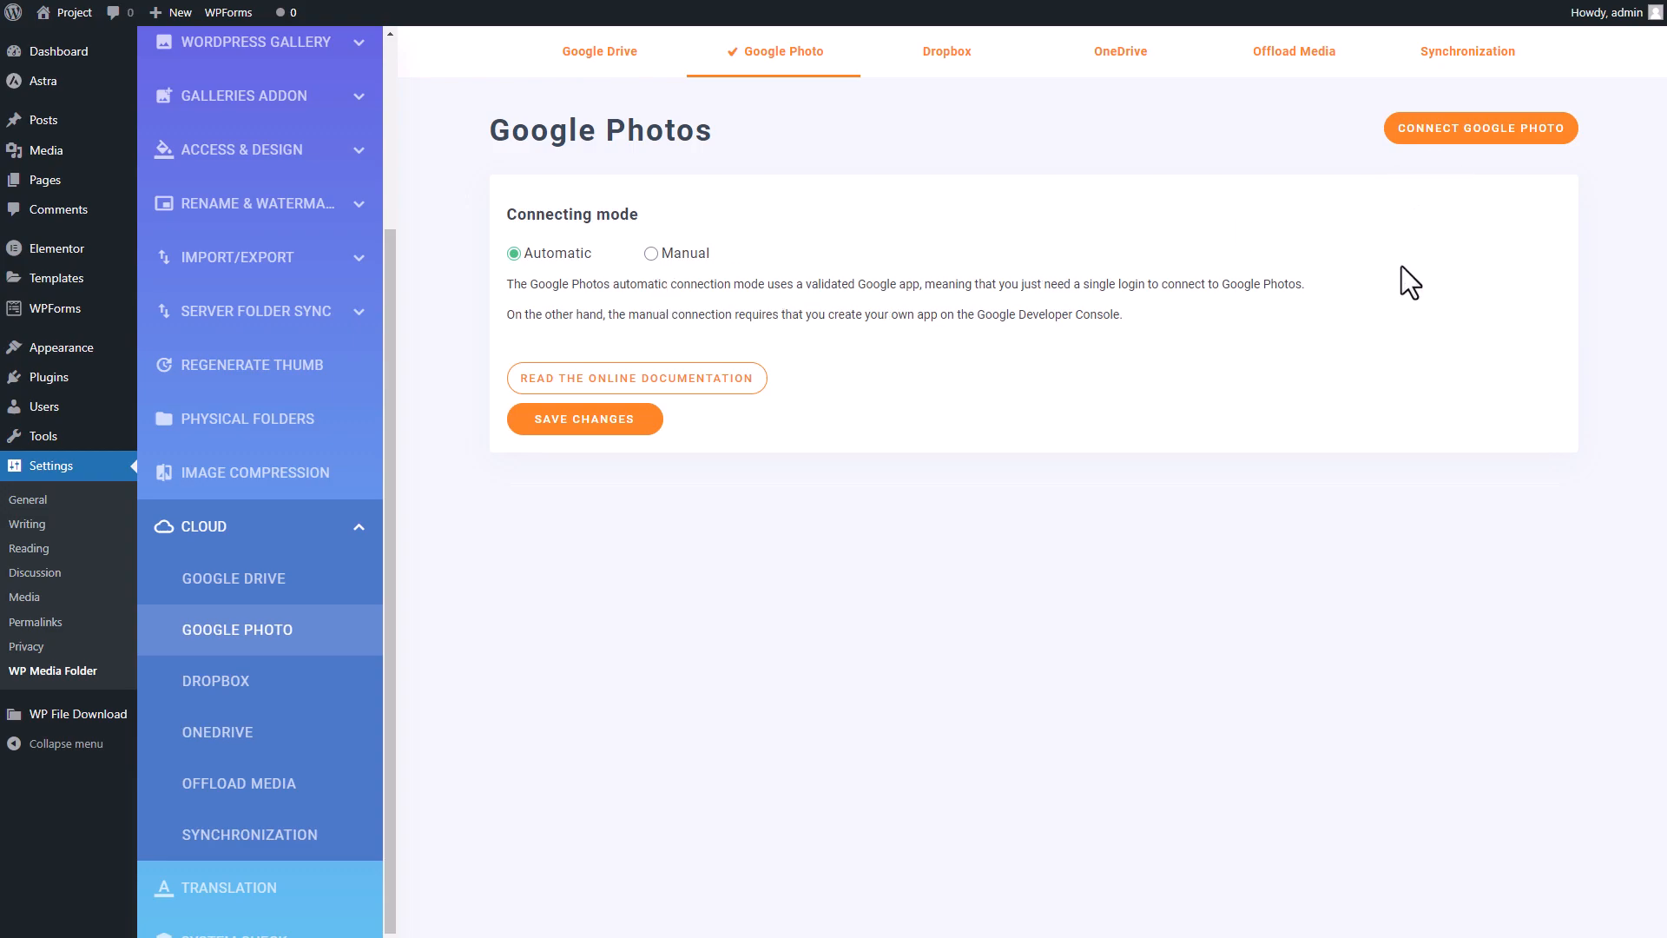
mouse_move(1278, 336)
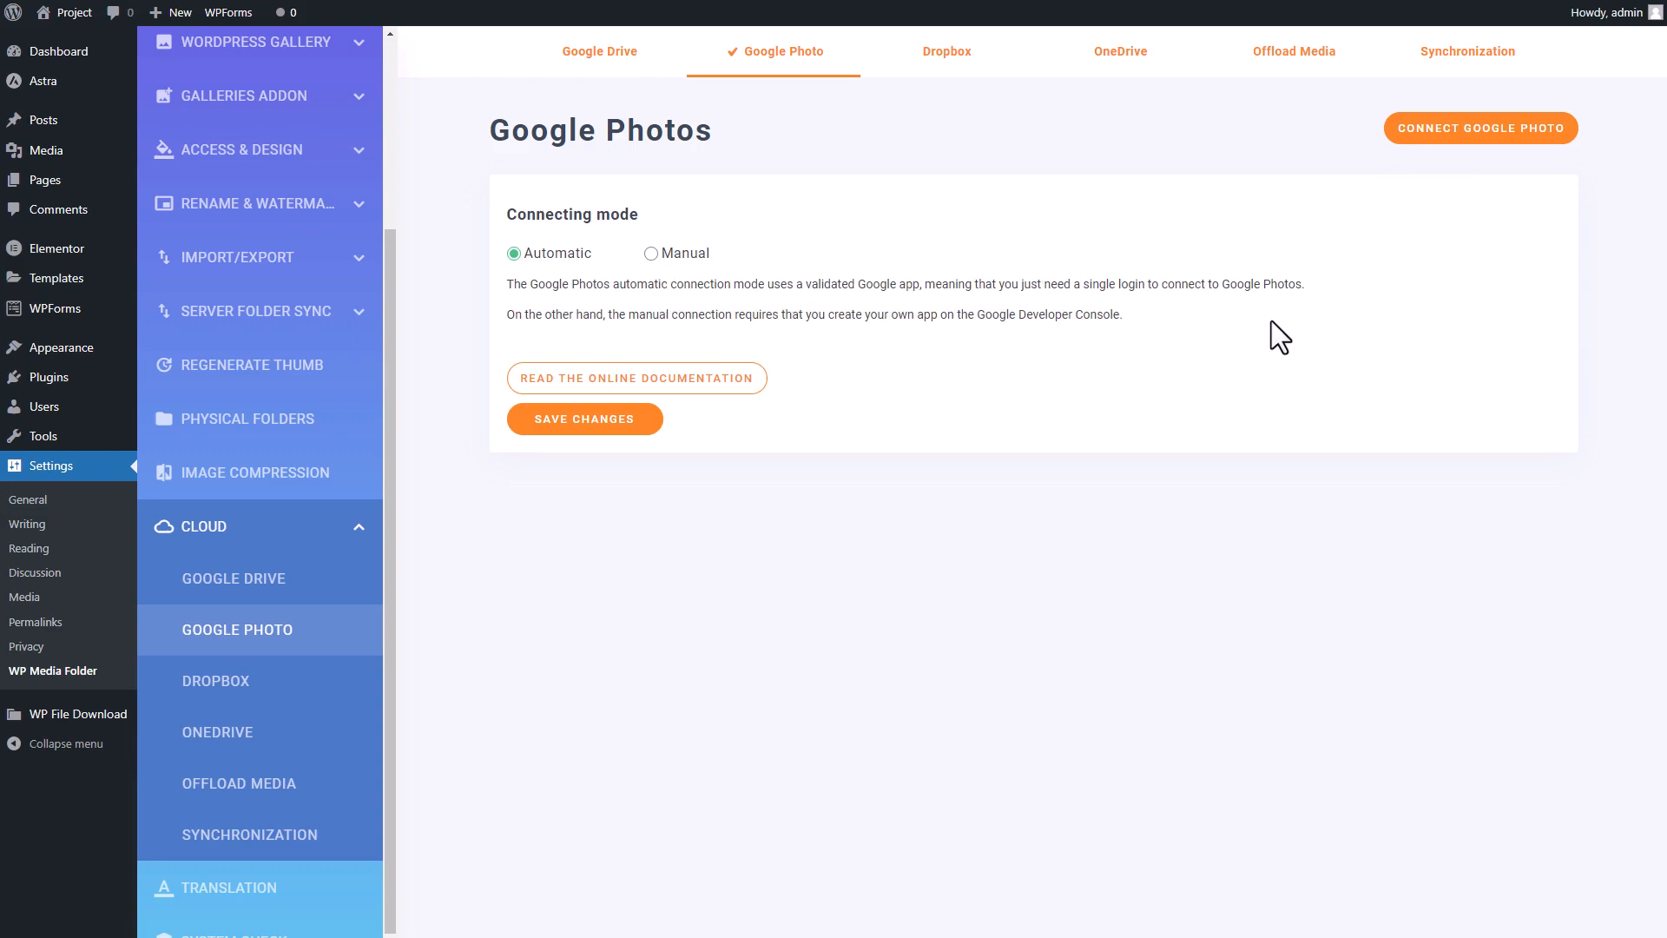
mouse_move(1462, 160)
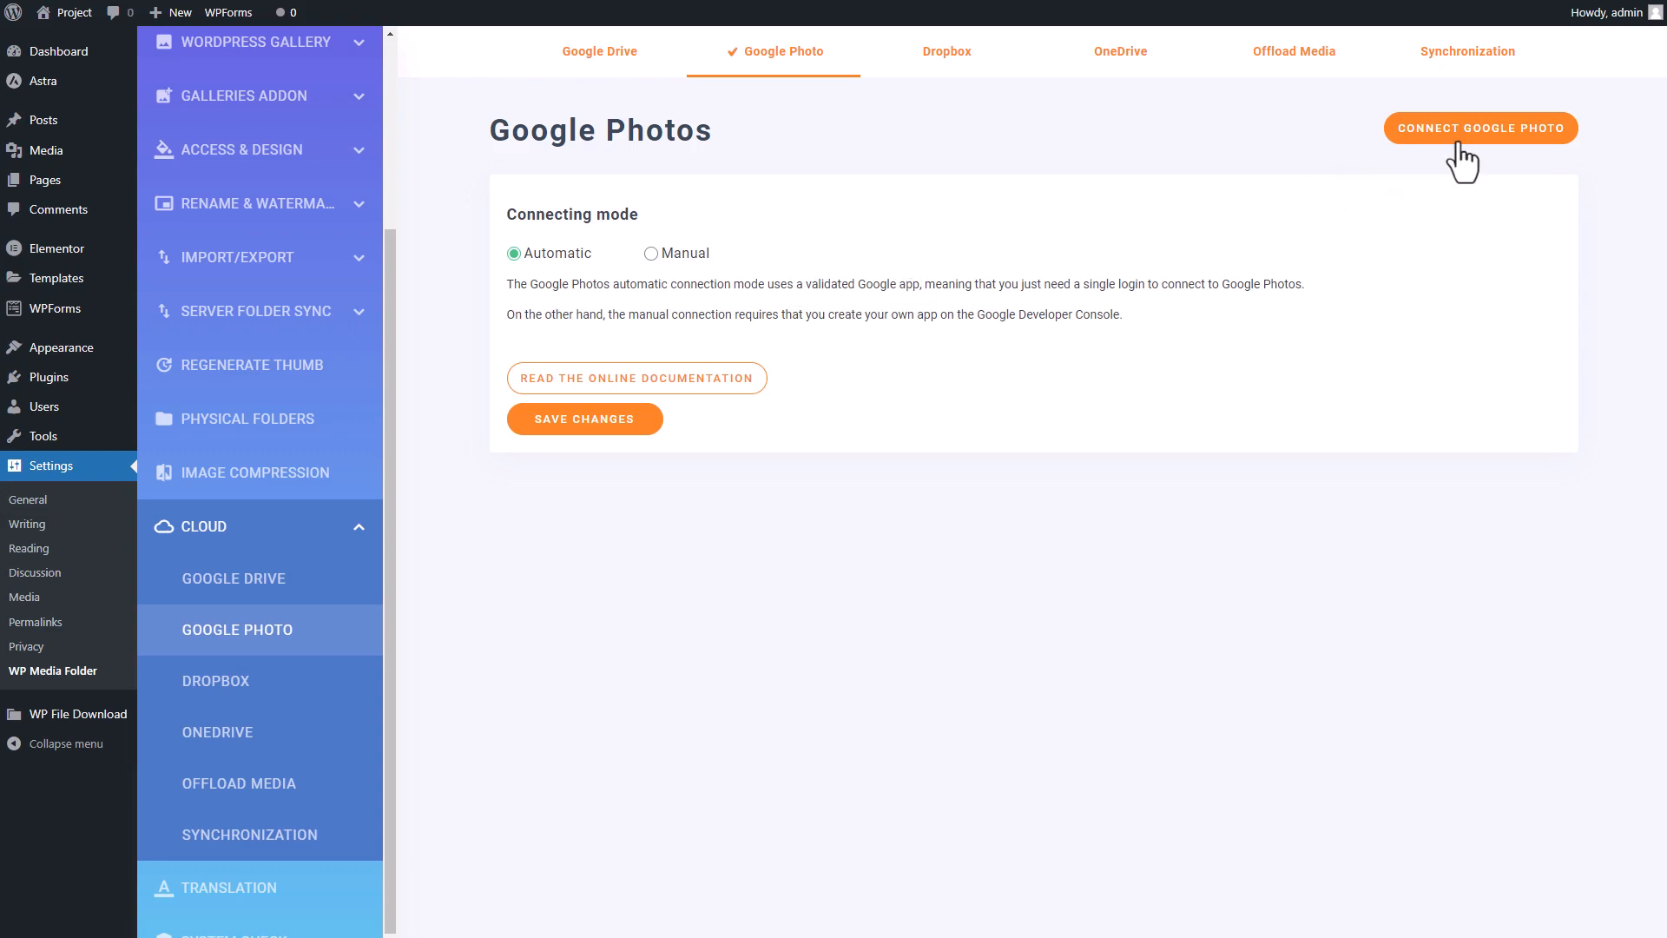
Connect Google Photo, agree to the connector disclaimer, and authorize the chosen Google account
left_click(1479, 128)
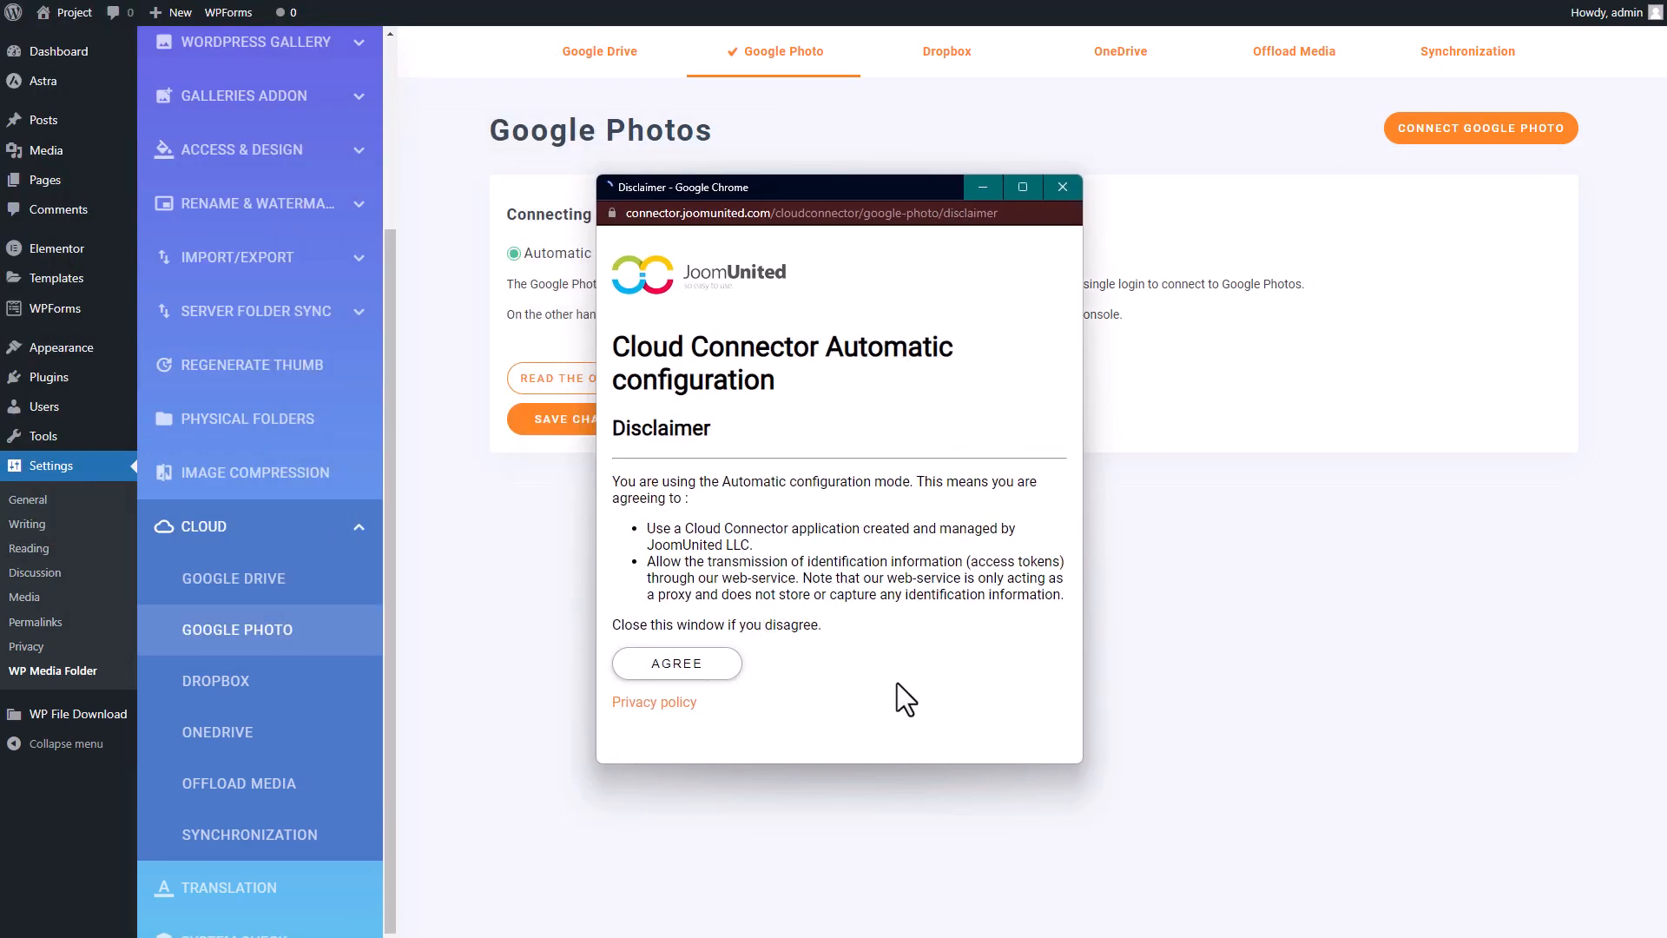
left_click(677, 663)
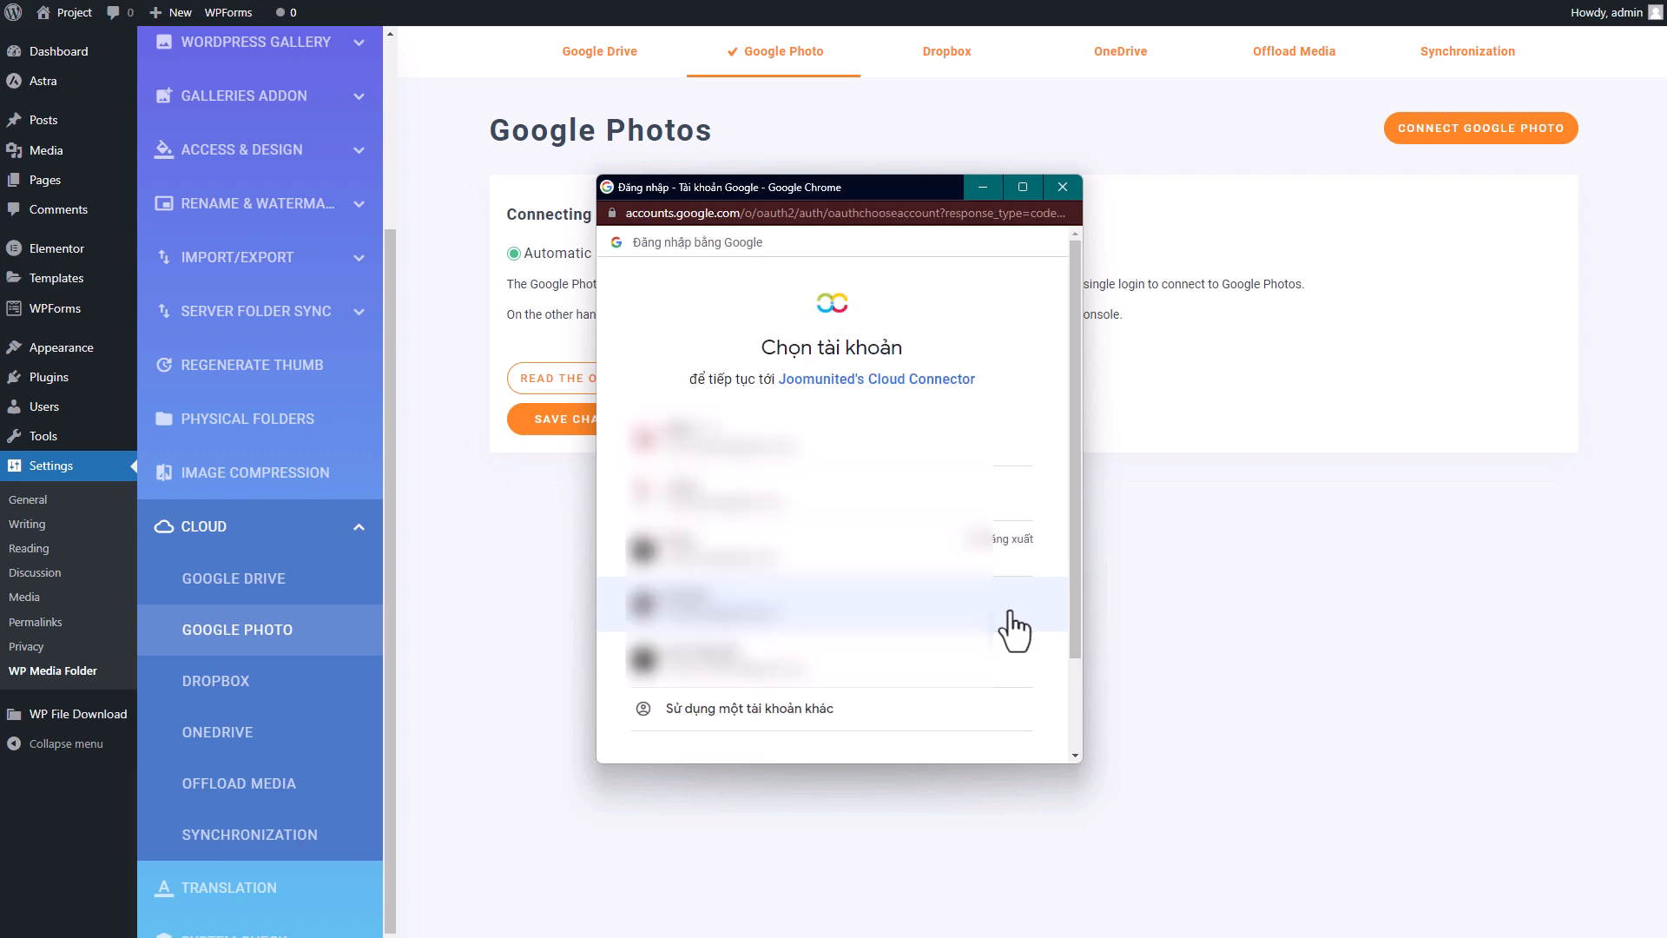
left_click(704, 607)
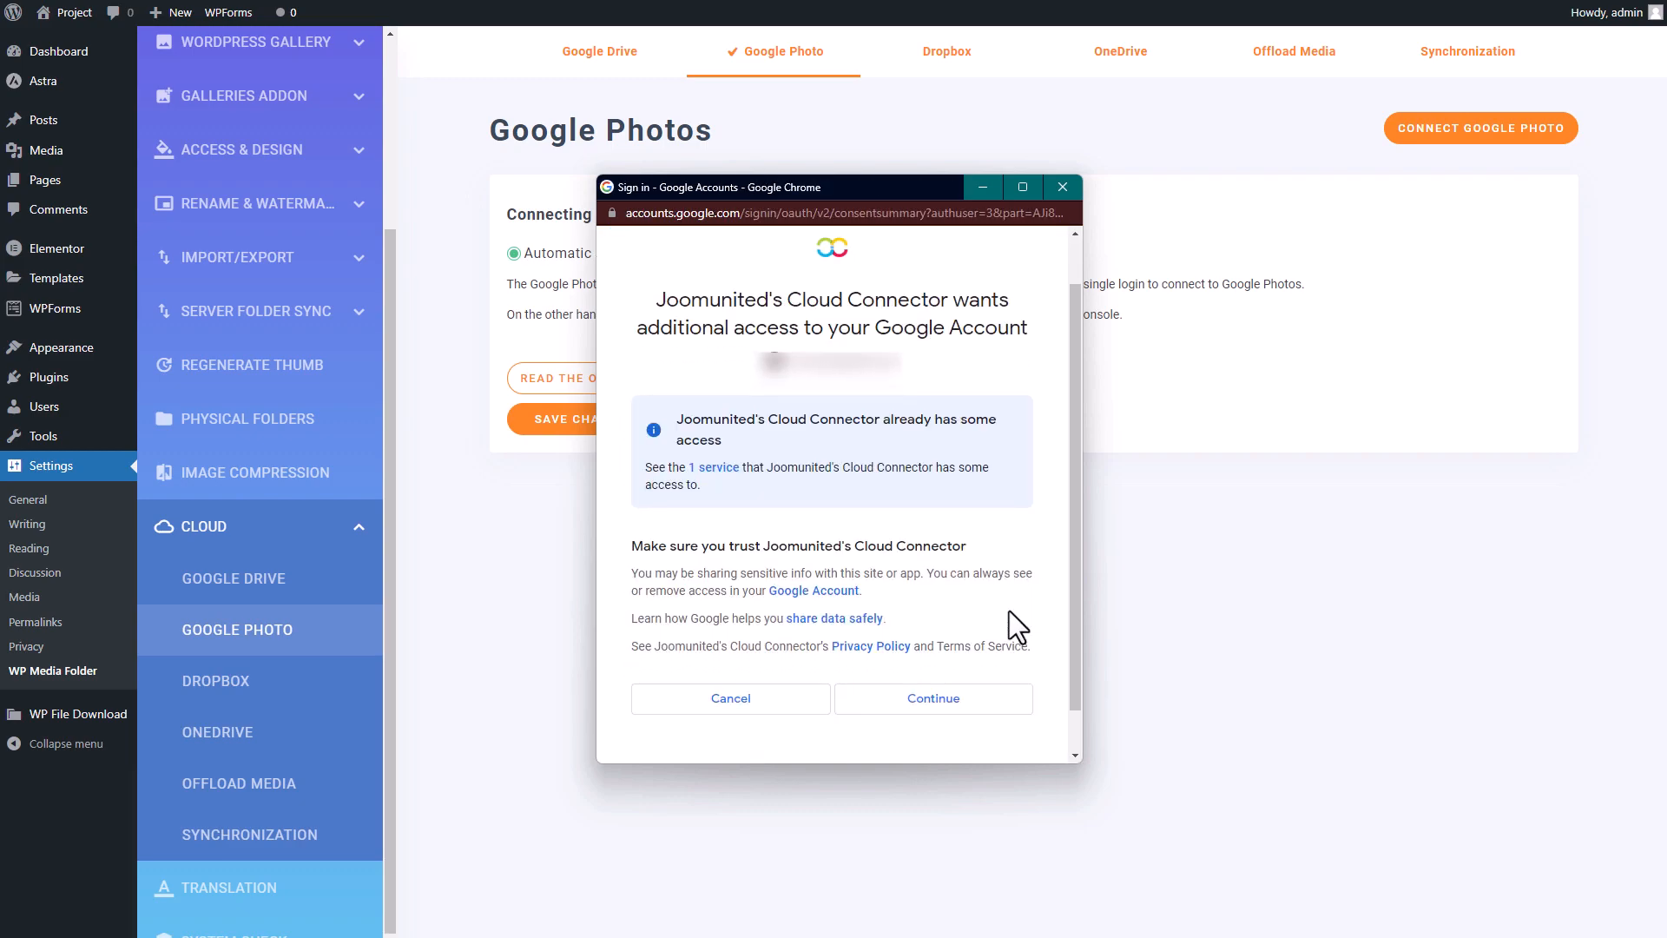
scroll("down", 3)
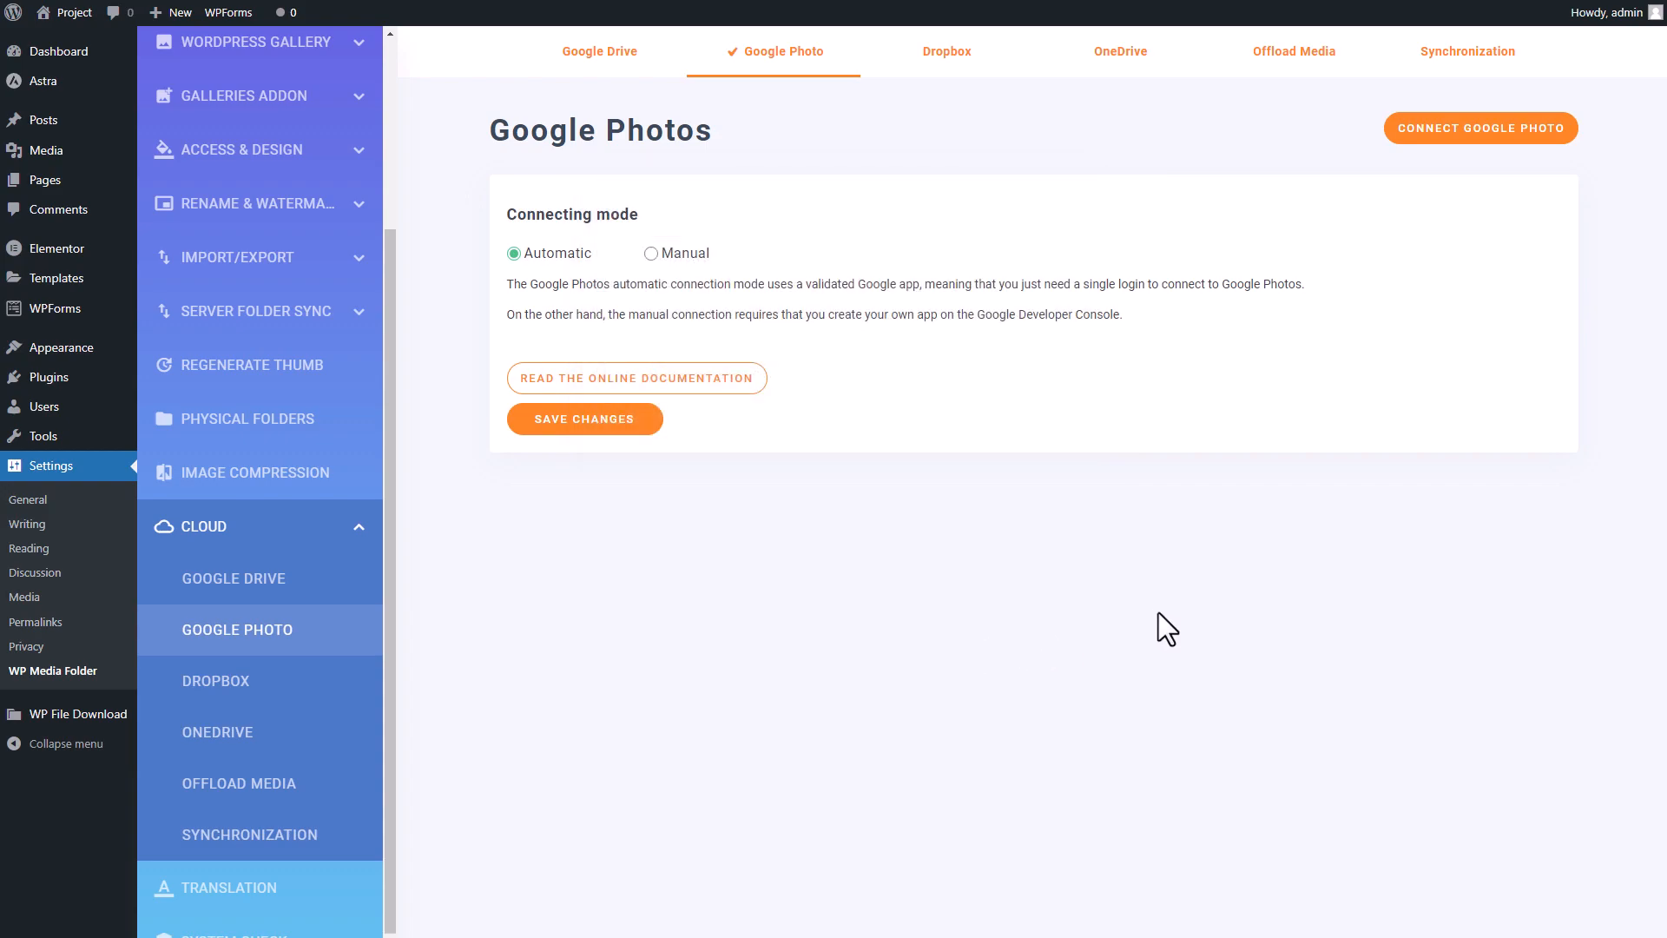
left_click(1478, 128)
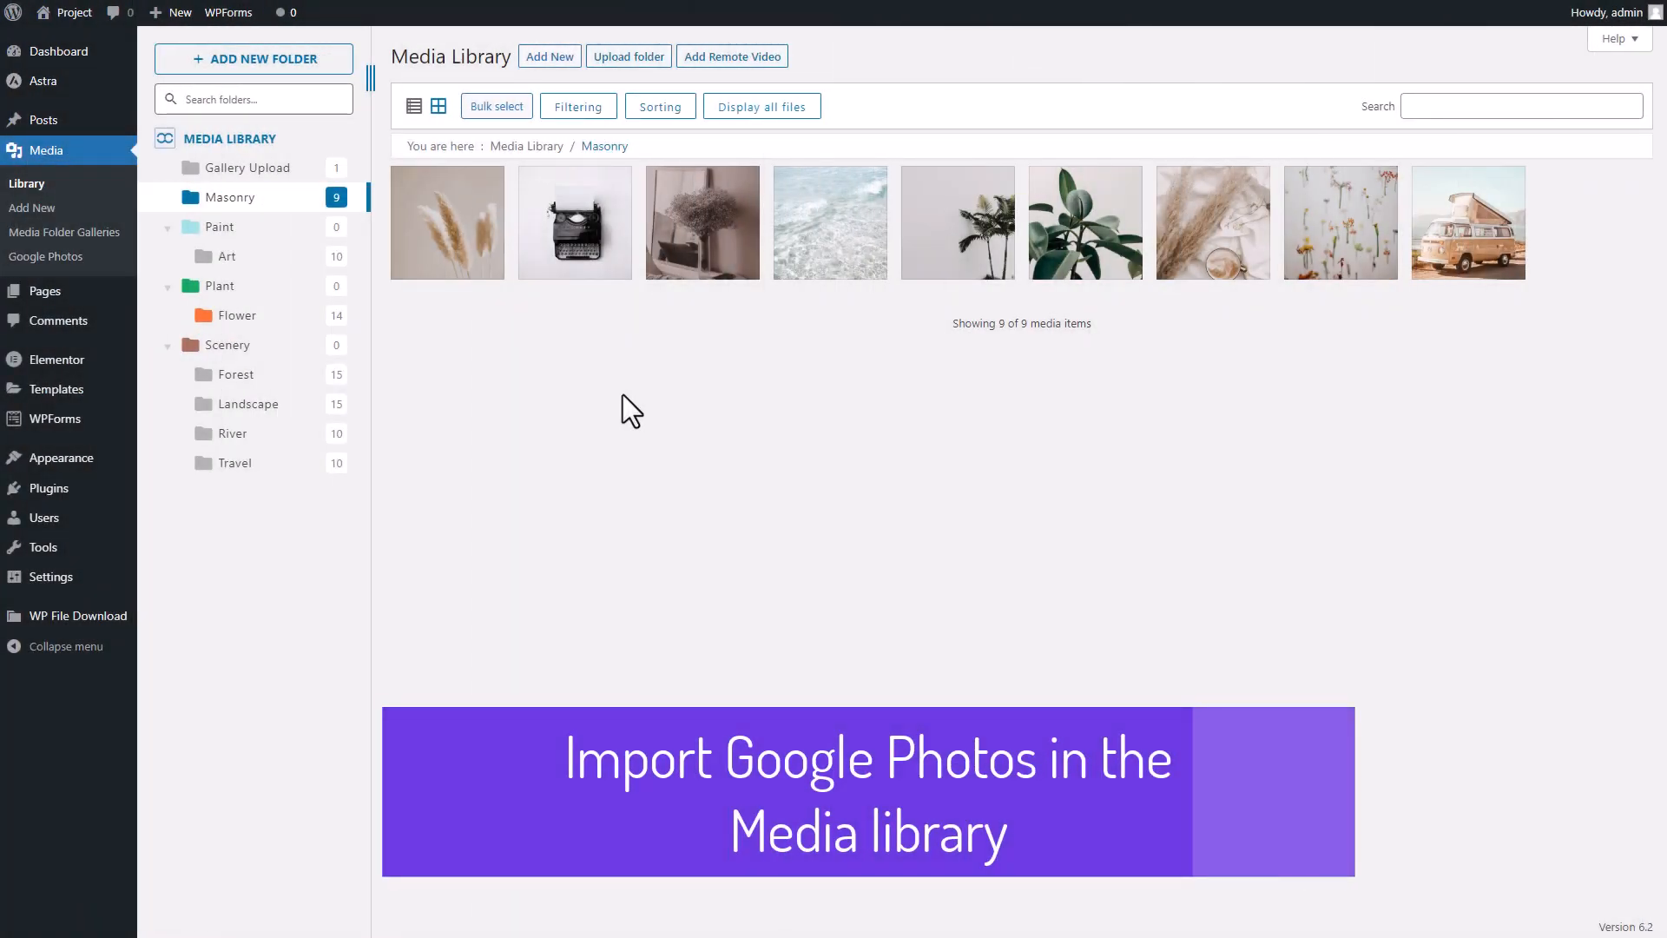
mouse_move(58, 320)
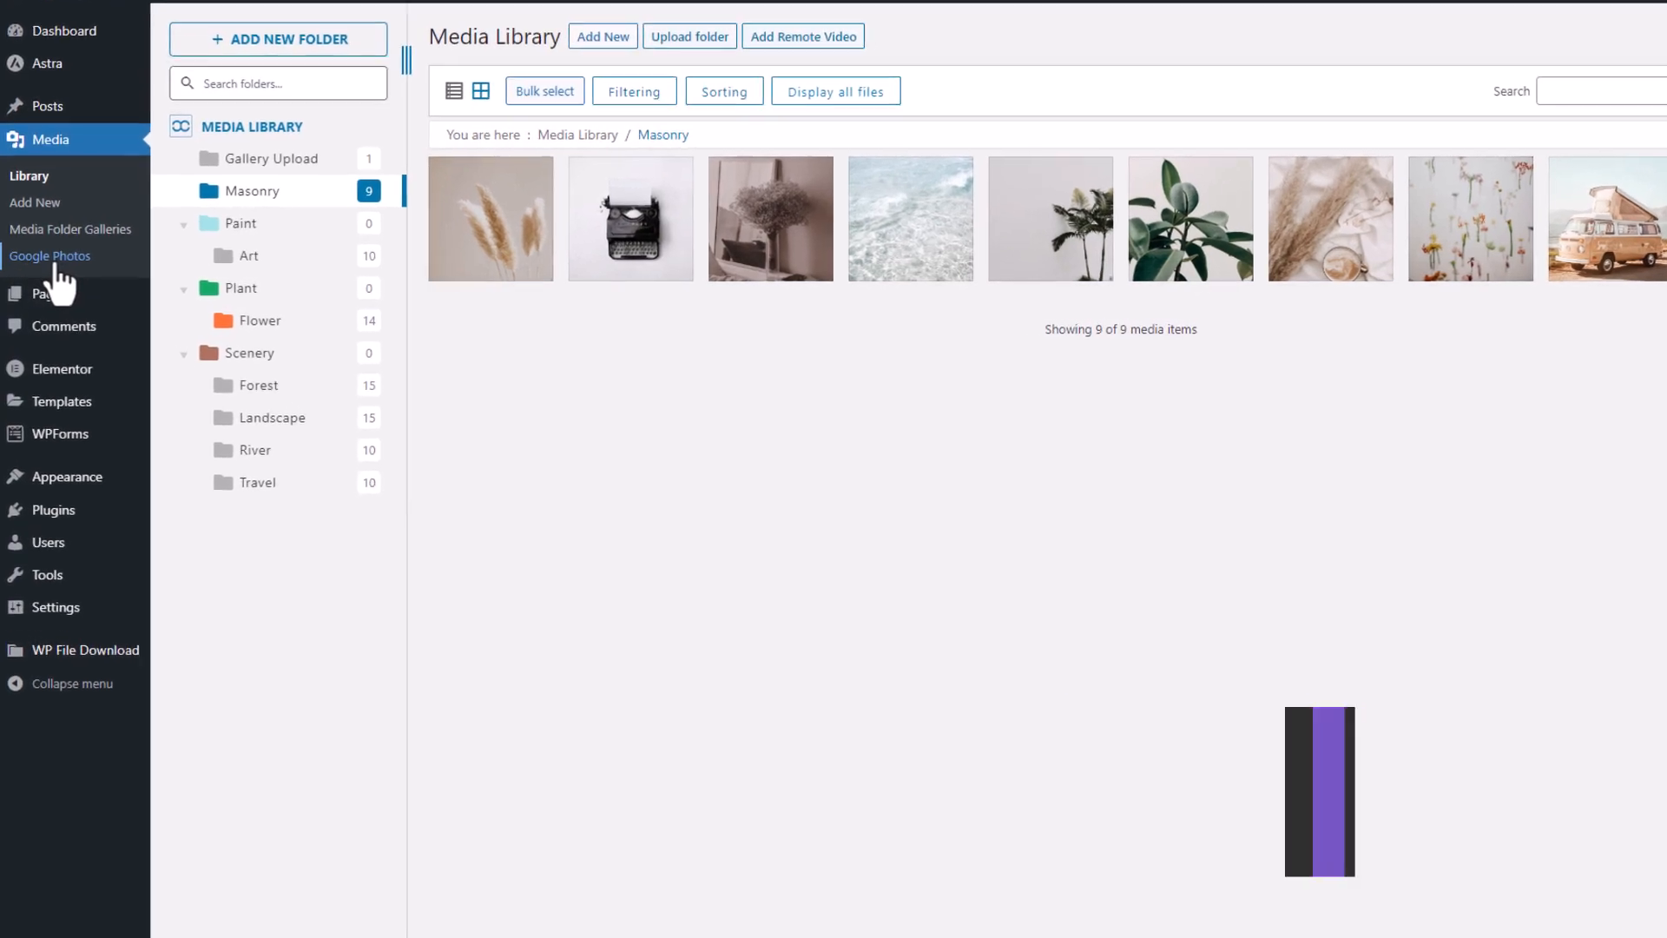
left_click(50, 255)
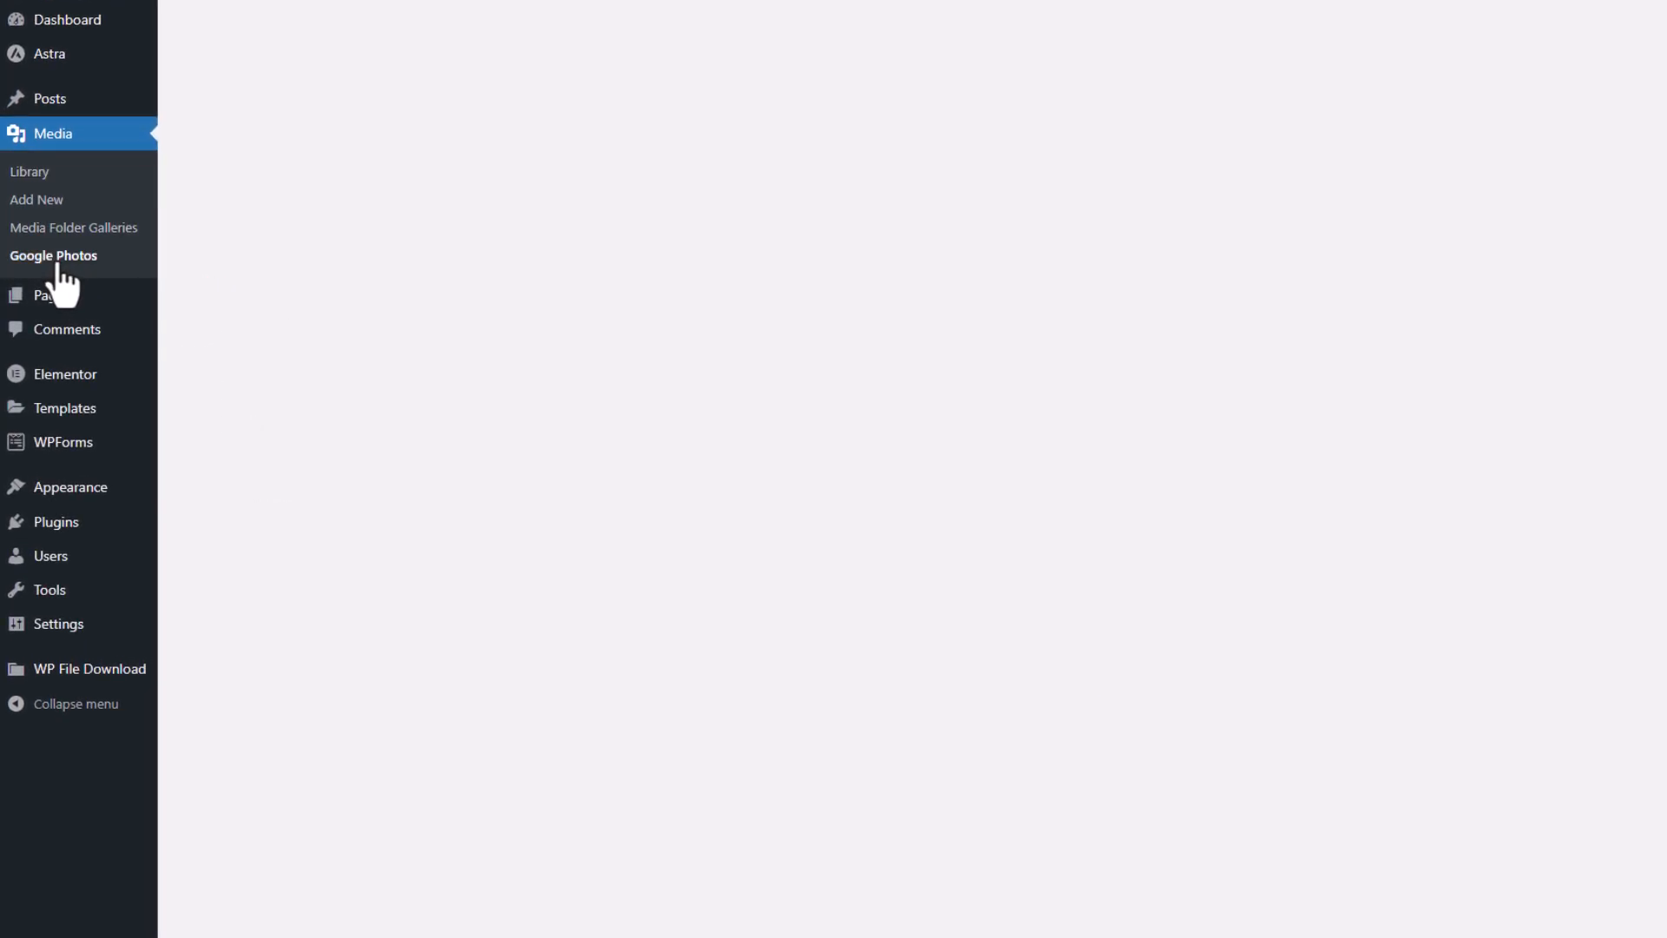
left_click(53, 256)
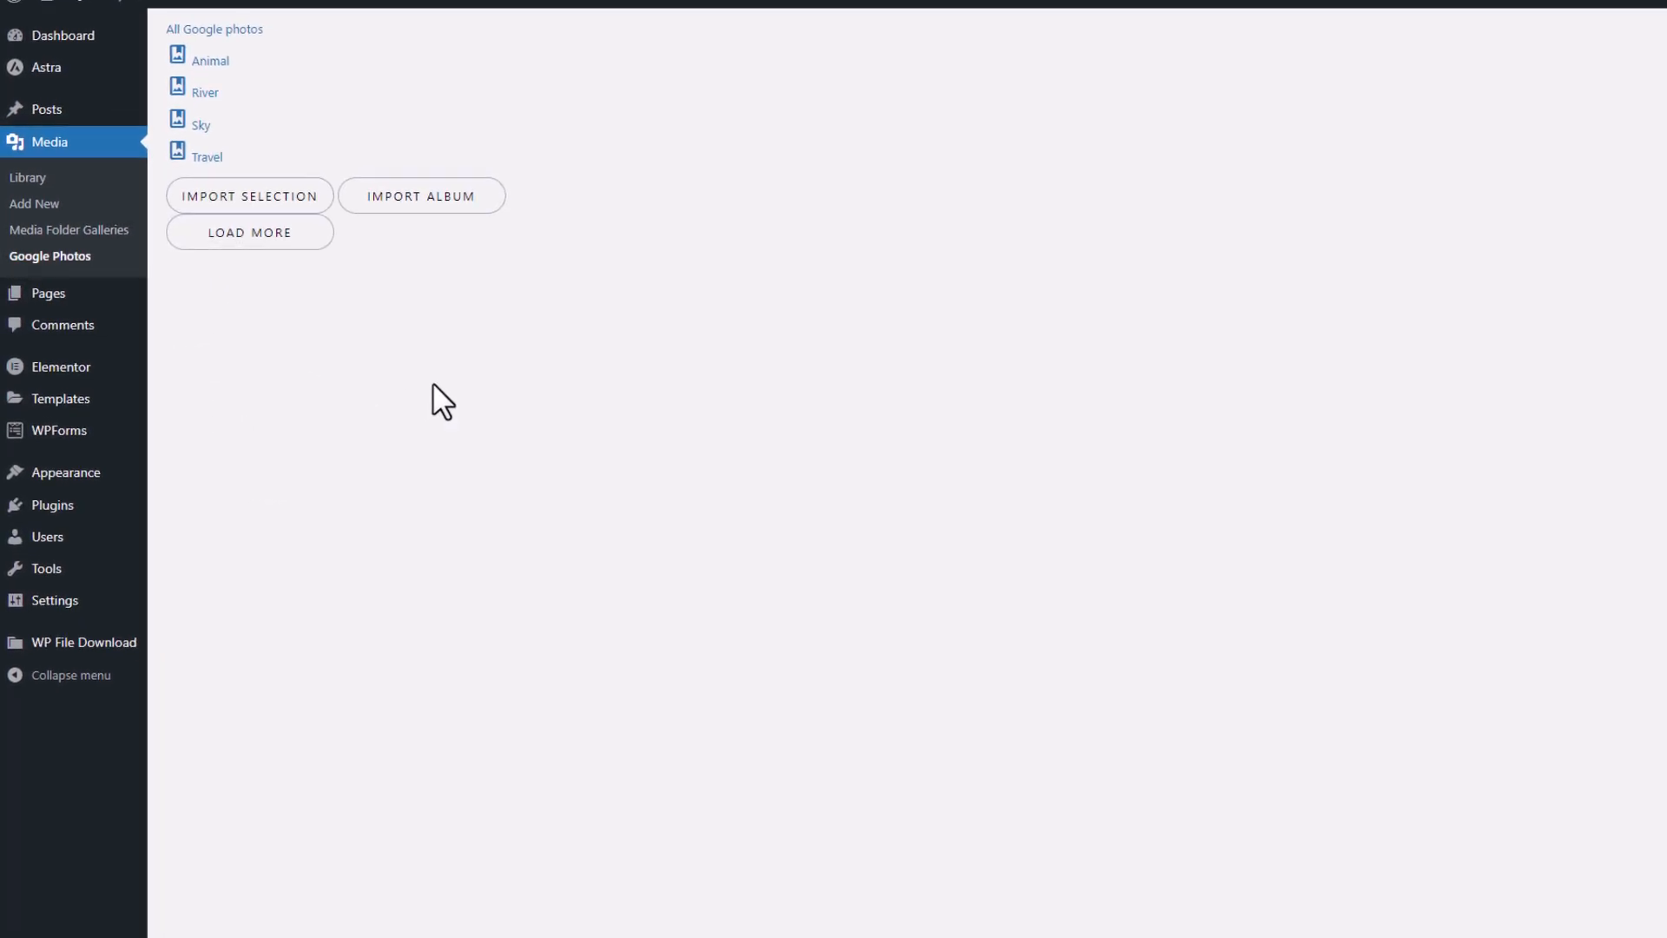
left_click(213, 28)
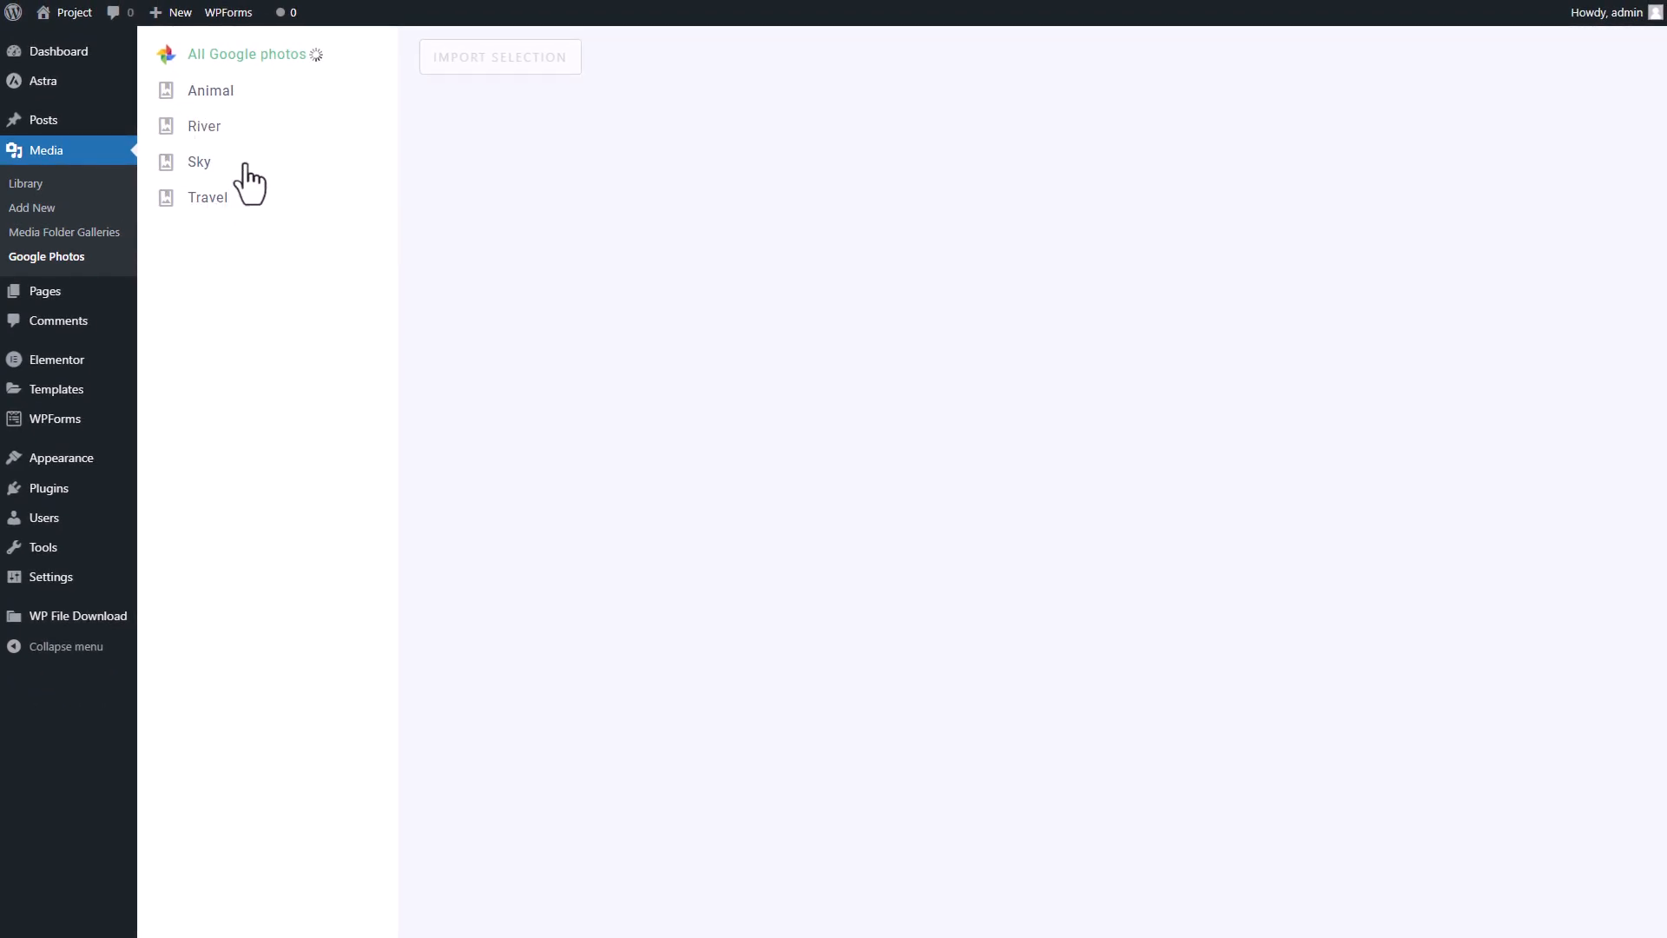
left_click(209, 90)
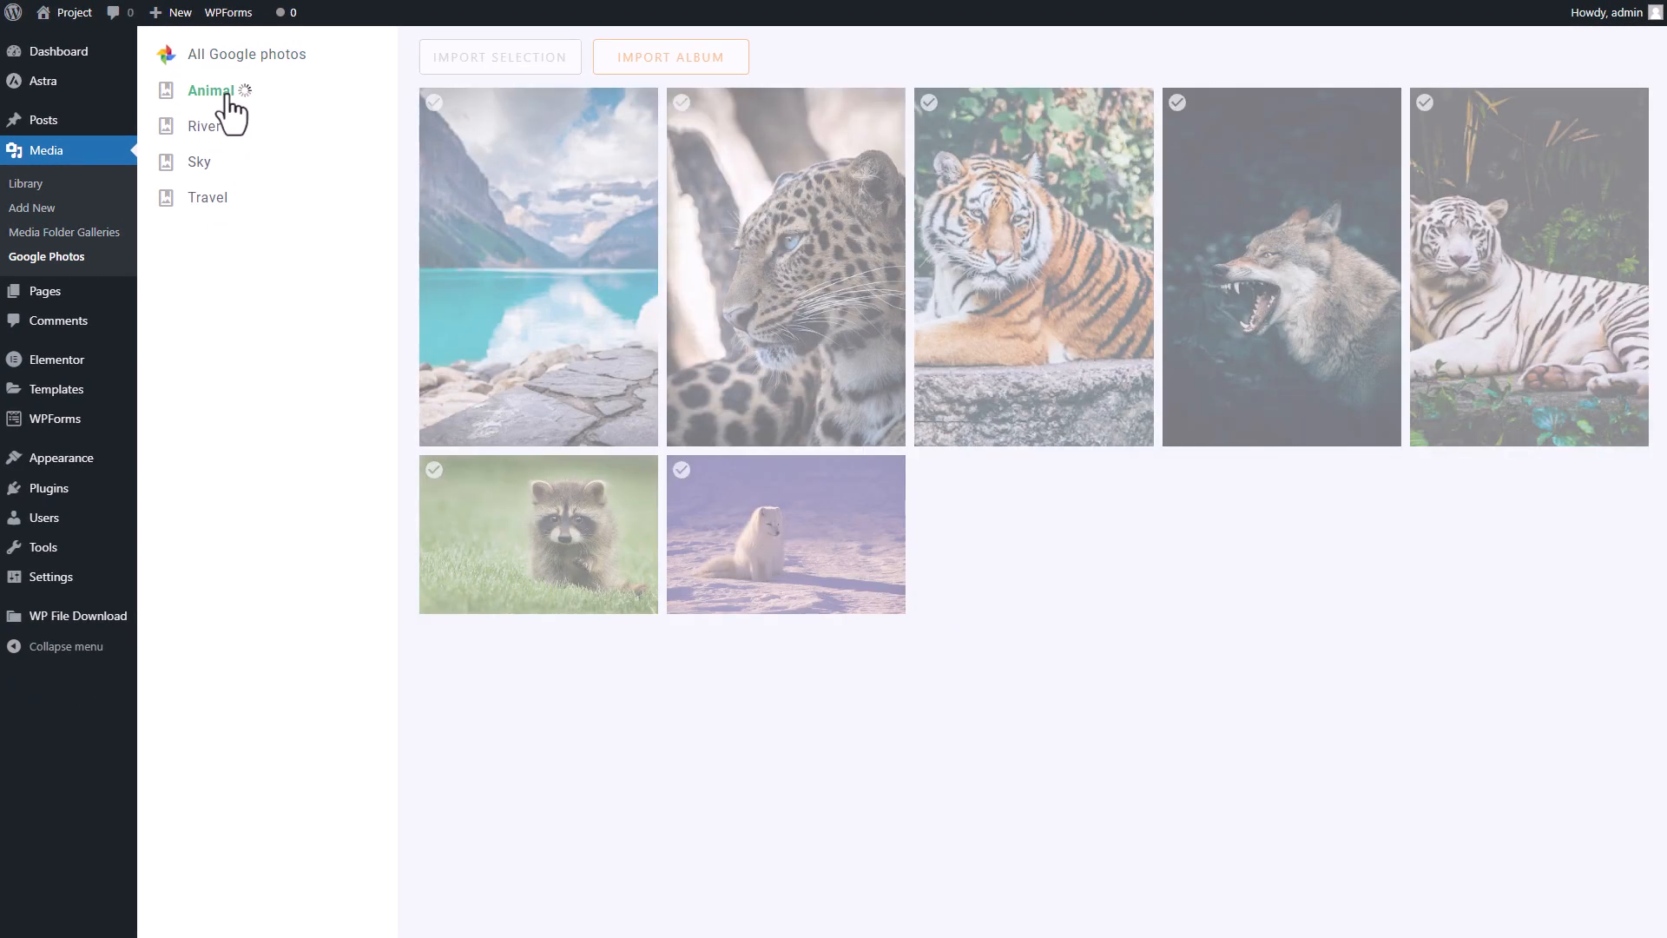
left_click(210, 89)
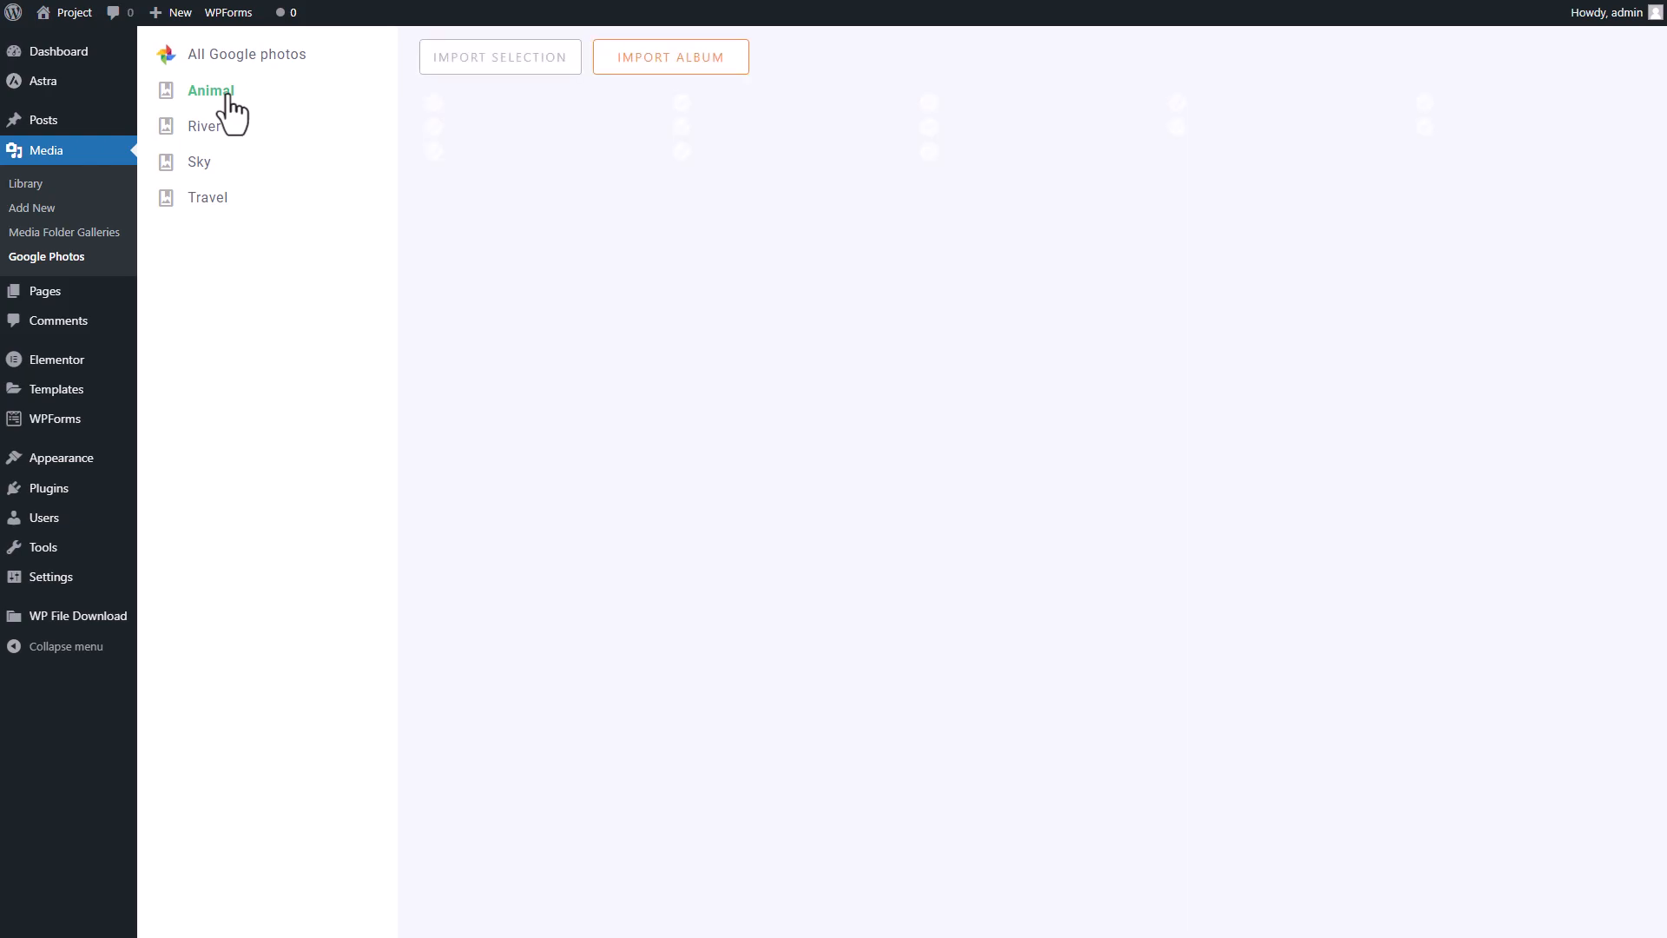
left_click(210, 90)
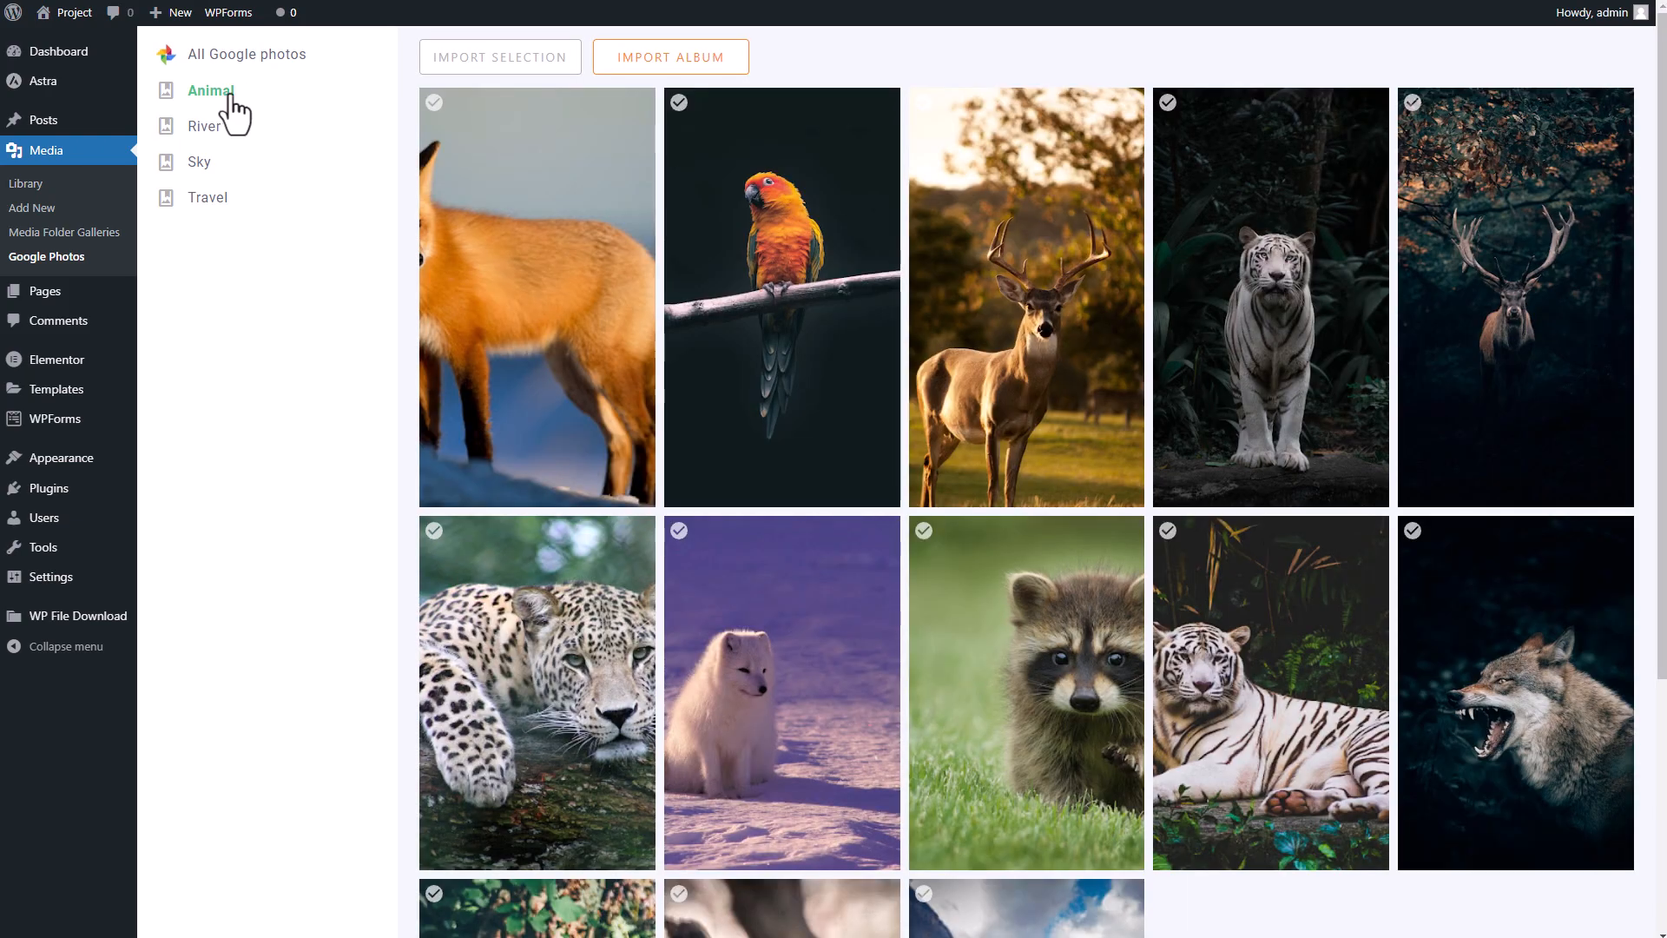
scroll("down", 3)
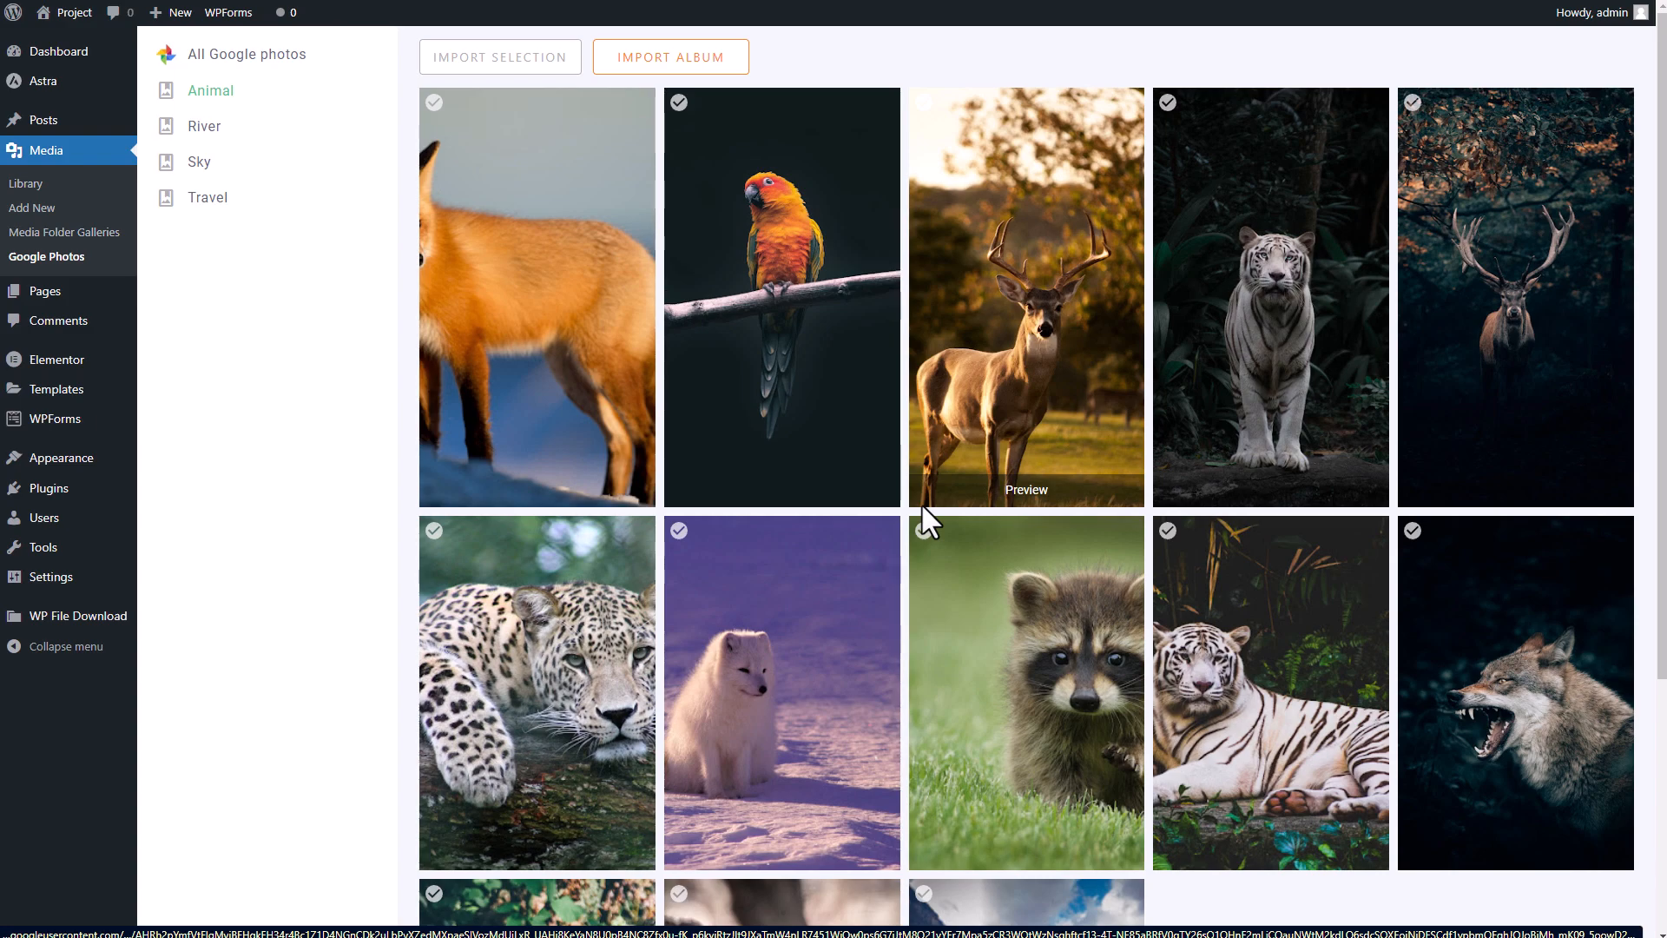
mouse_move(508, 324)
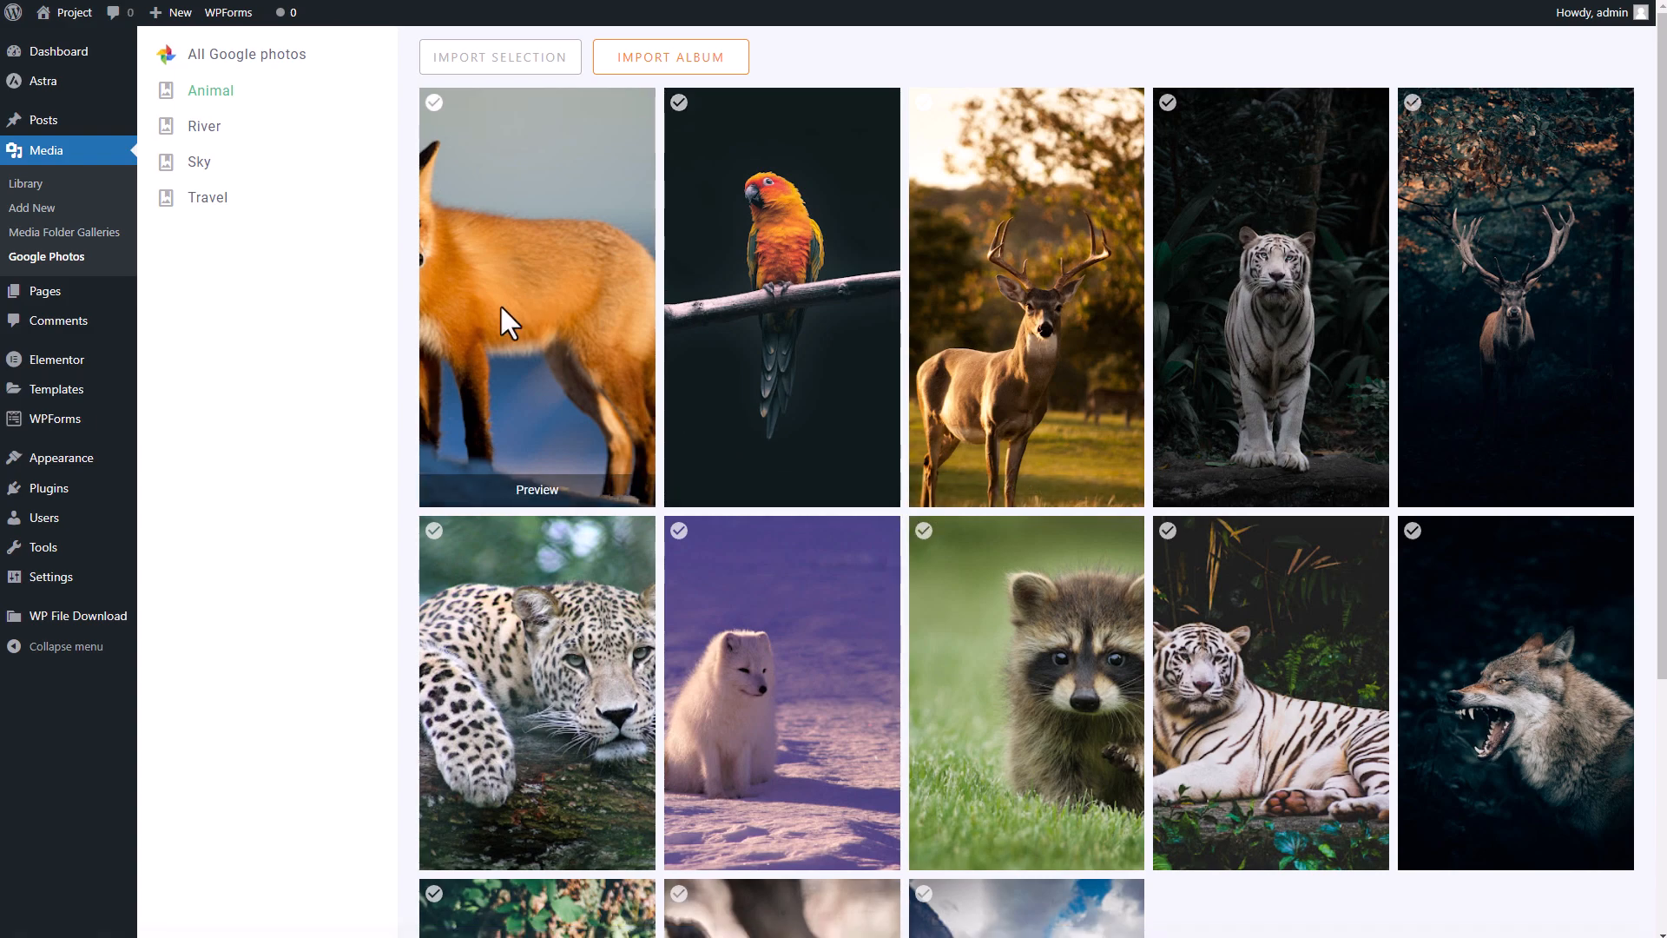
mouse_move(671, 57)
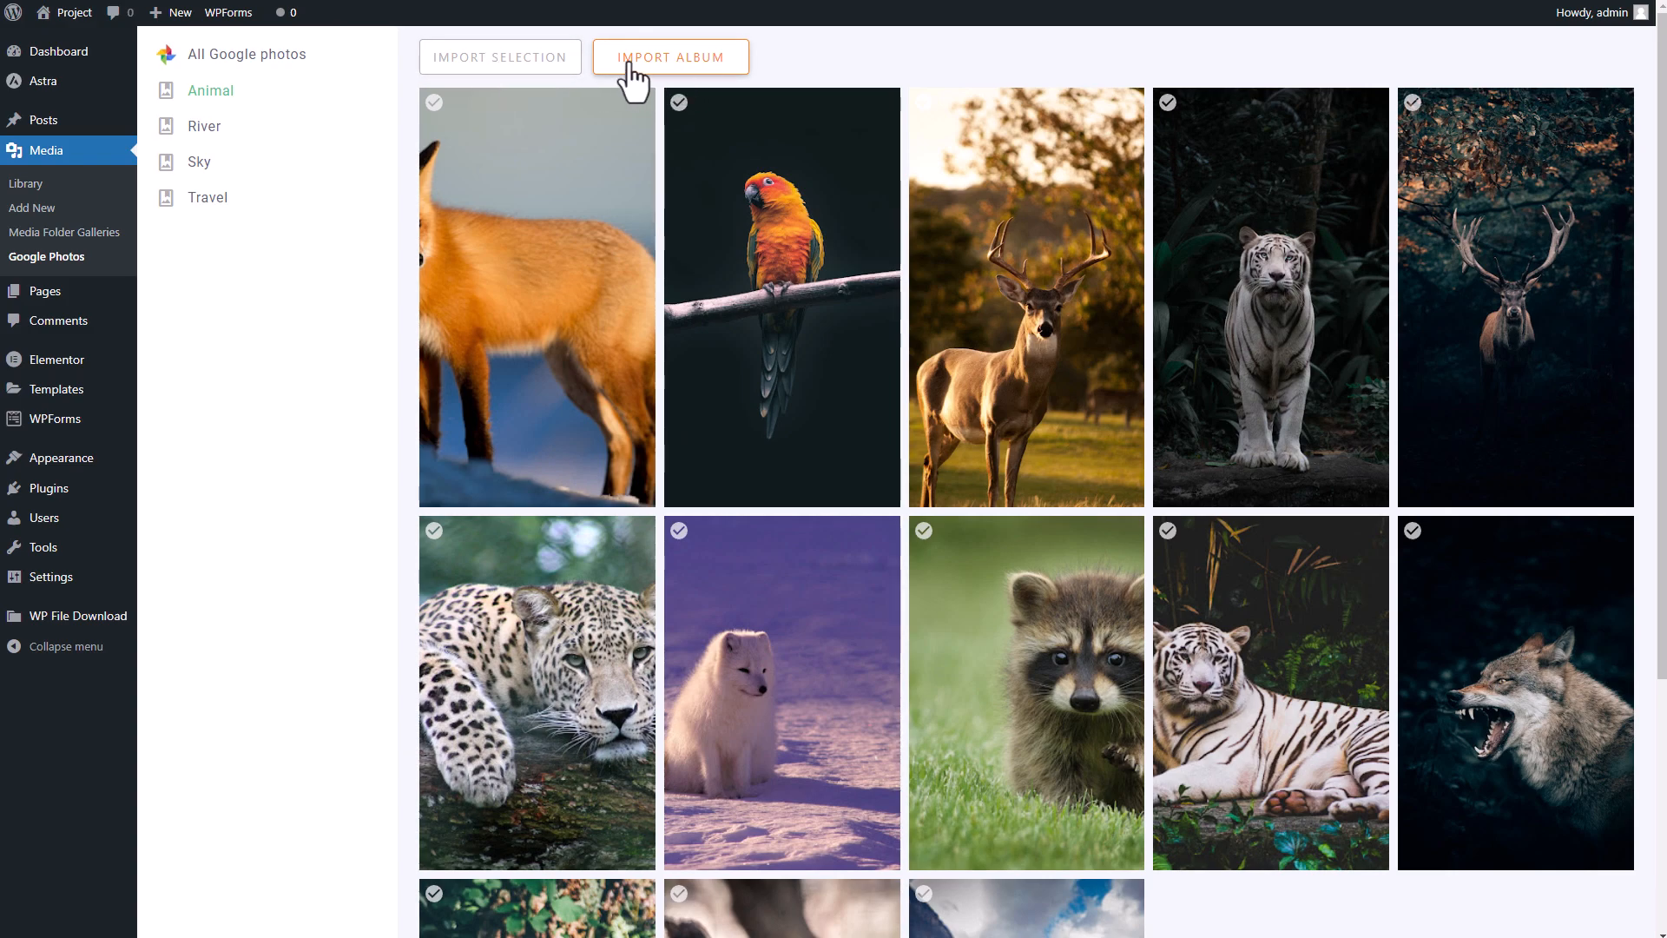
mouse_move(333, 423)
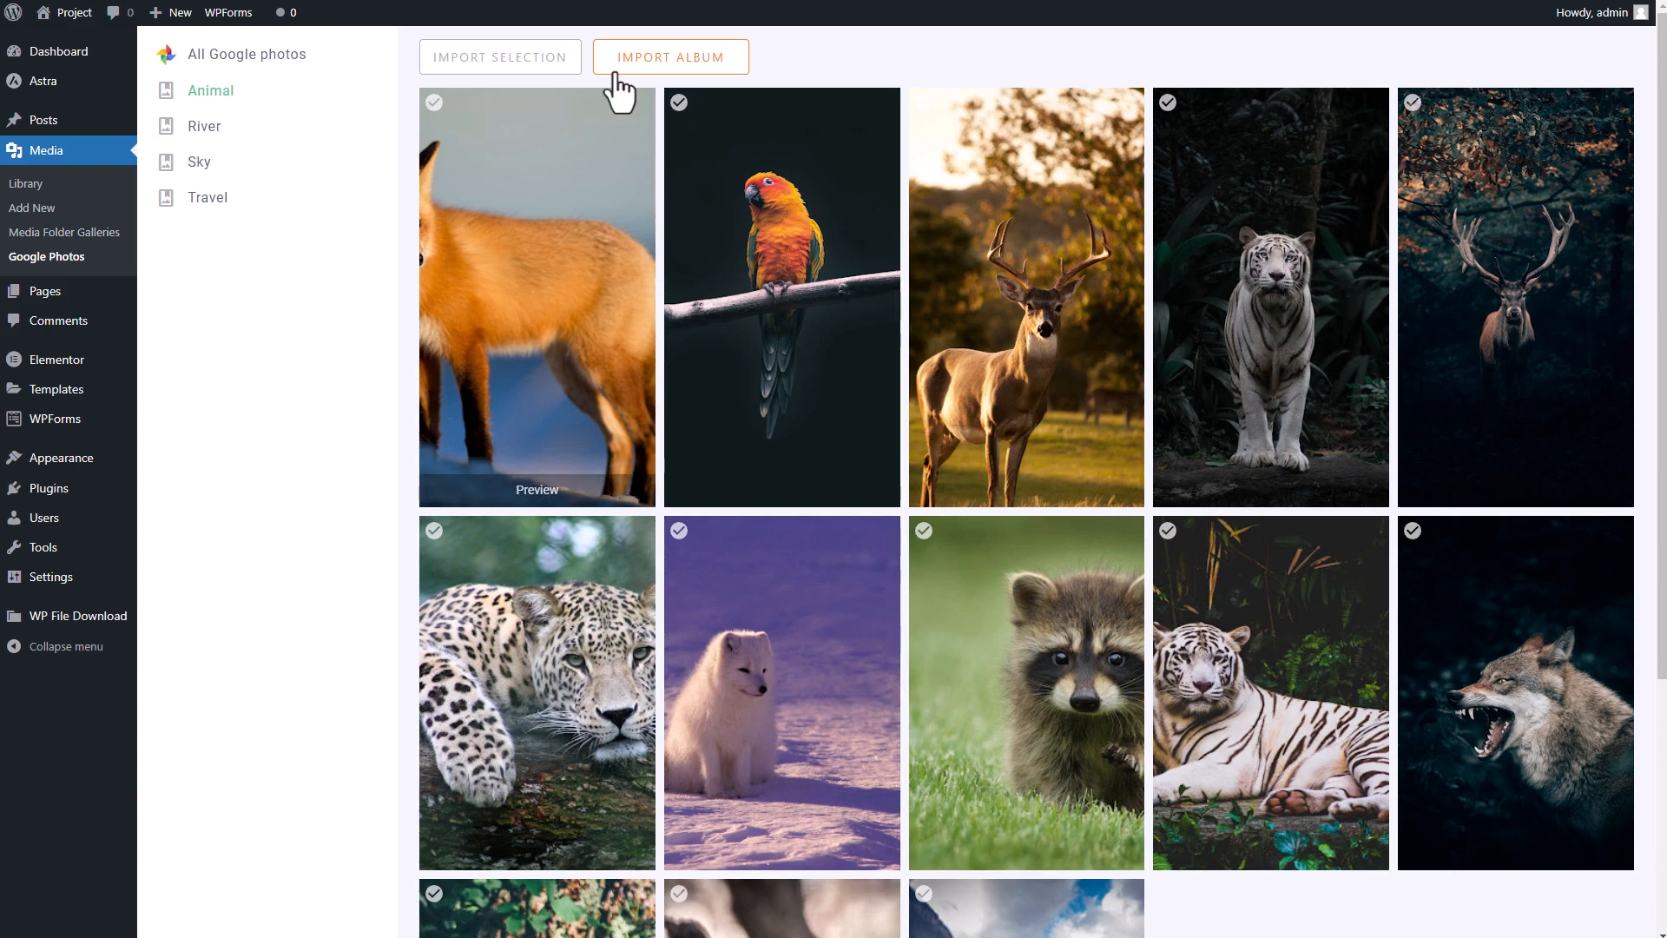
Import the Animal album into Gallery Upload as a new folder named Animal
left_click(670, 57)
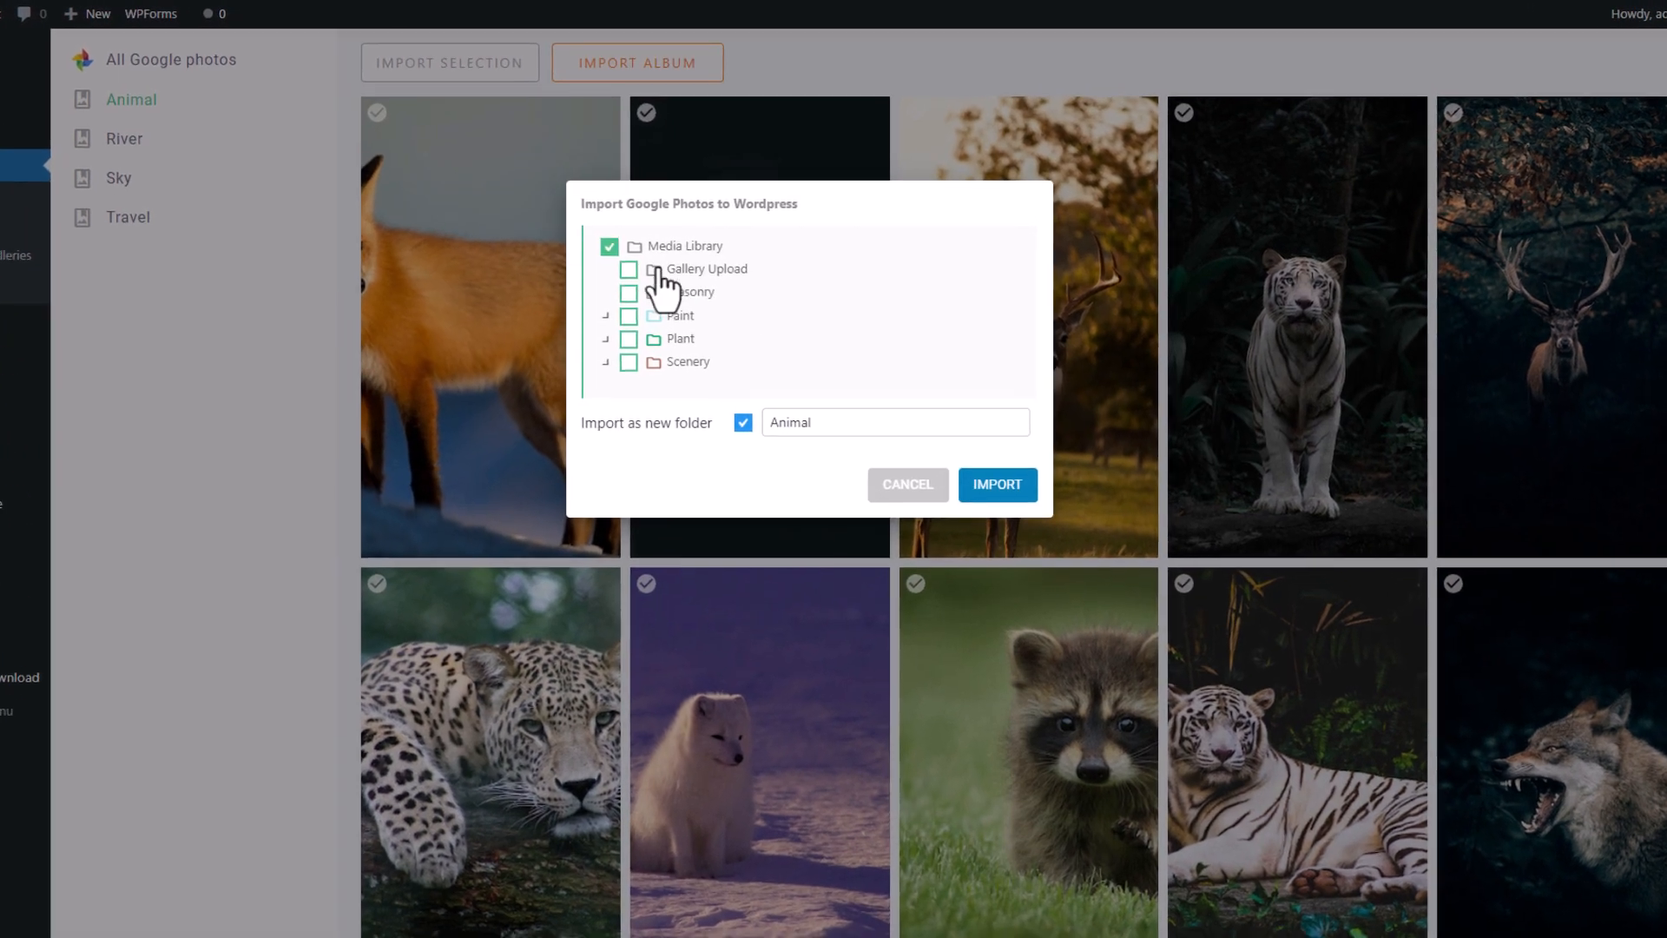
left_click(629, 269)
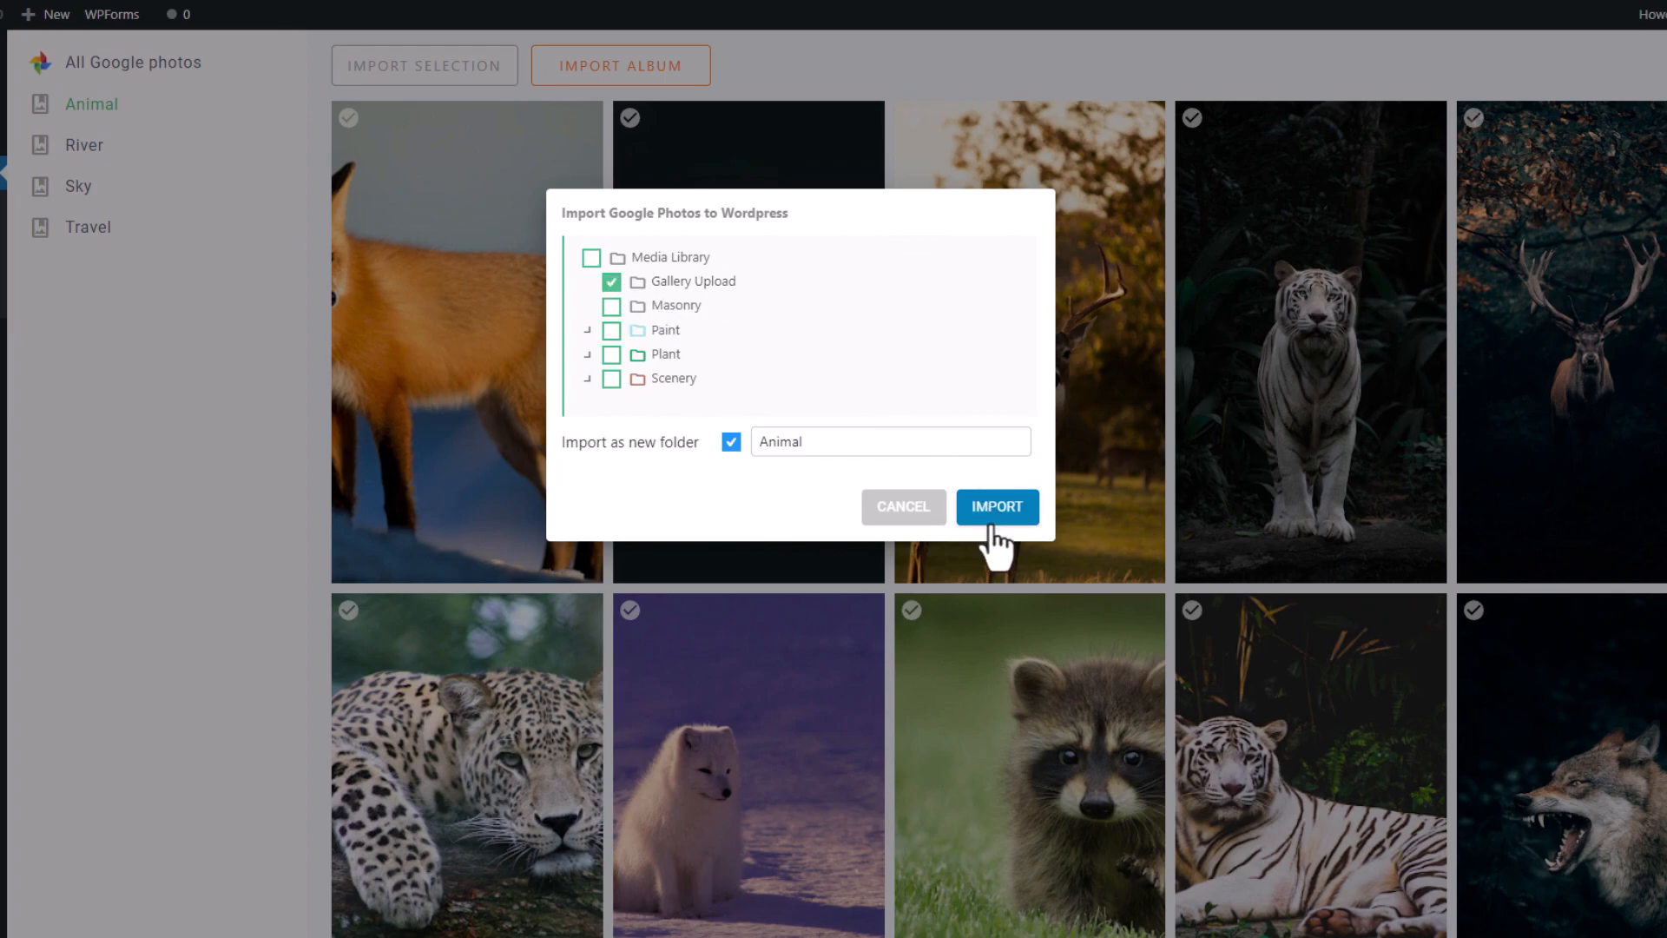
left_click(995, 506)
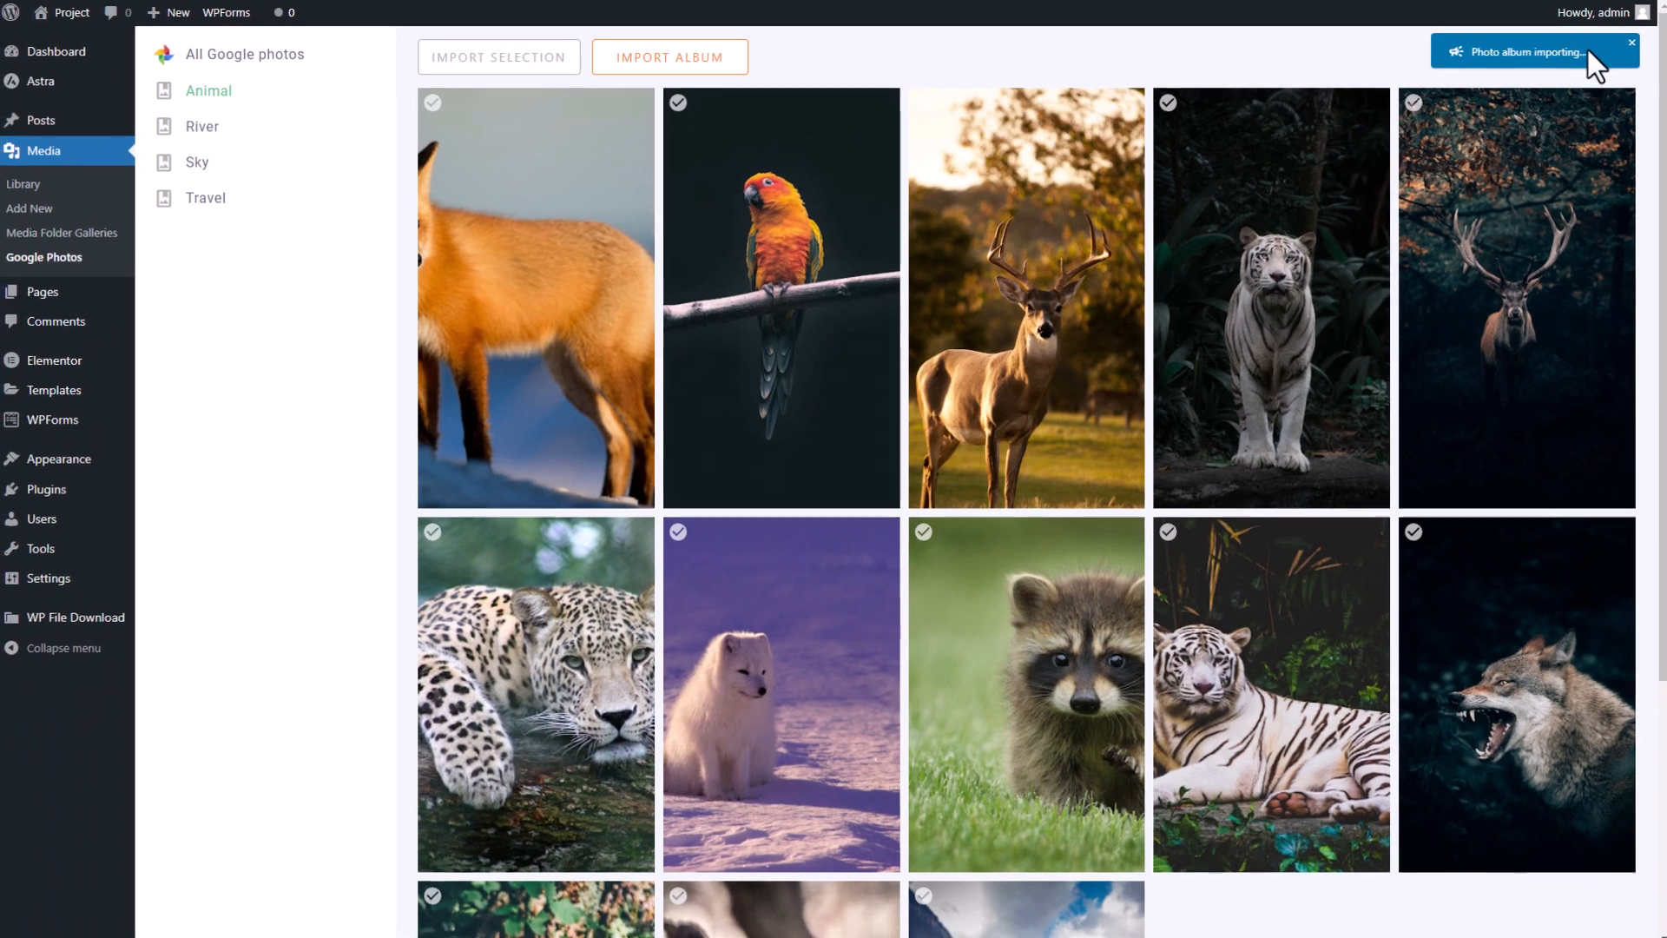
mouse_move(943, 457)
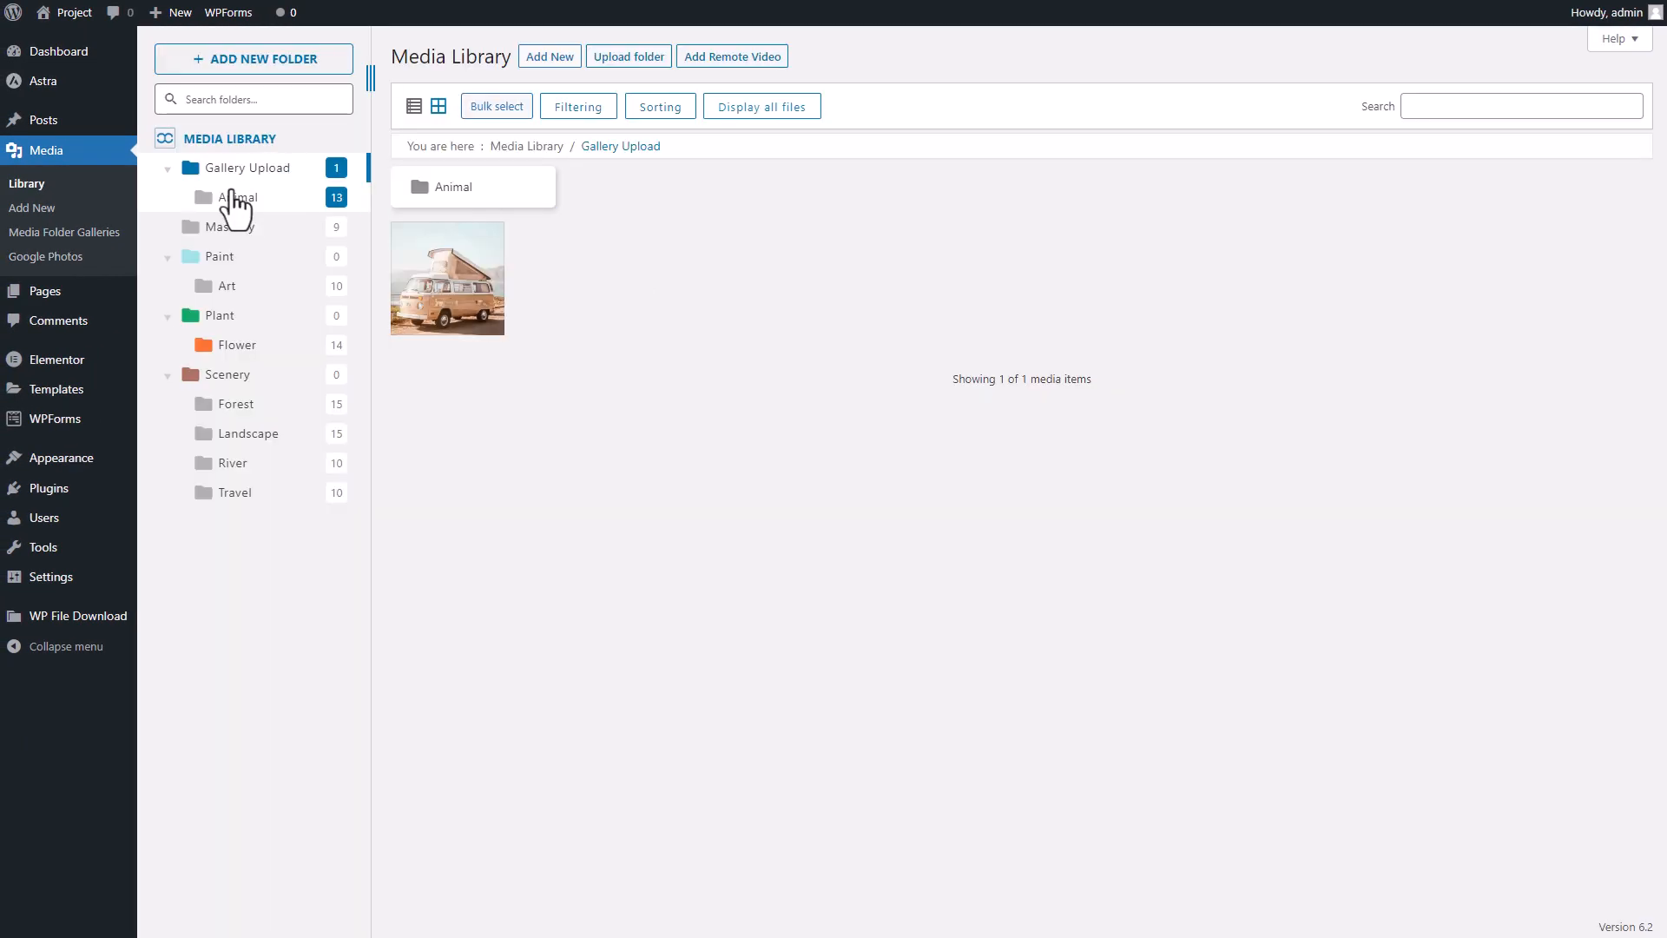
Review the Animal folder's 13 photos, then return to the Google Photos albums
left_click(238, 197)
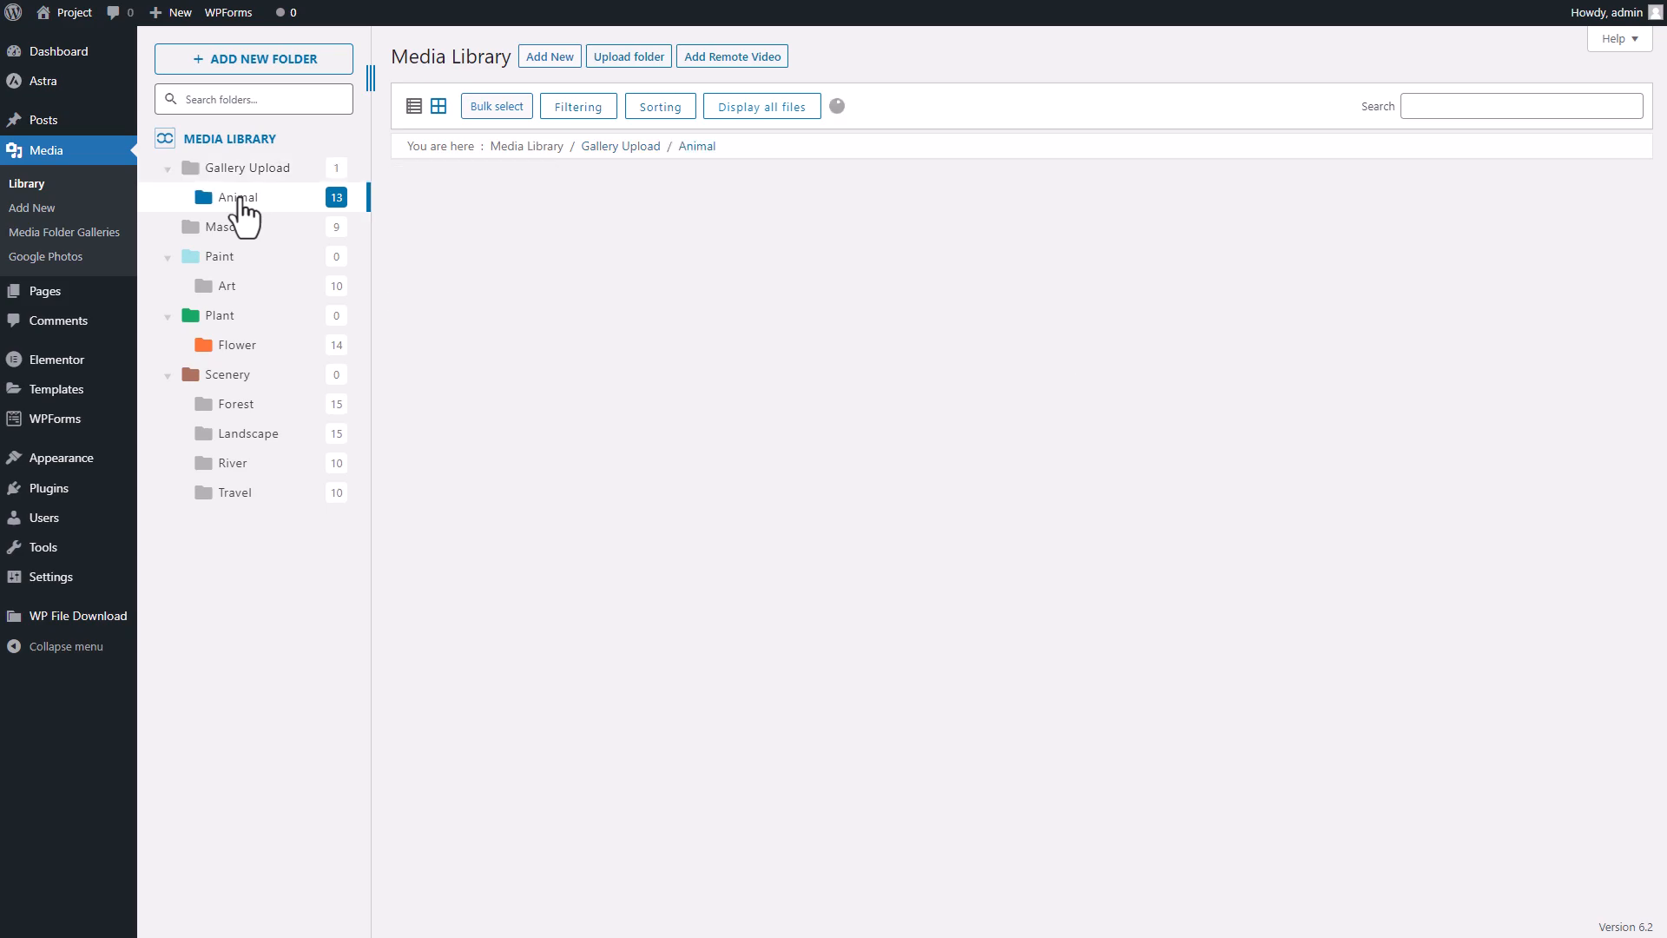
left_click(238, 197)
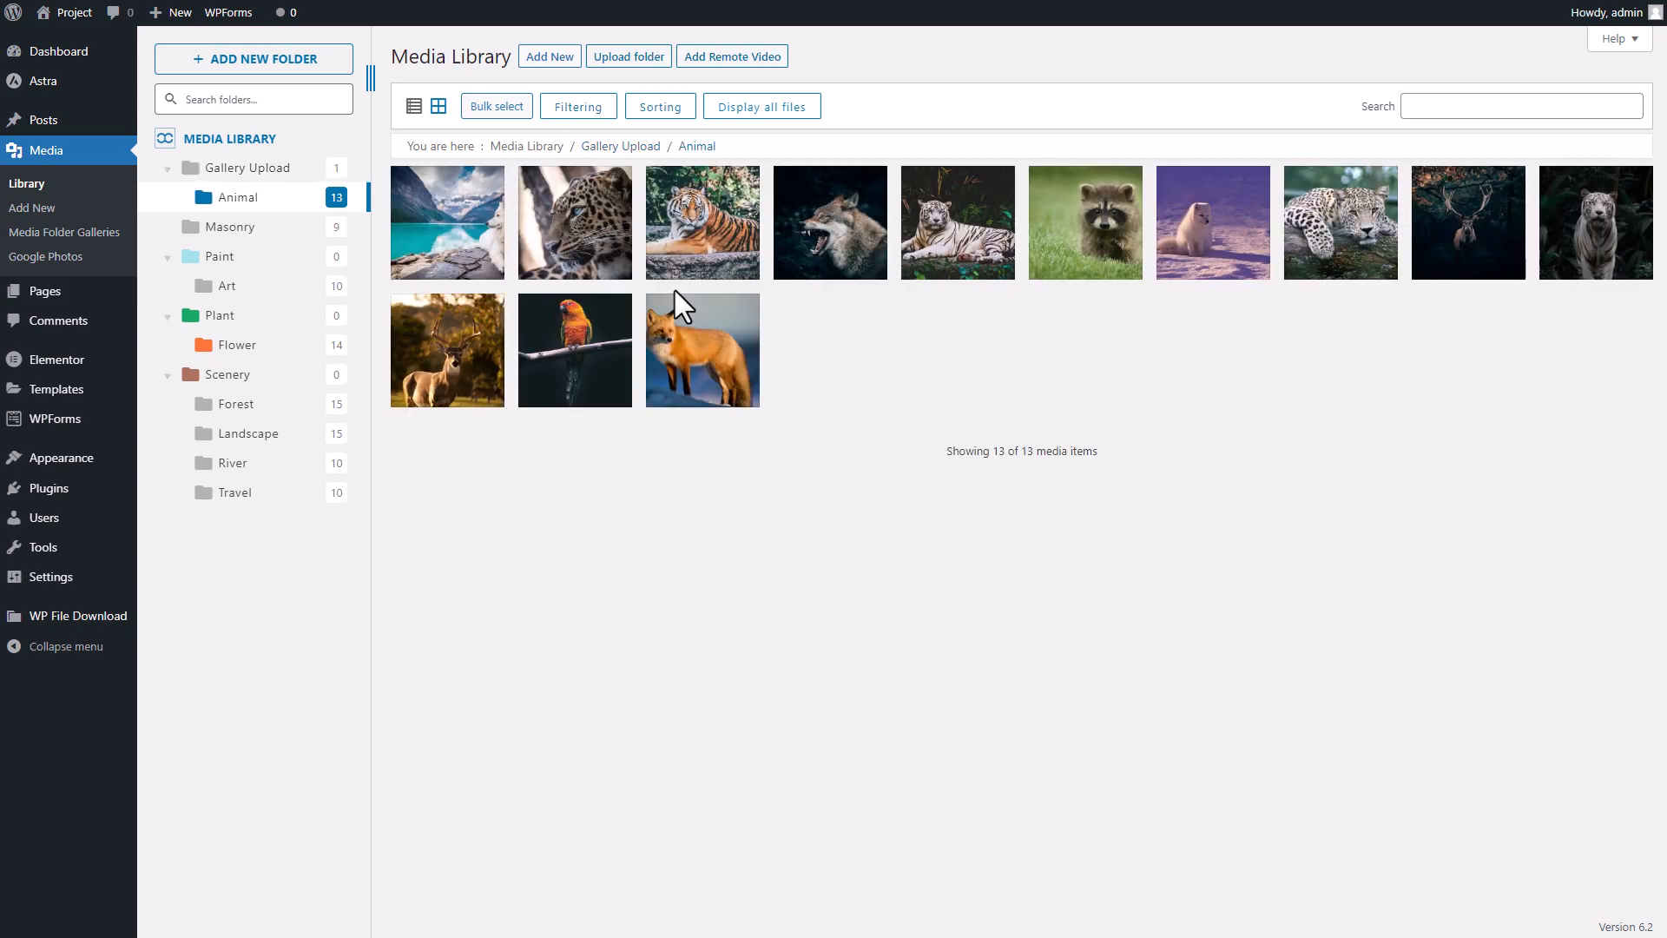
mouse_move(1465, 353)
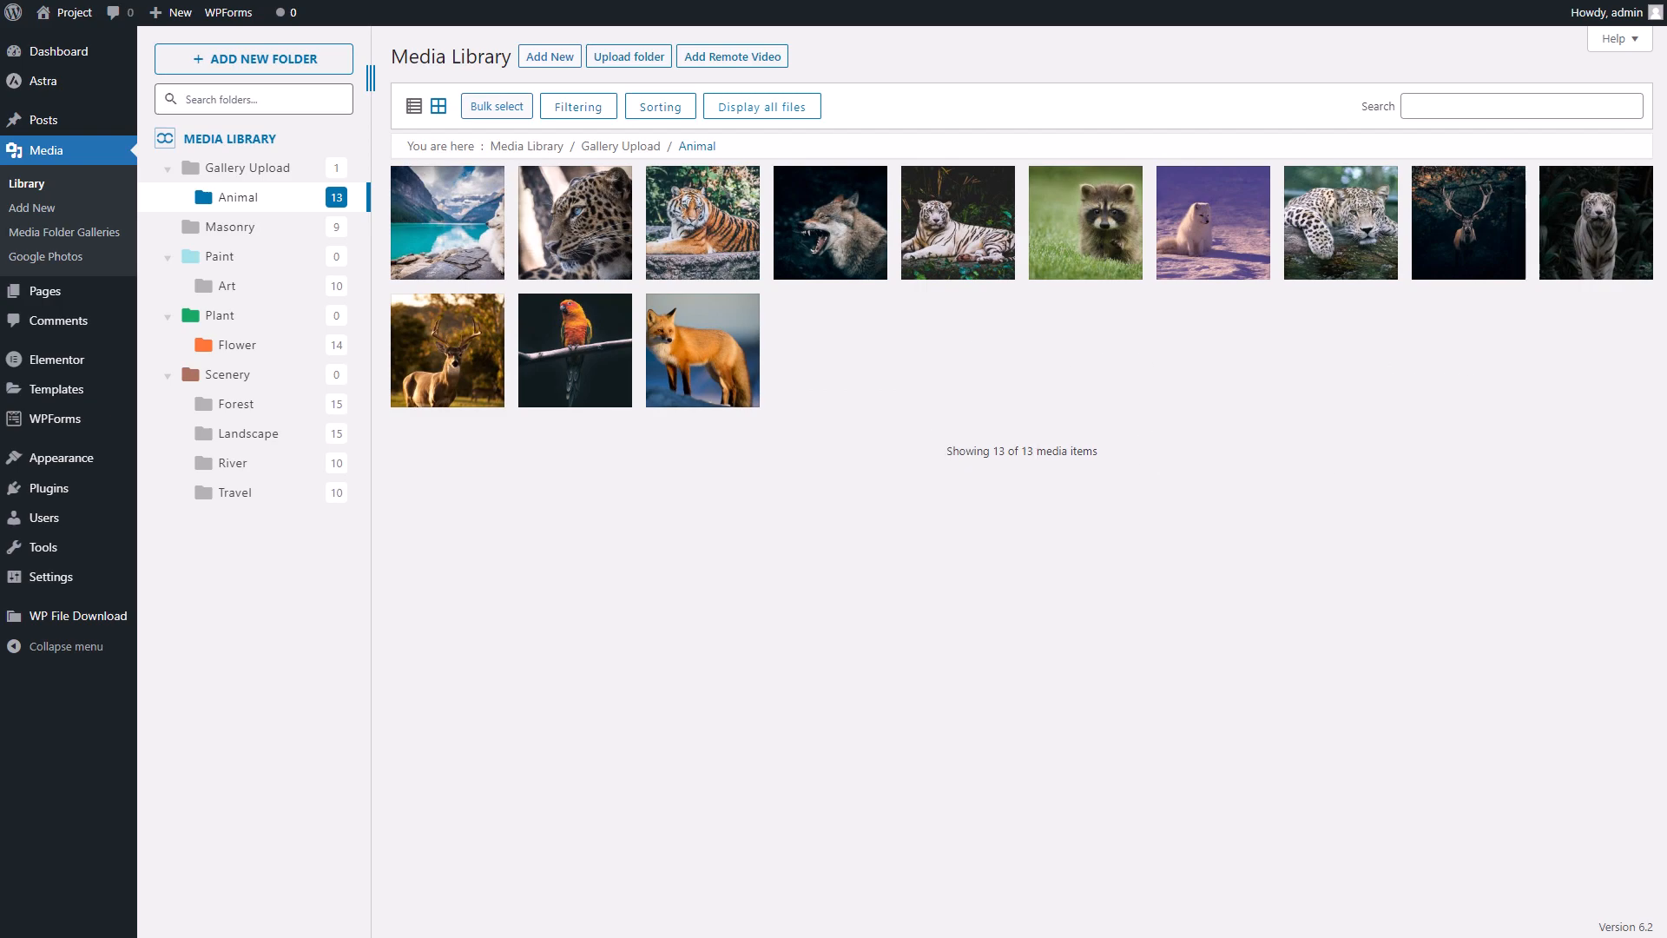
left_click(46, 257)
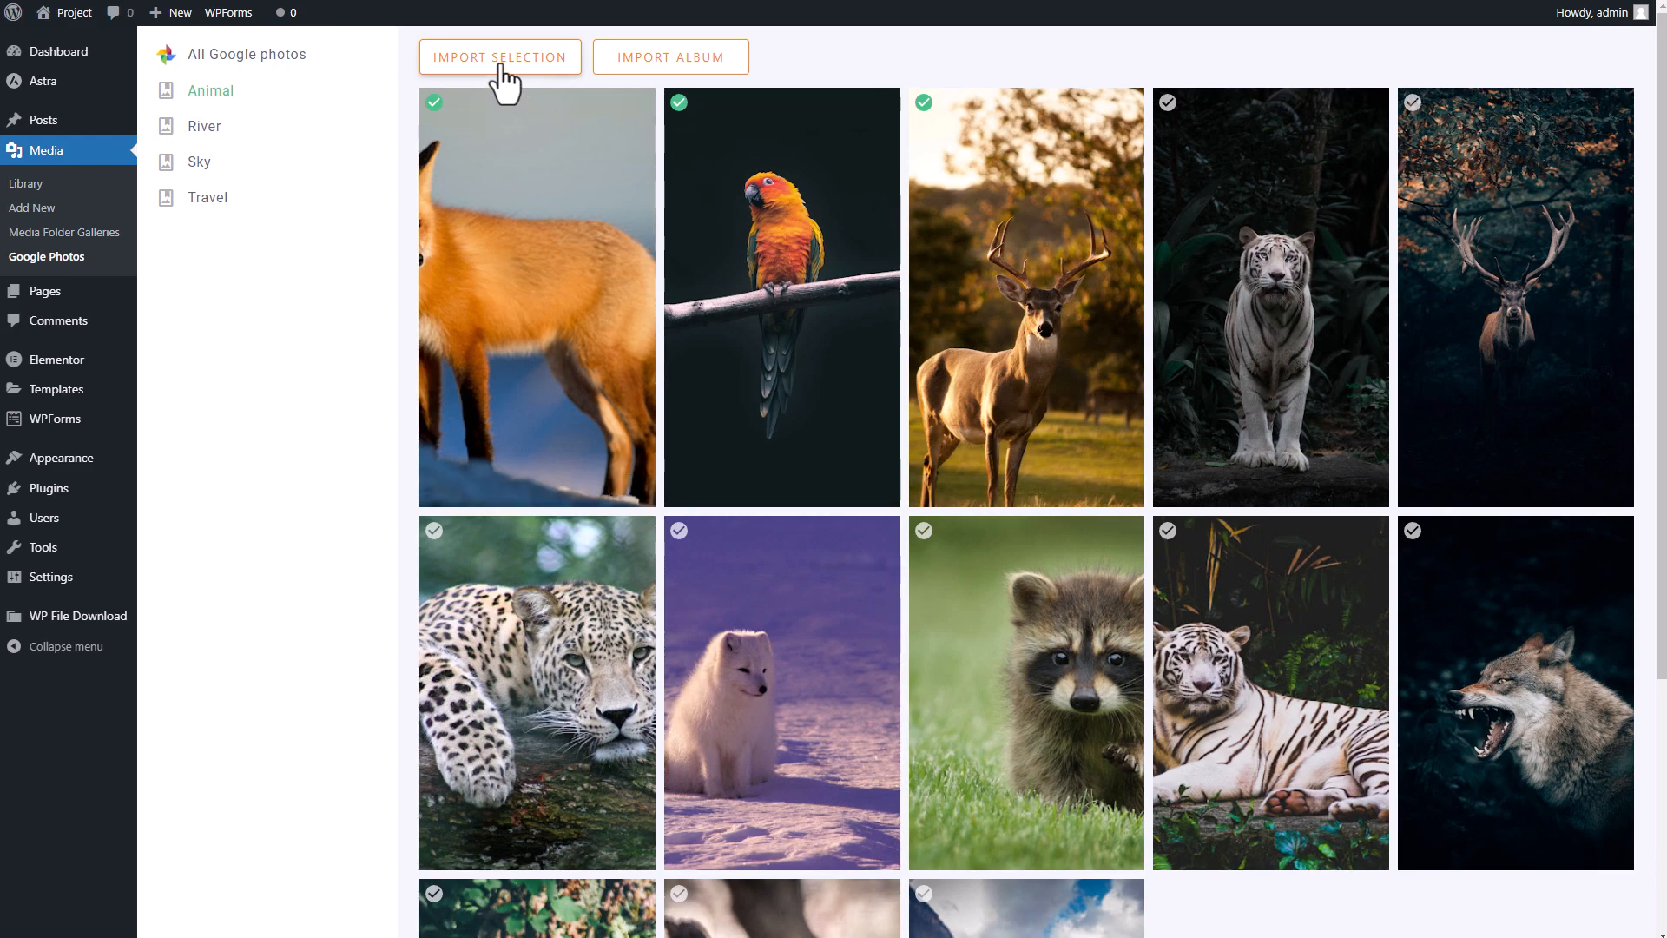
Import the fox, parrot and deer photos into Gallery Upload and check its 4 items
left_click(500, 56)
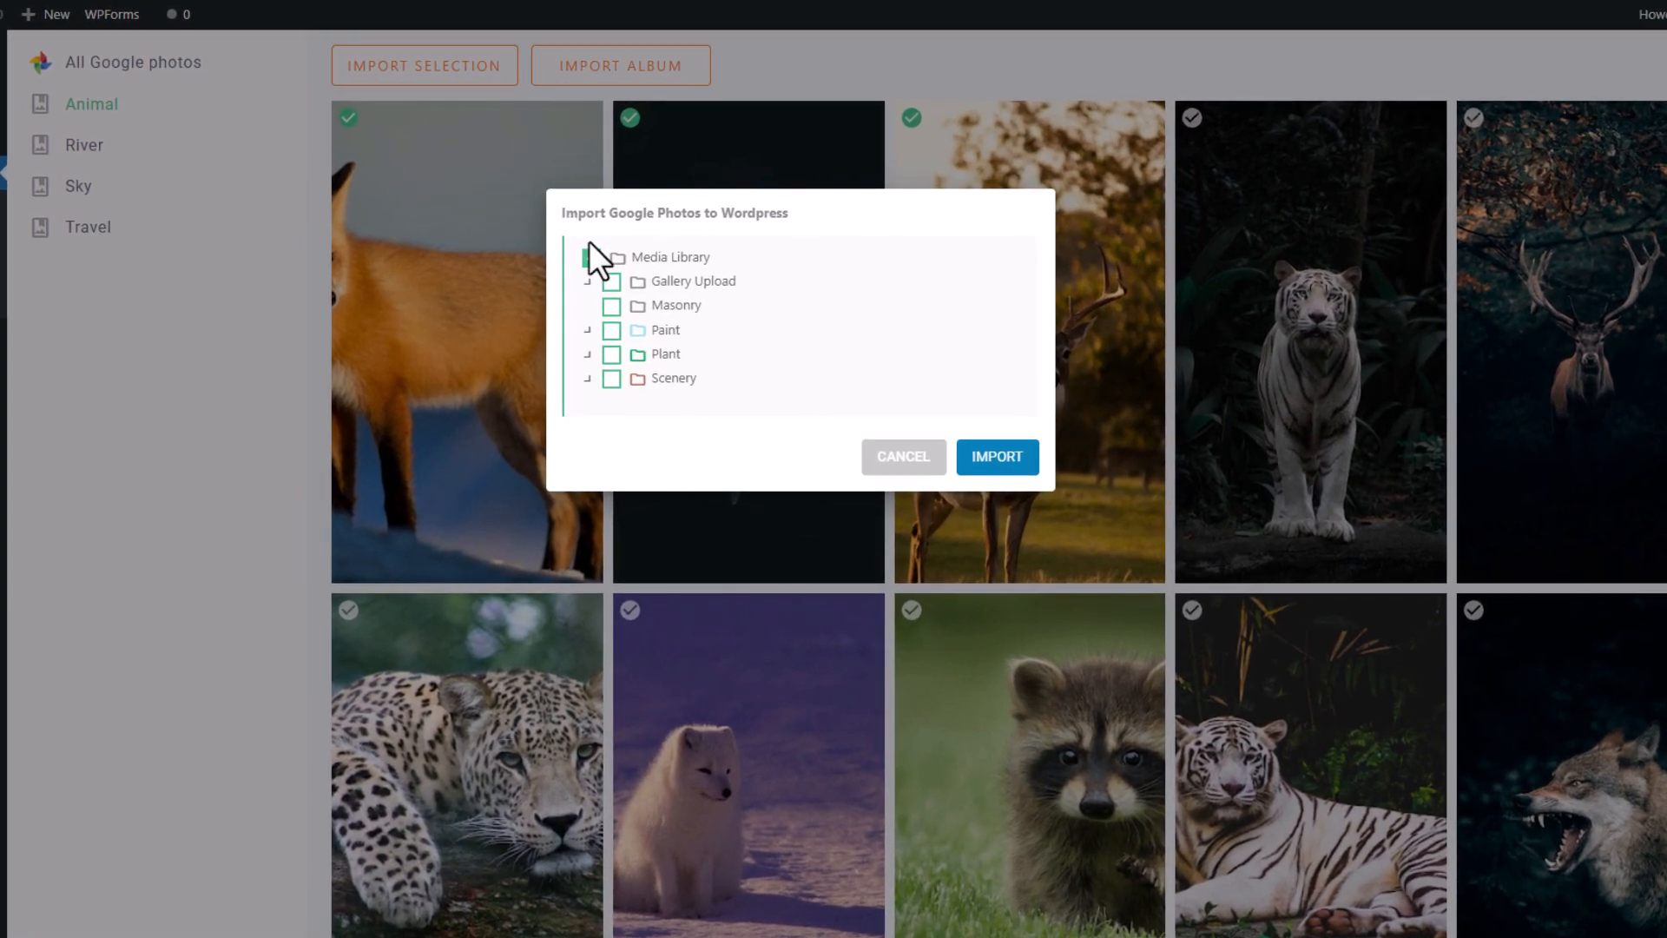
left_click(611, 280)
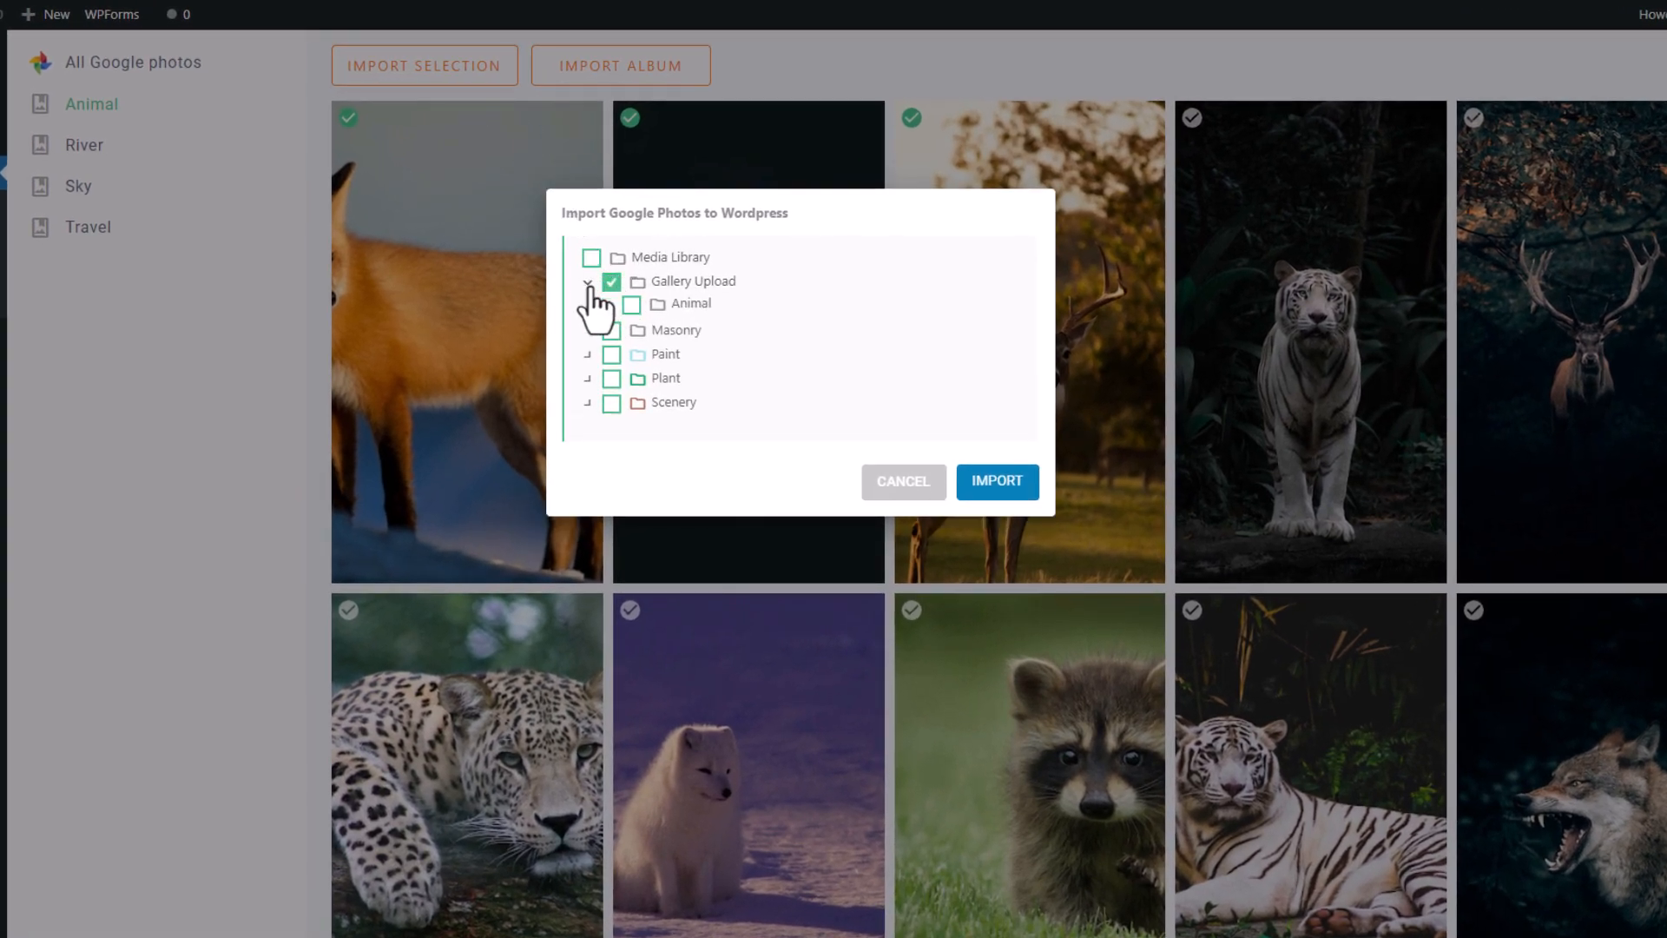
left_click(996, 480)
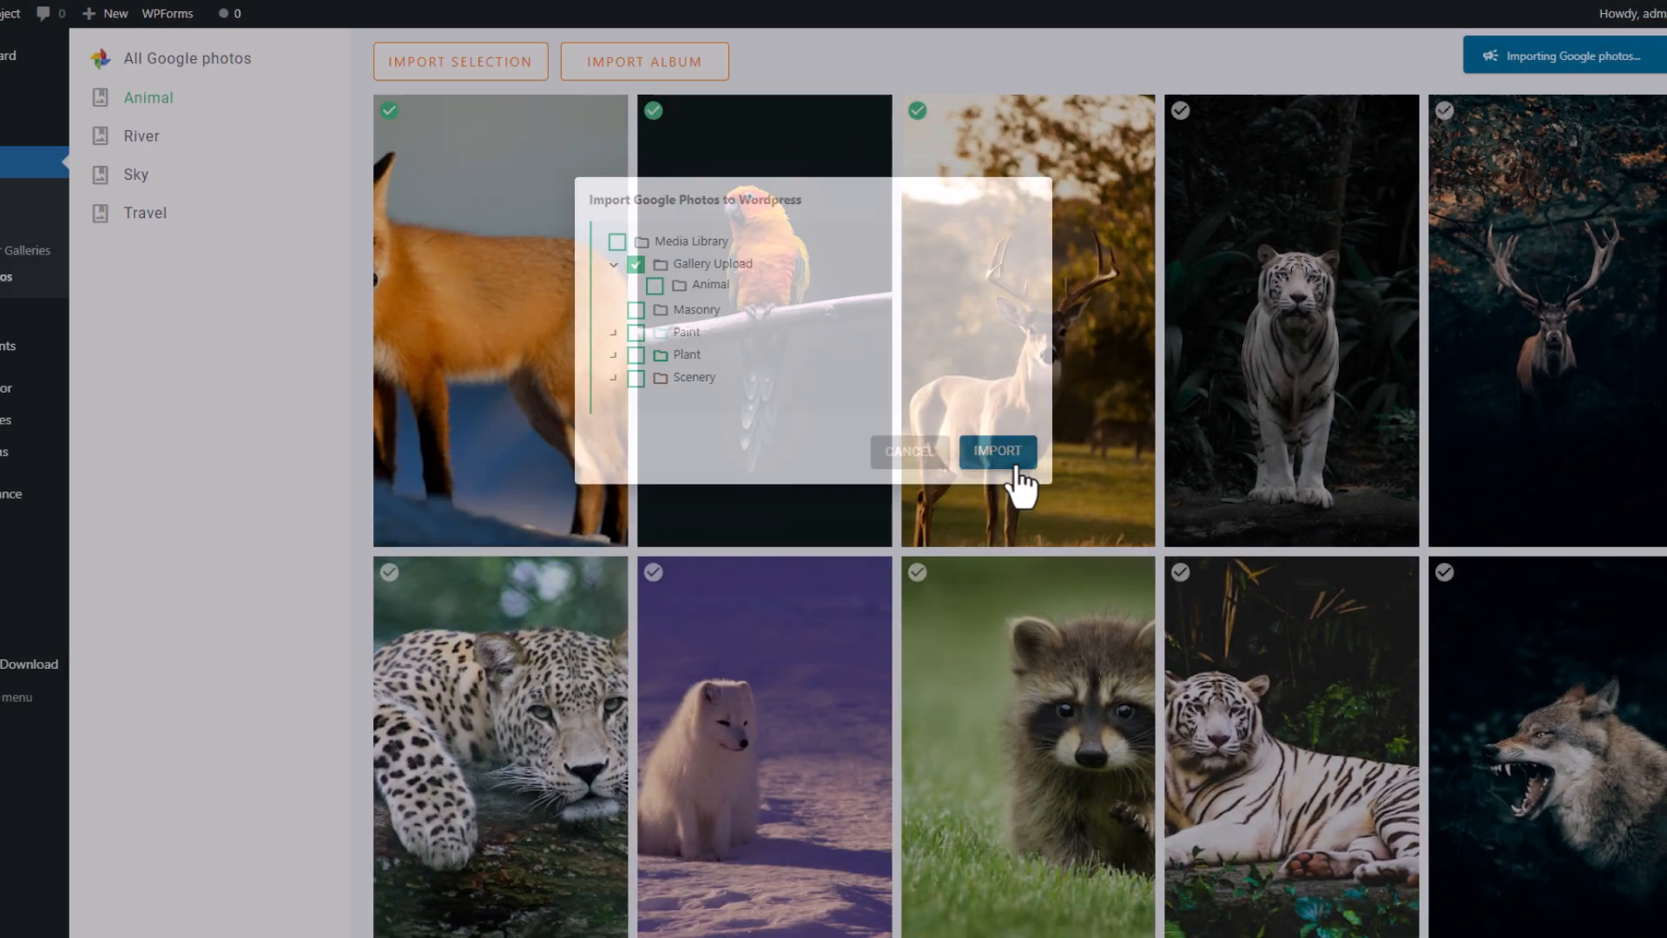
left_click(995, 451)
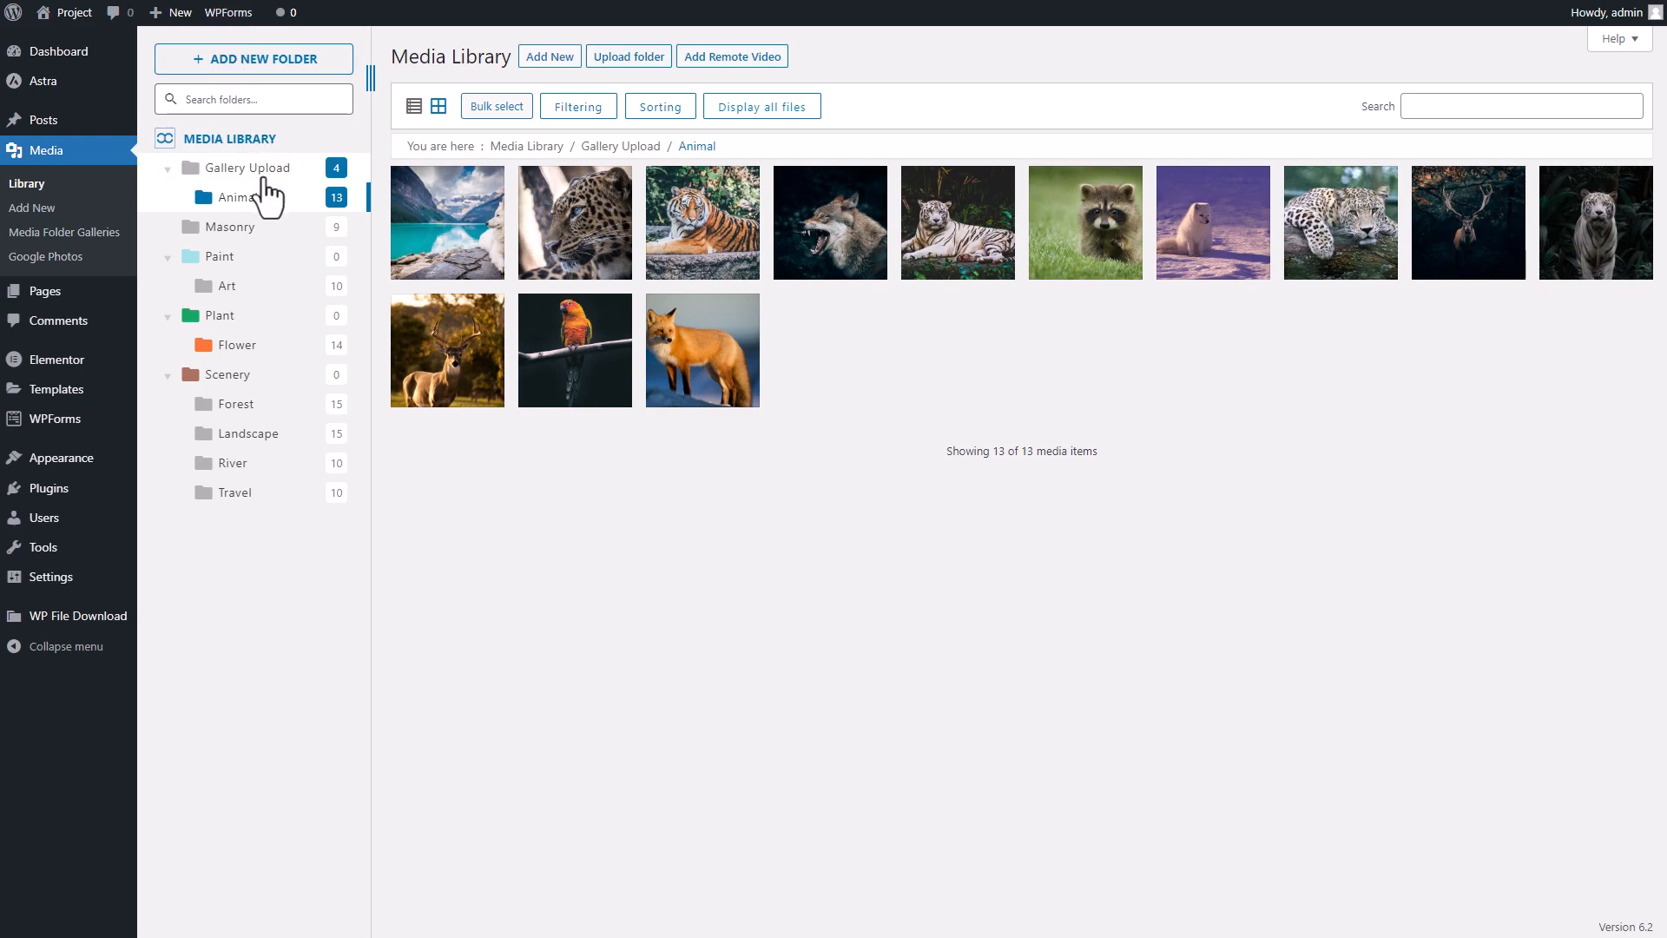
left_click(250, 166)
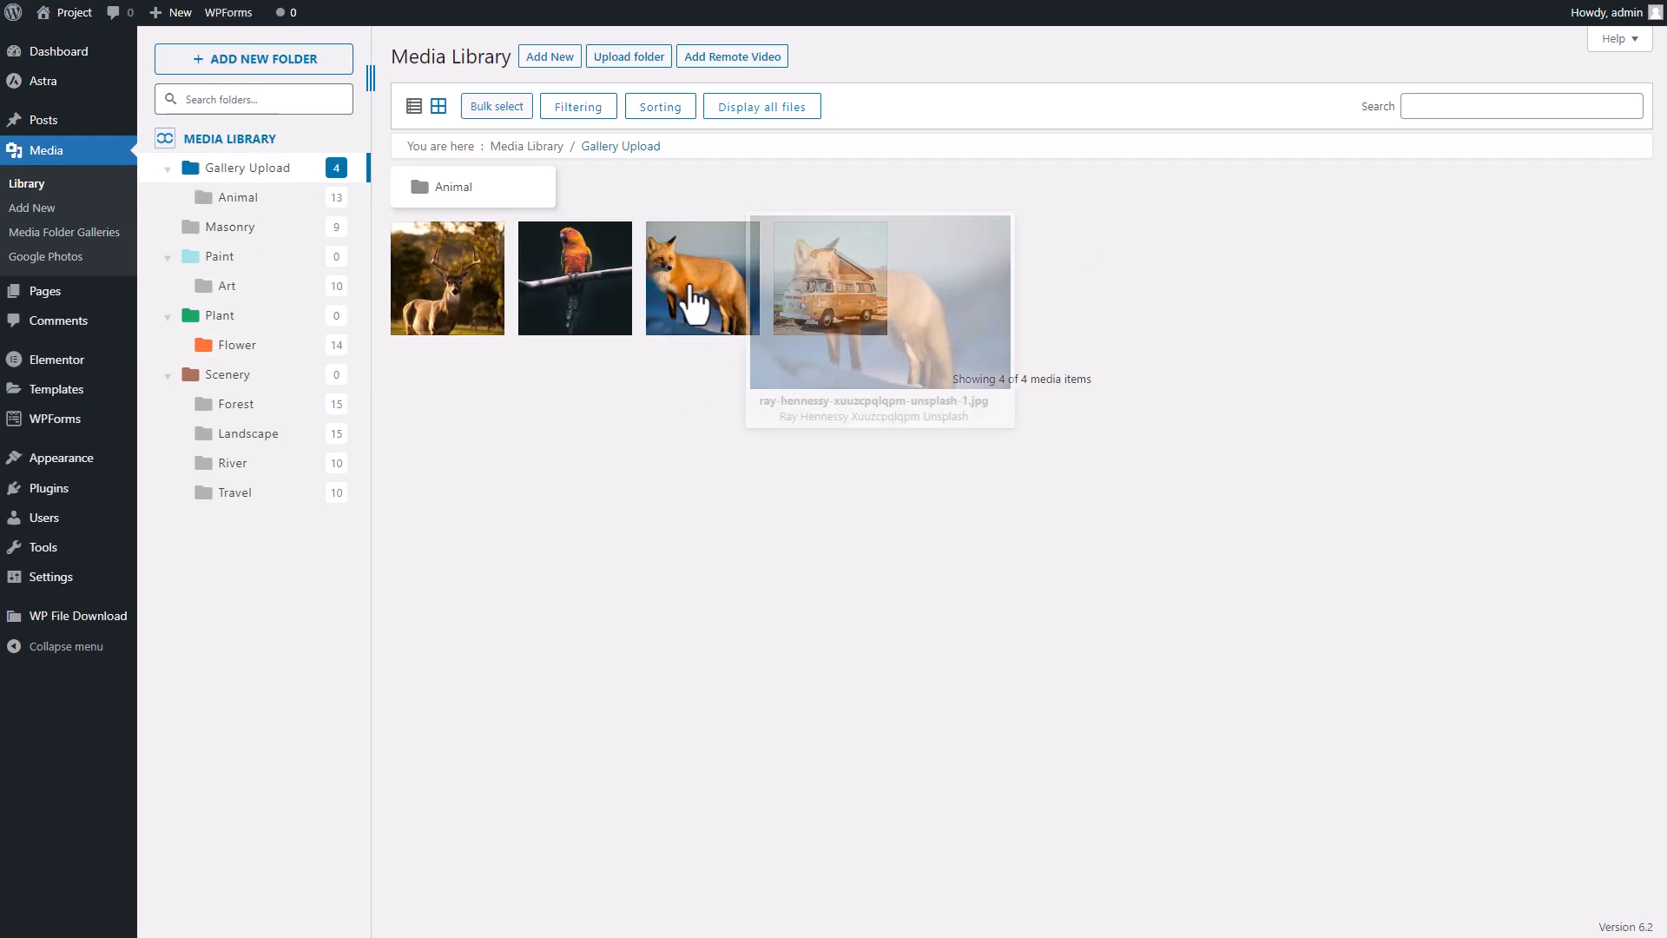
mouse_move(962, 404)
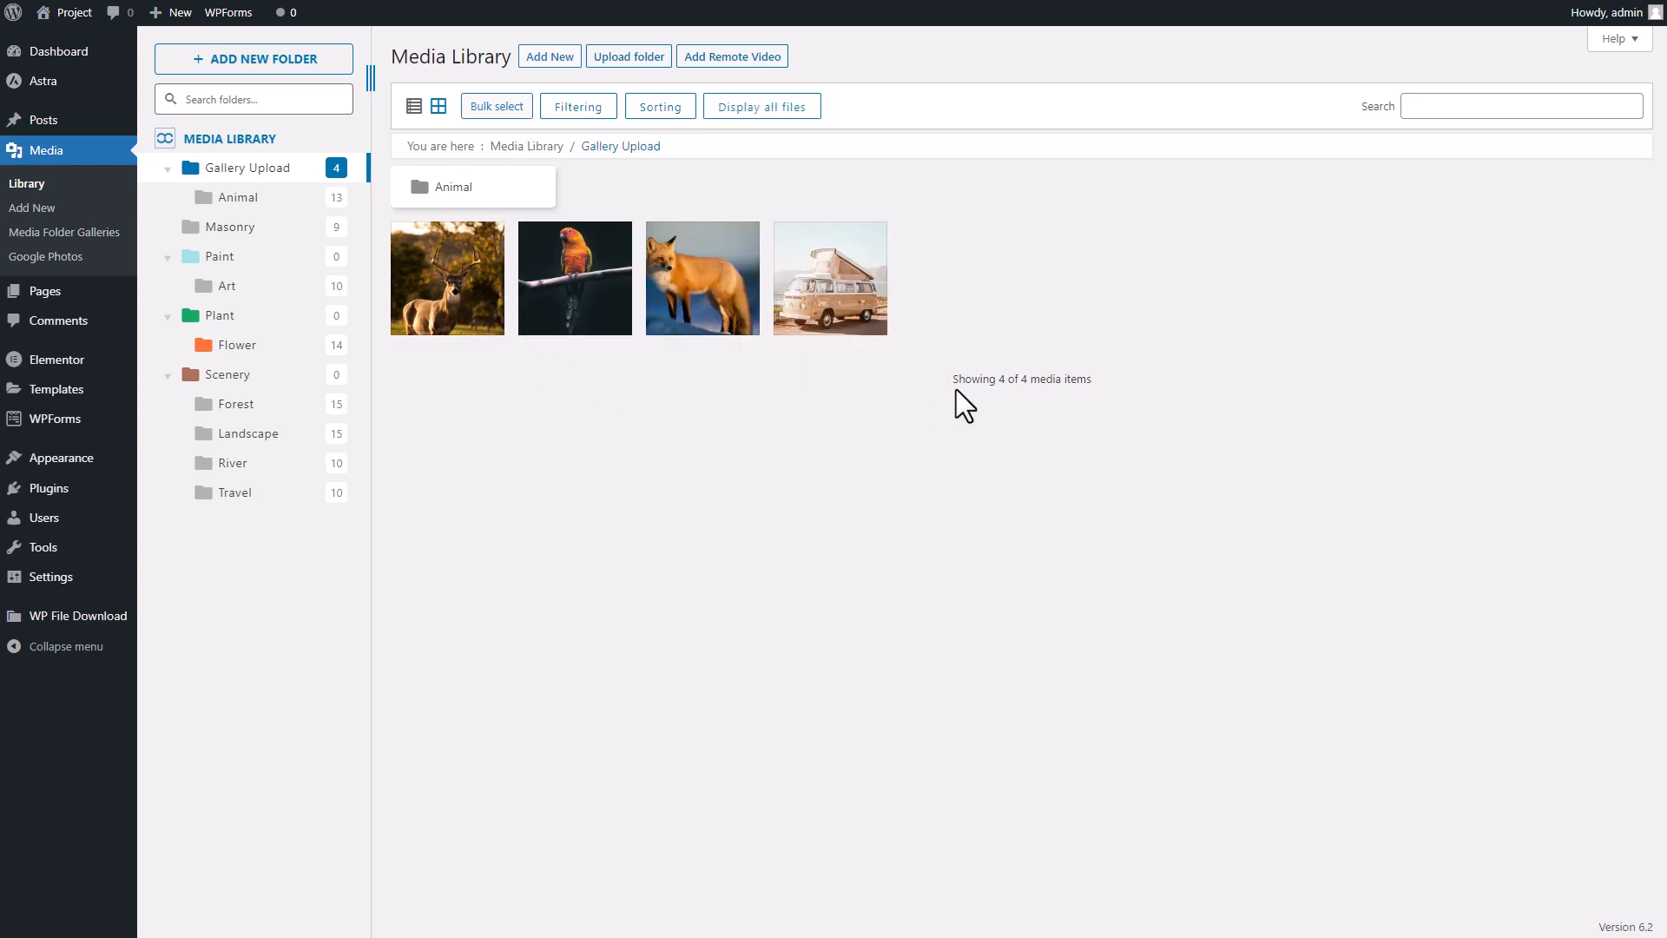
mouse_move(976, 423)
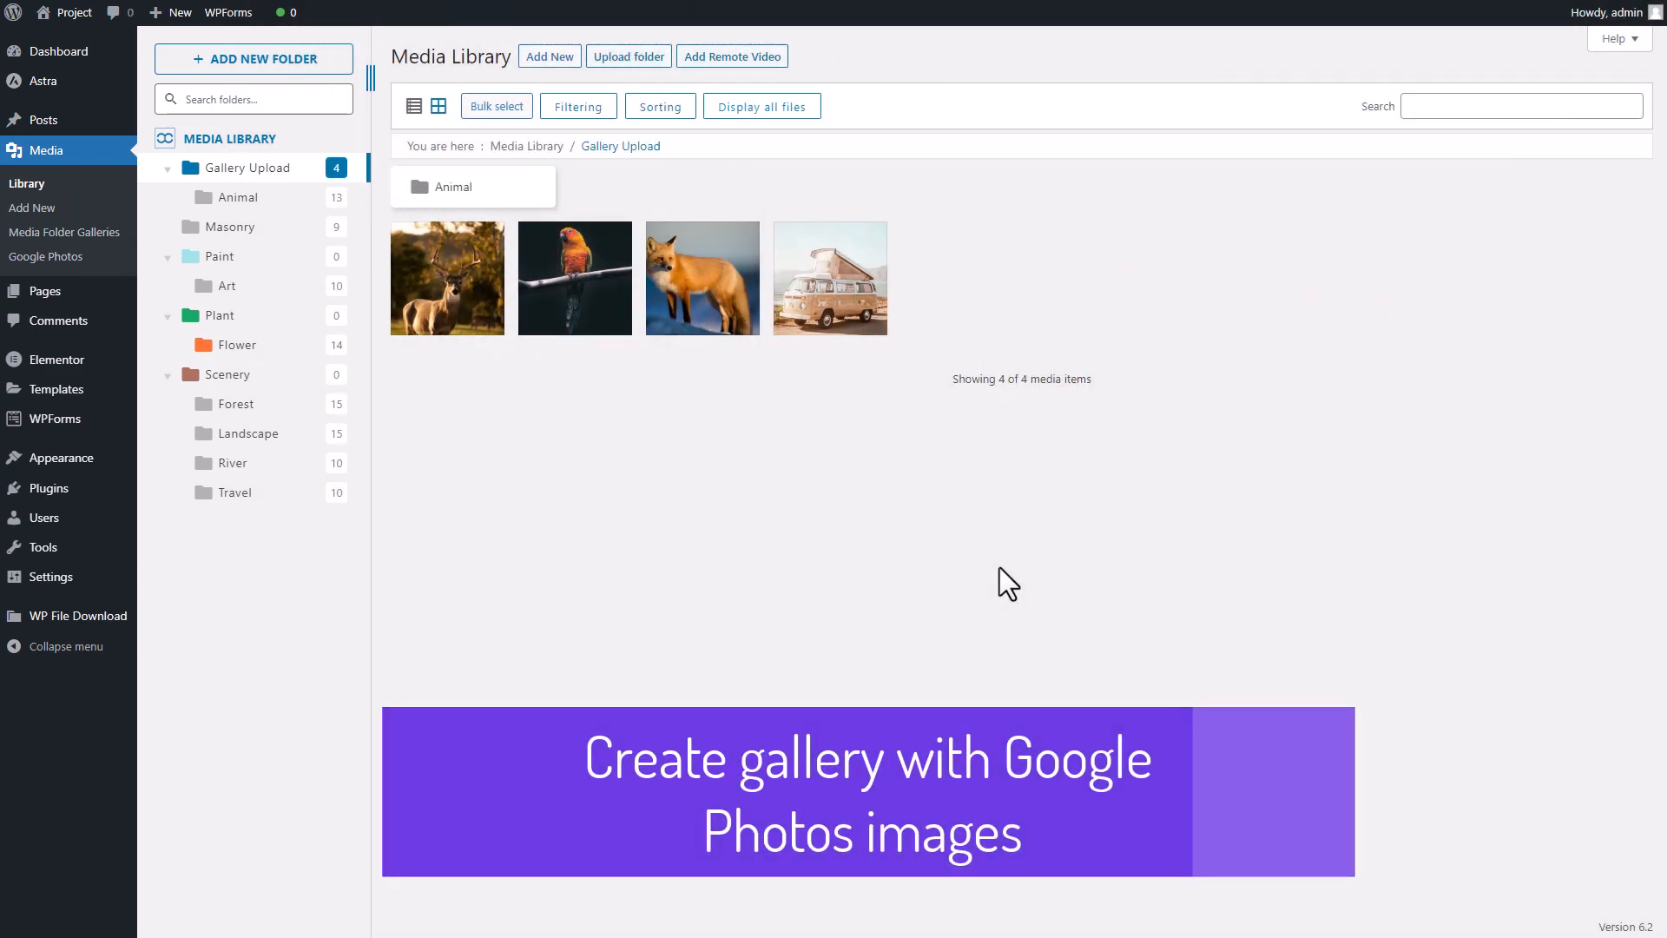
mouse_move(678, 532)
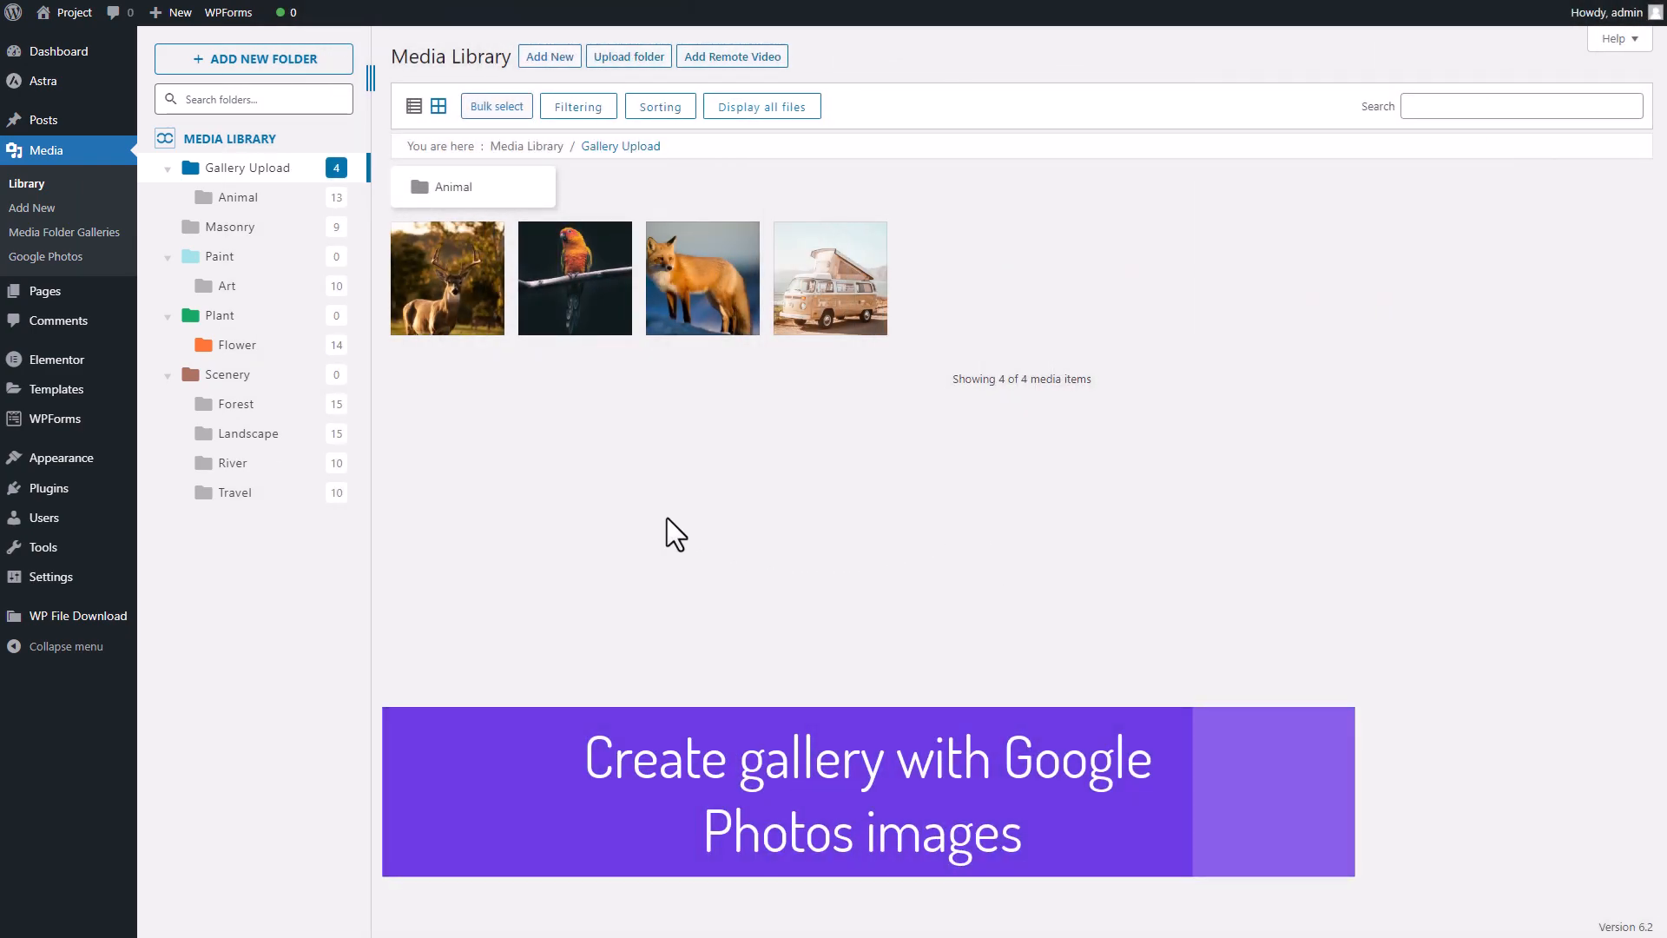
mouse_move(46, 256)
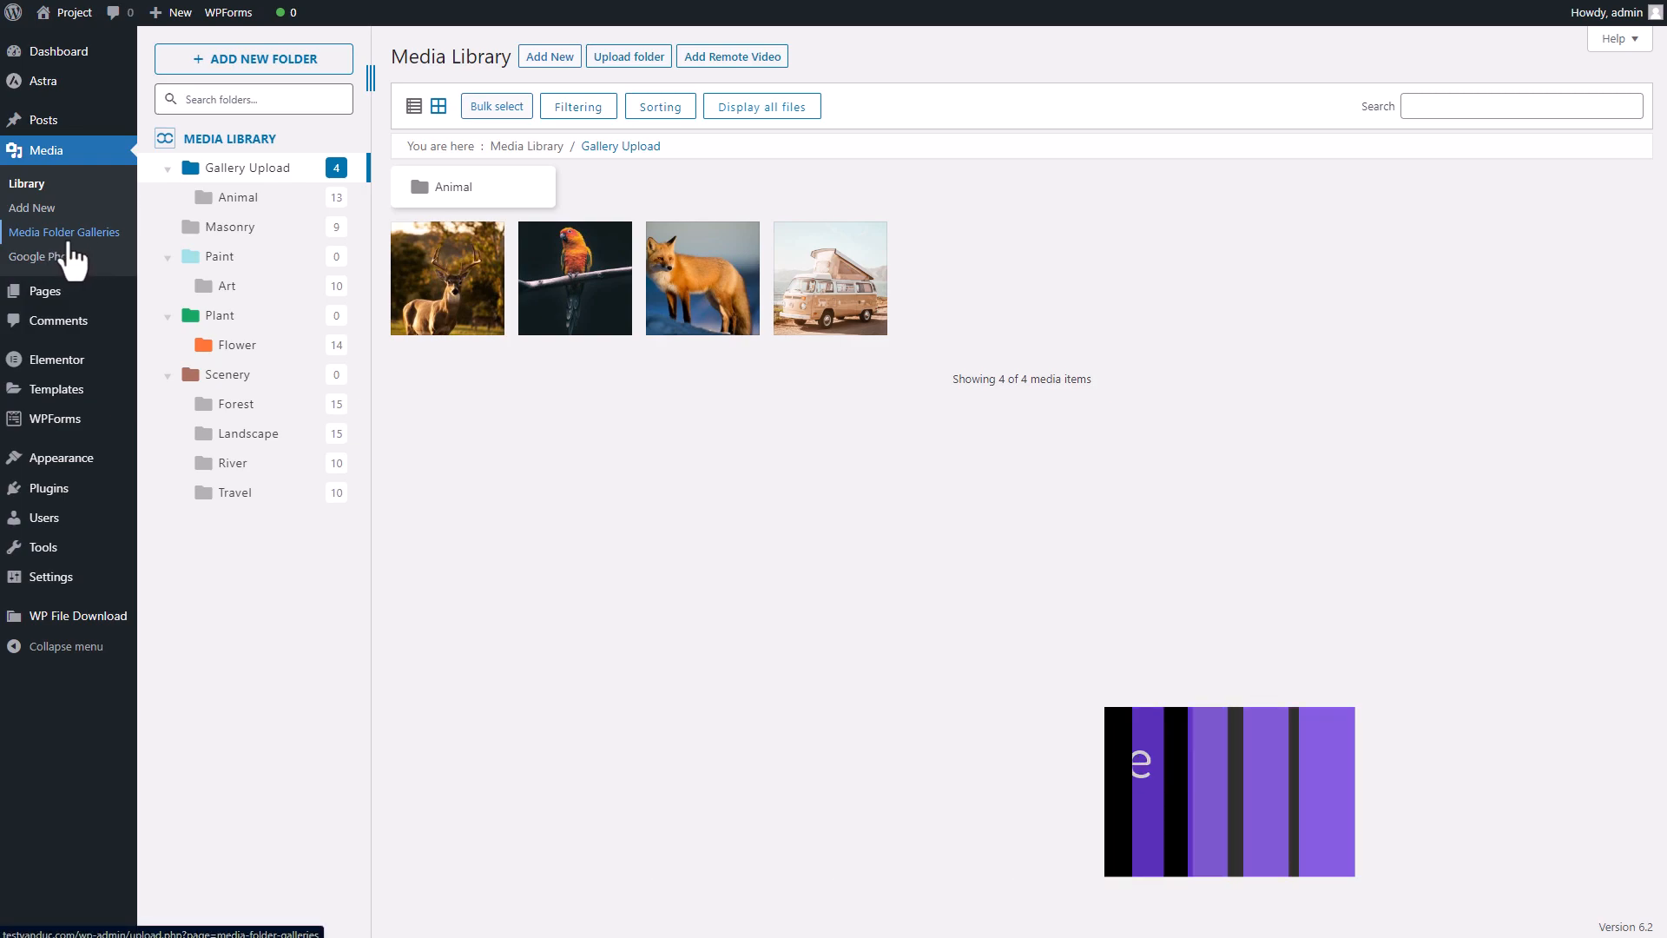
Create a New Gallery in Media Folder Galleries and choose Google Photos as its image source
left_click(63, 231)
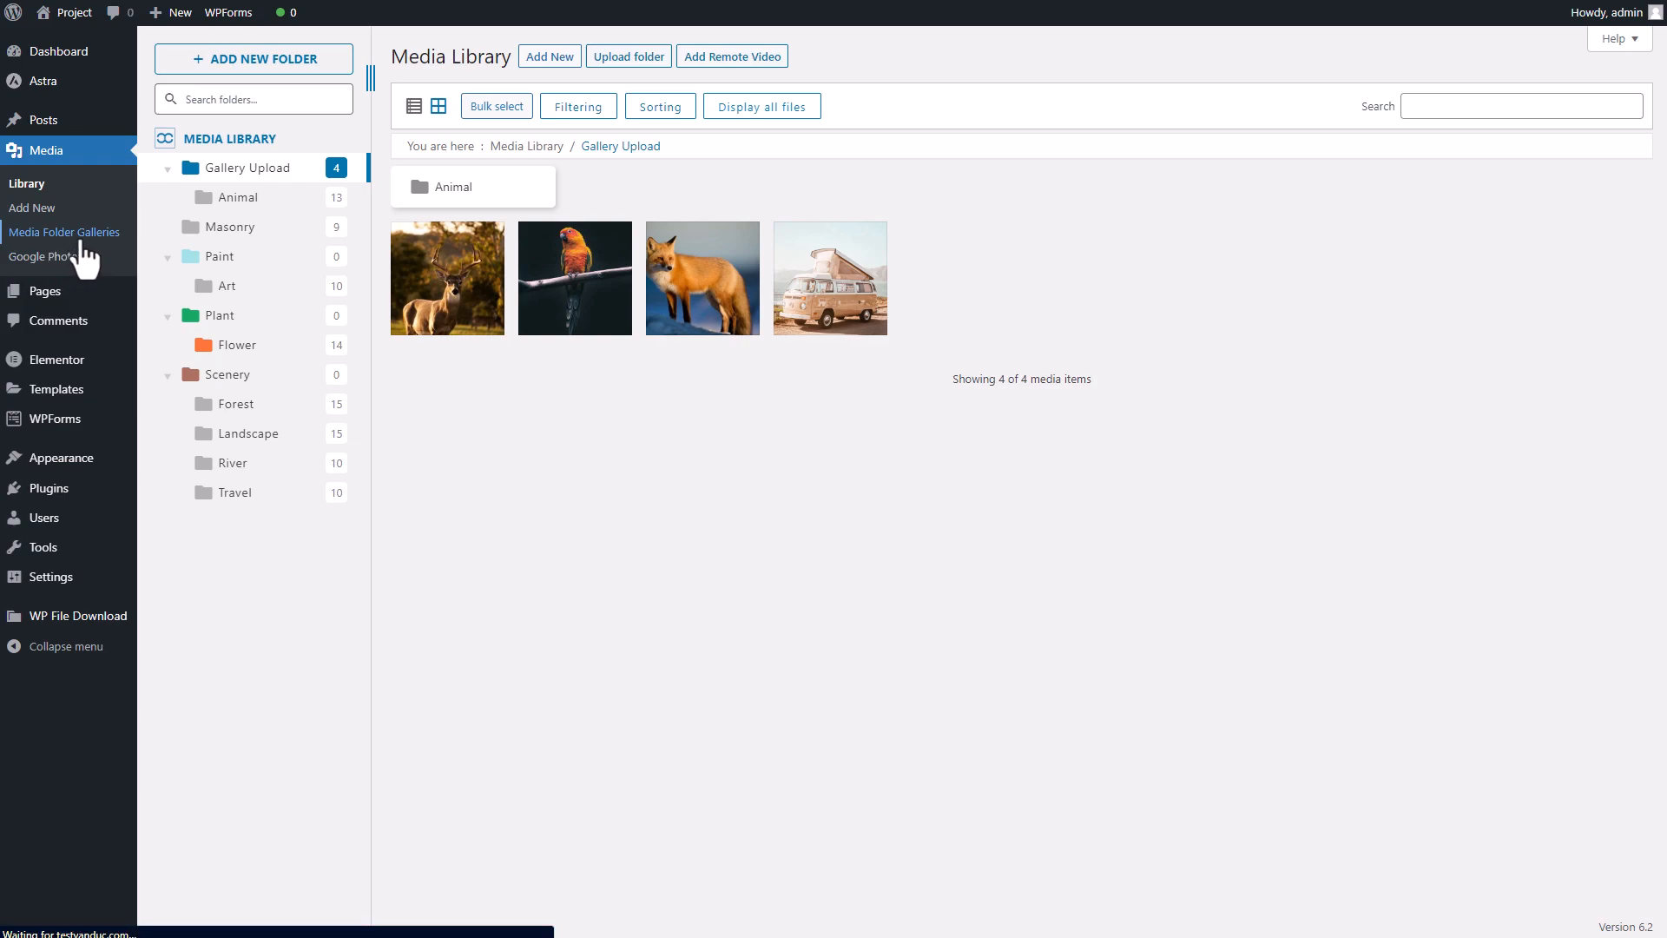
left_click(63, 232)
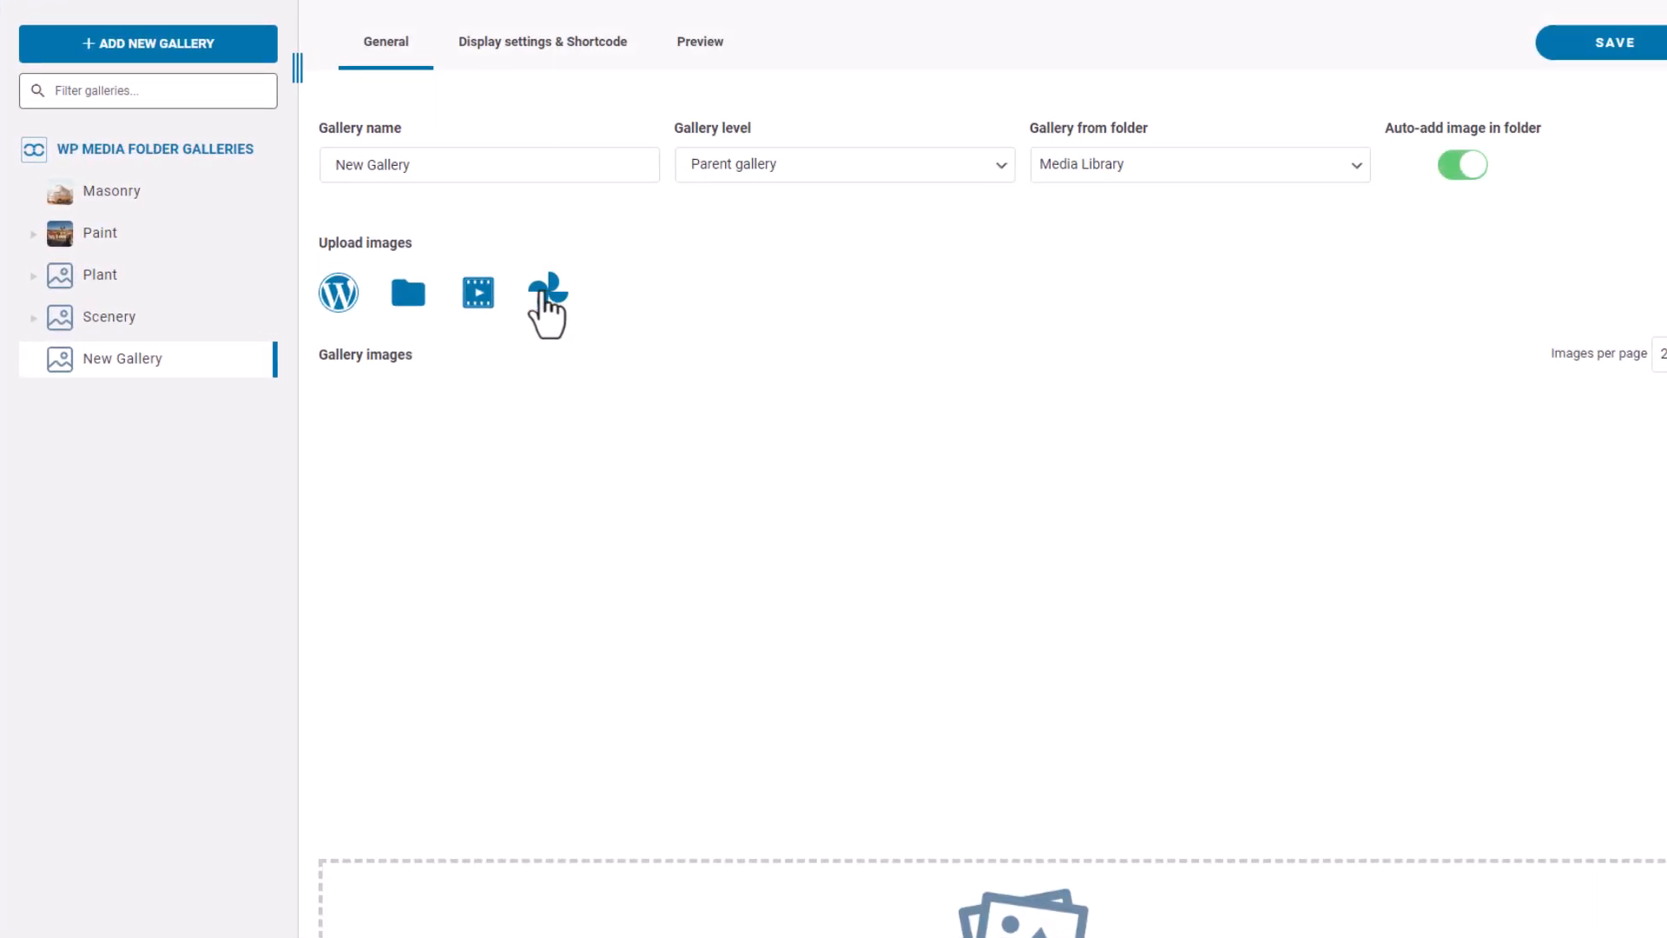
mouse_move(545, 293)
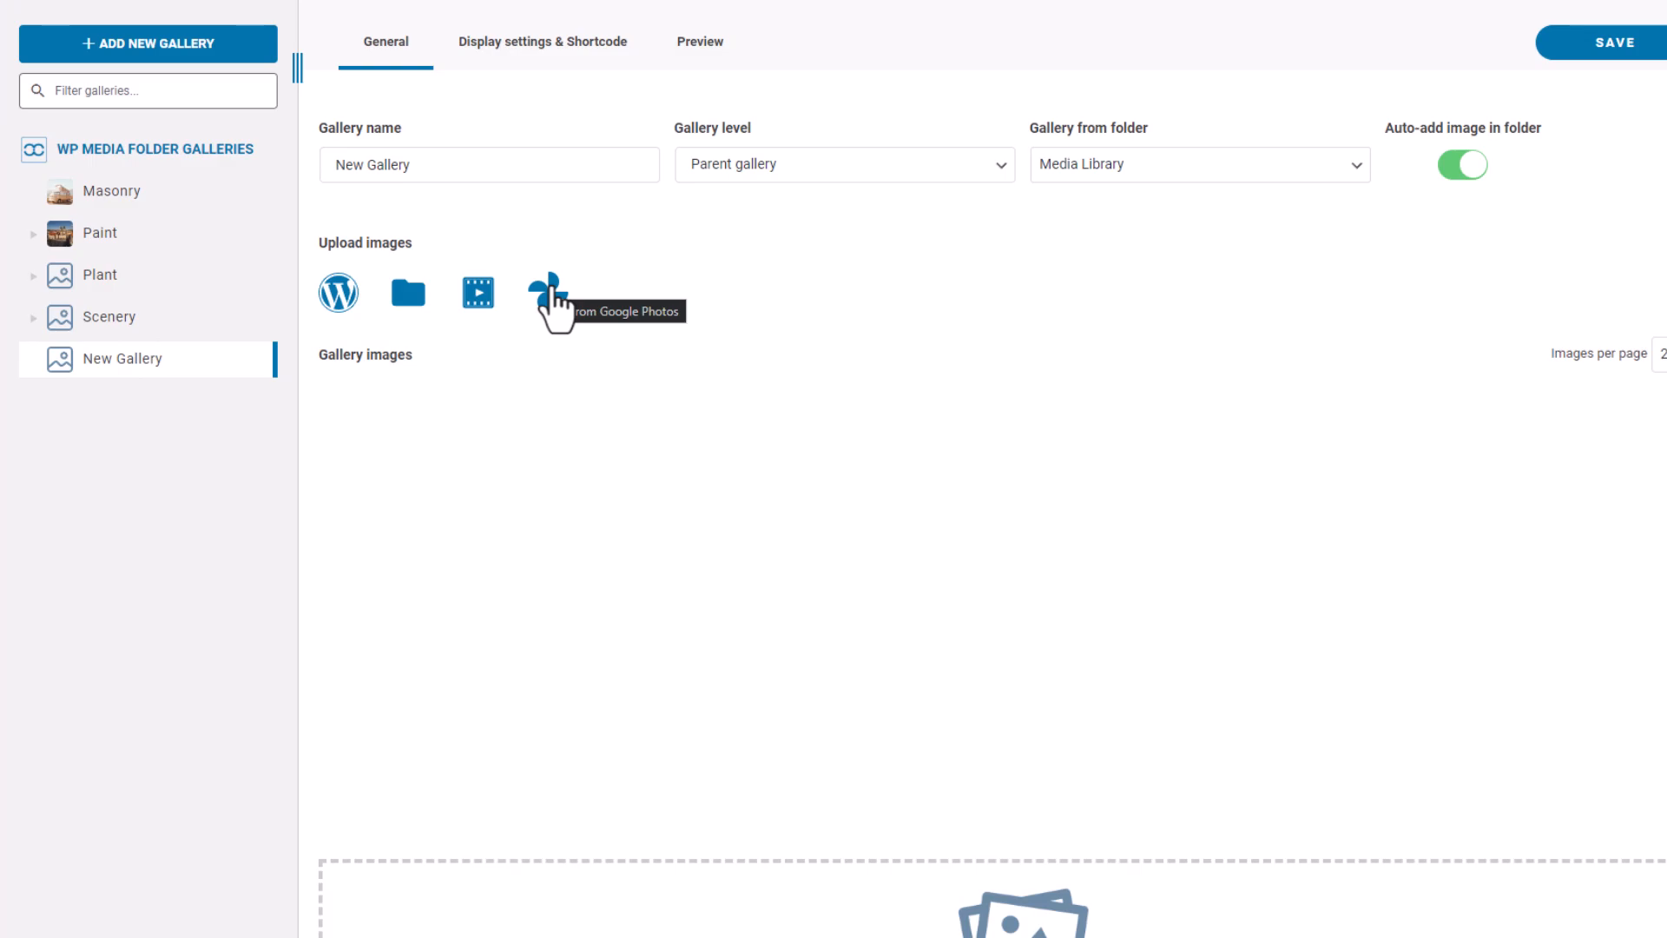
left_click(547, 293)
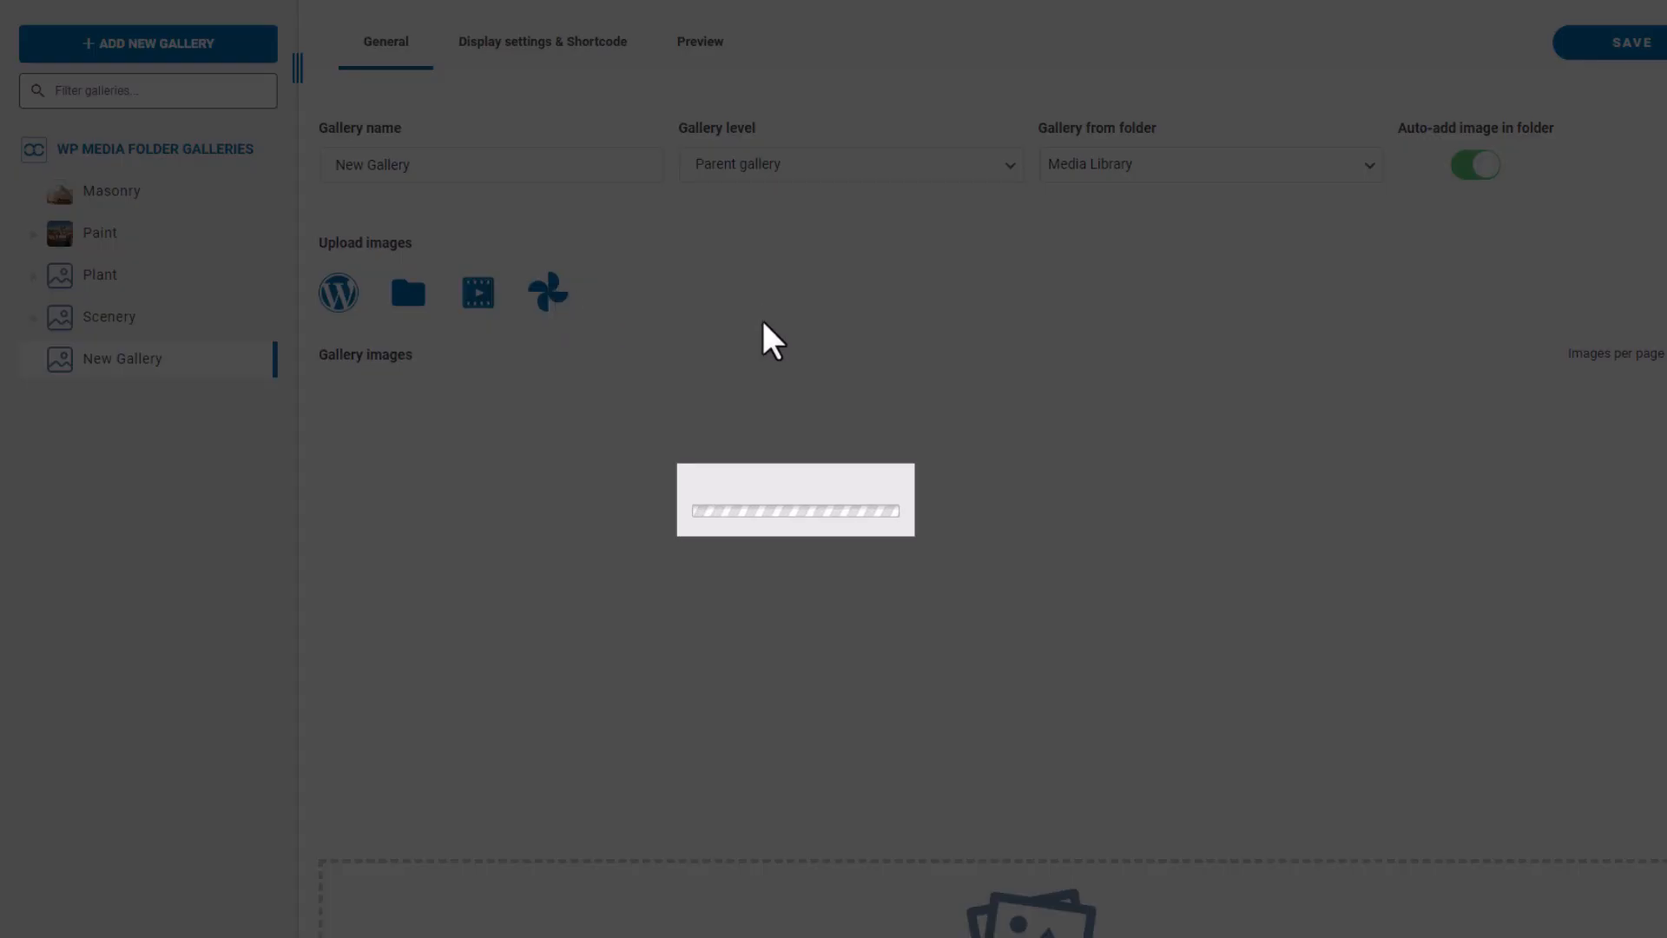
Open the Animal album in the From Google Photos window and import the whole album
left_click(548, 291)
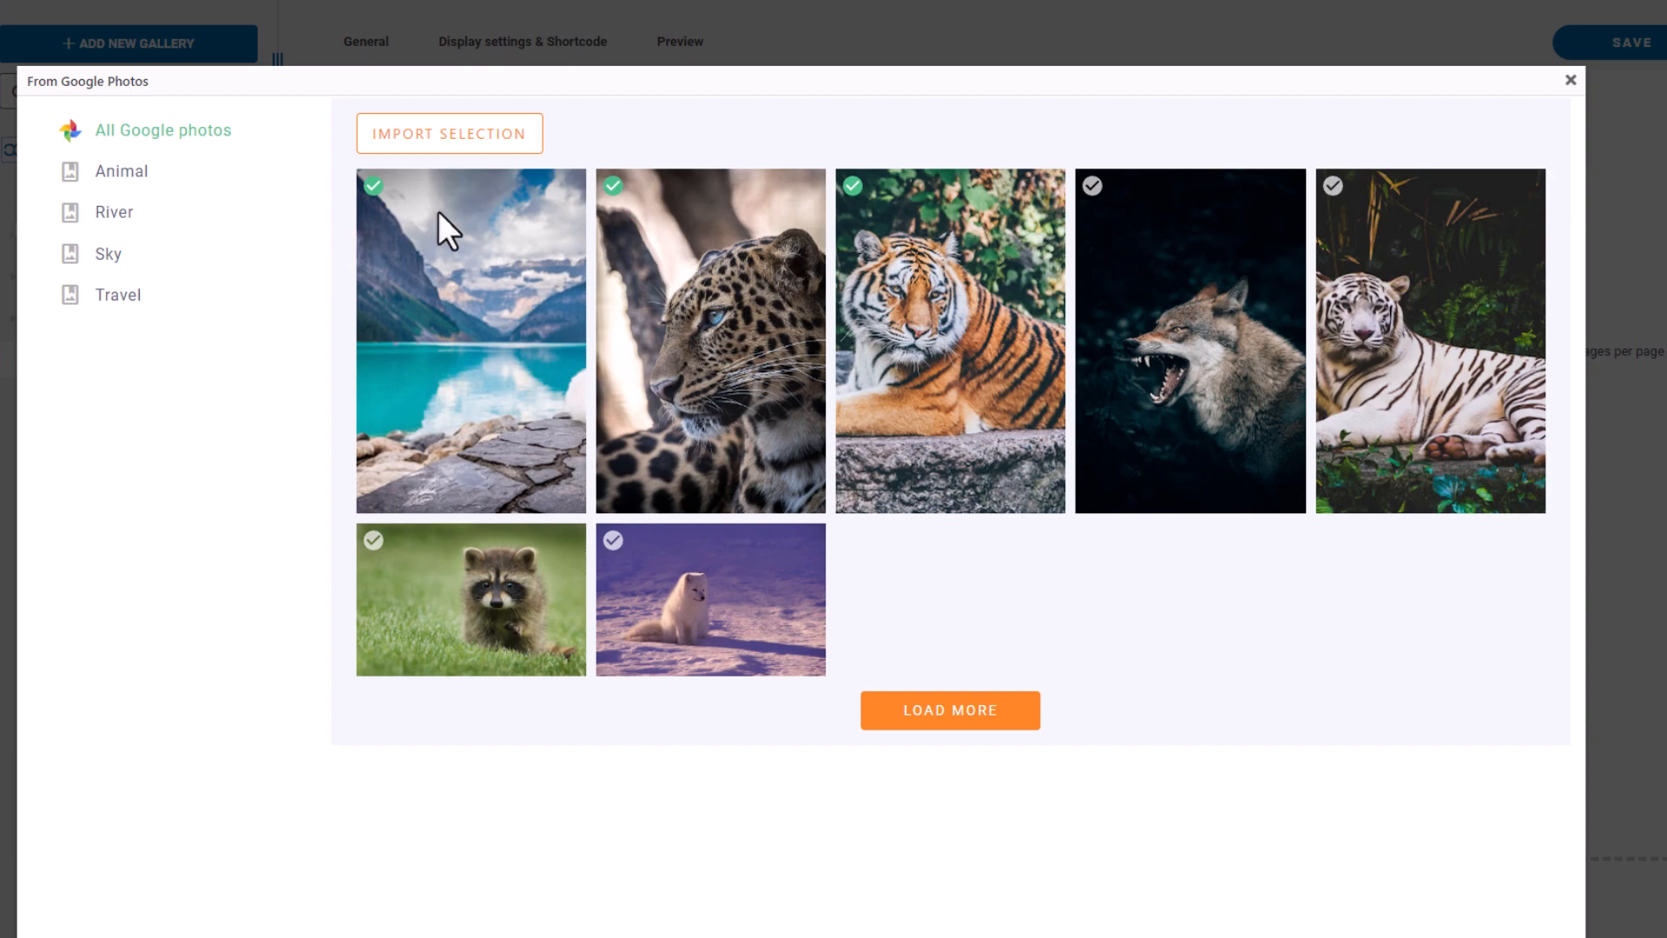
mouse_move(122, 171)
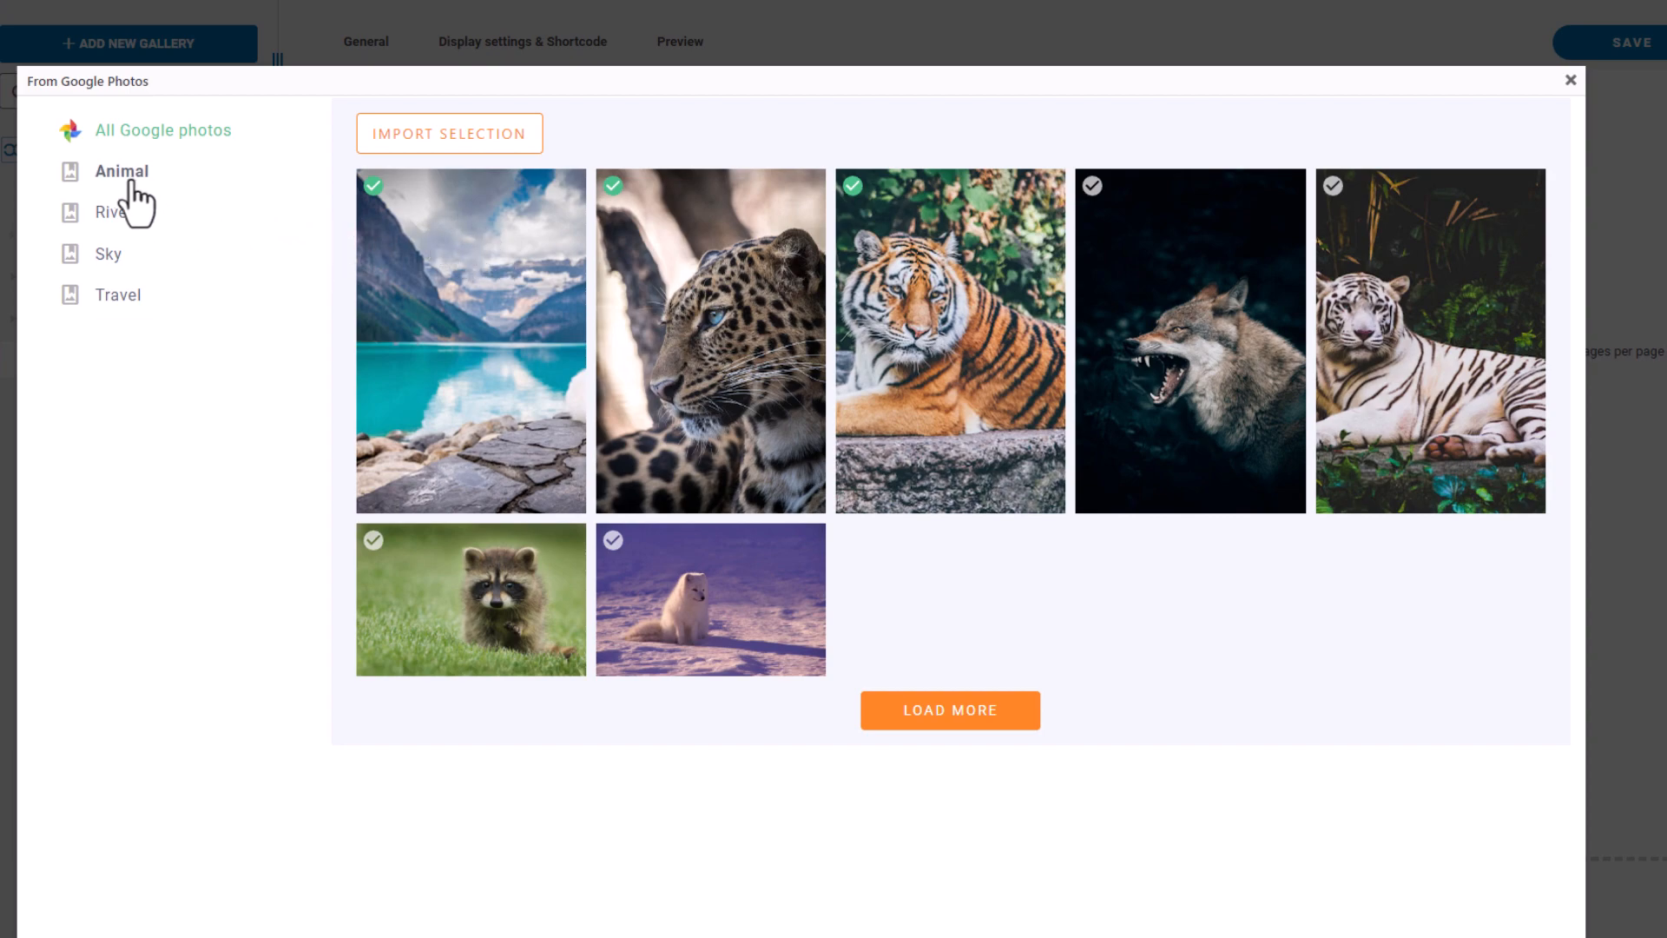
left_click(121, 172)
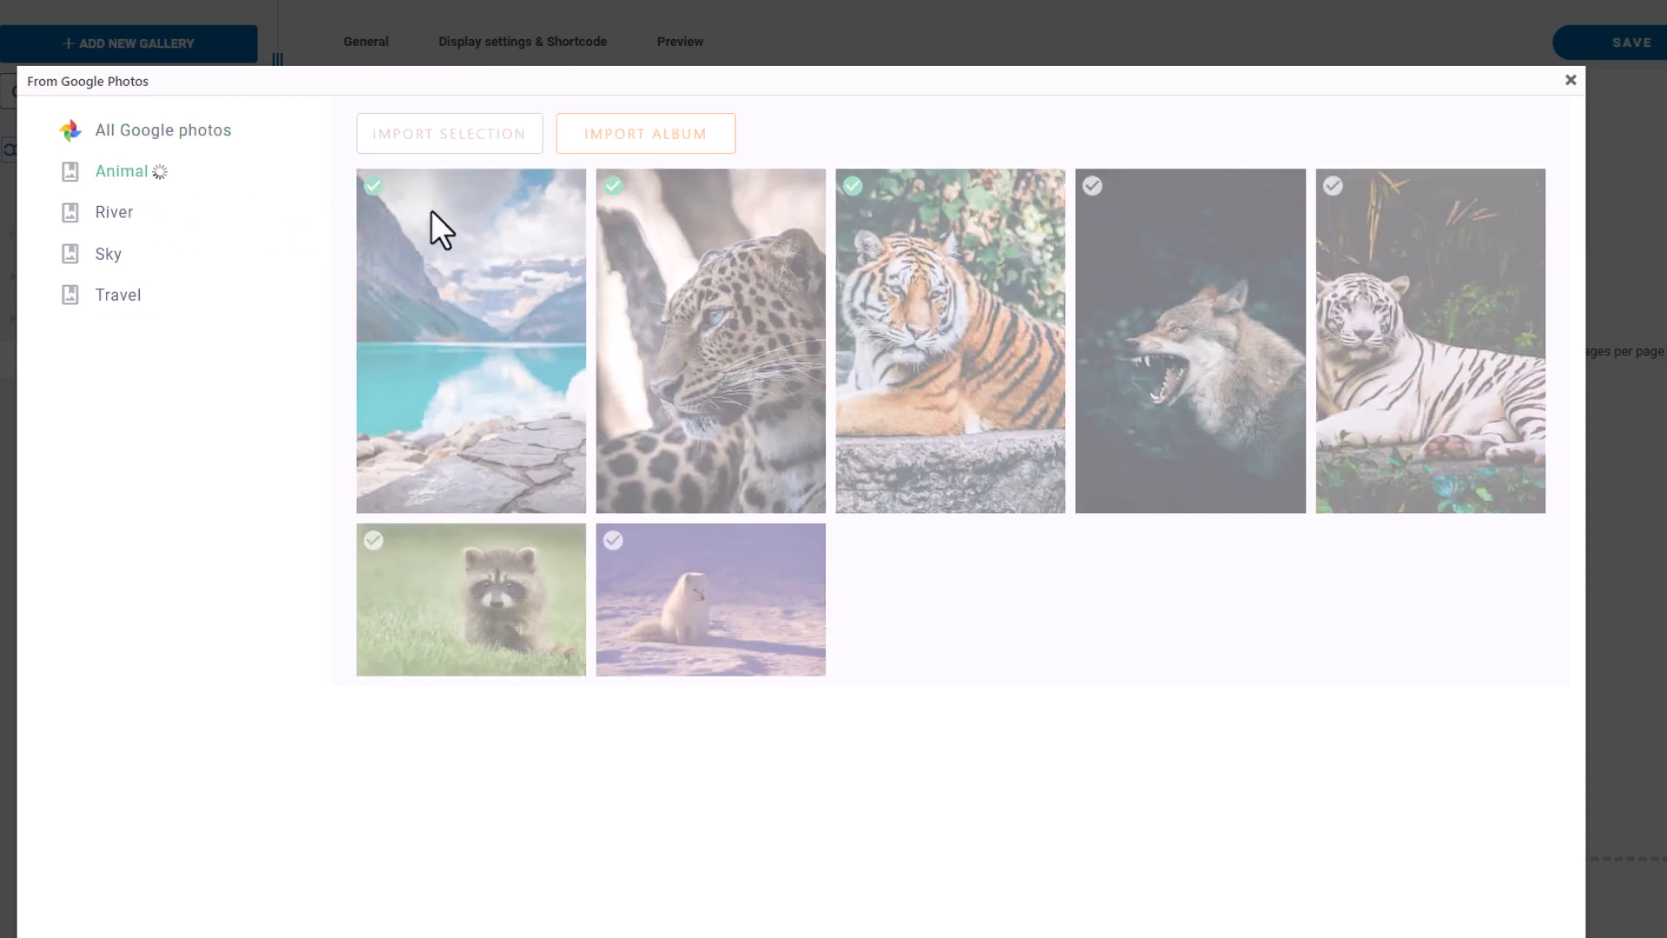
left_click(645, 133)
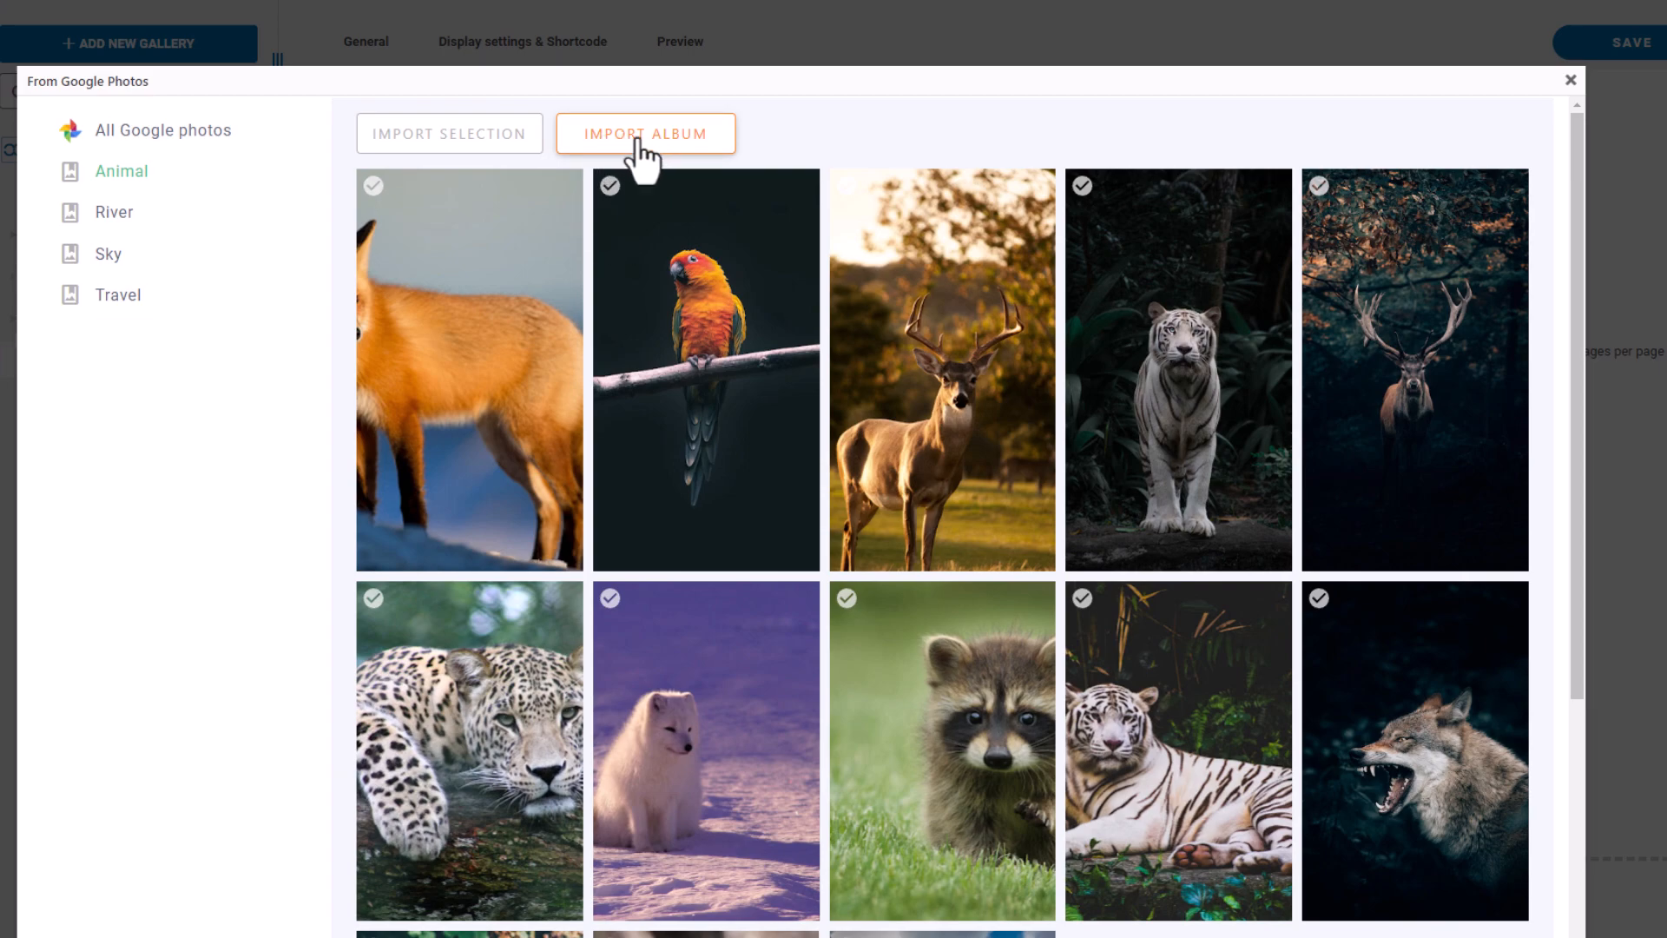
left_click(646, 133)
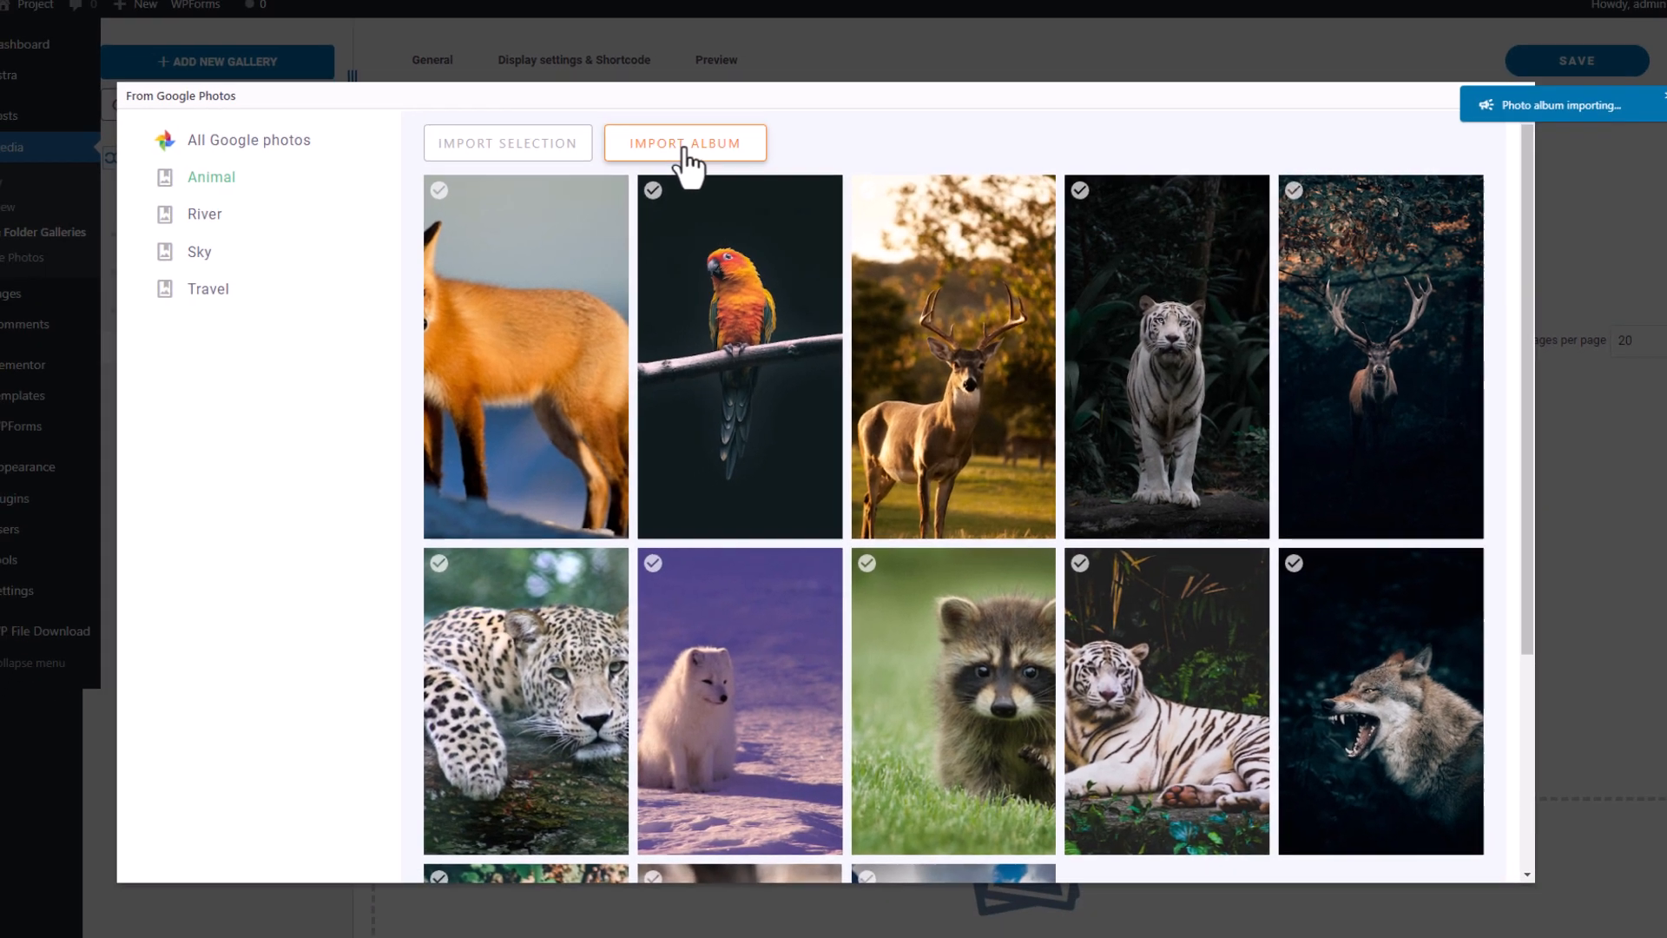
left_click(686, 142)
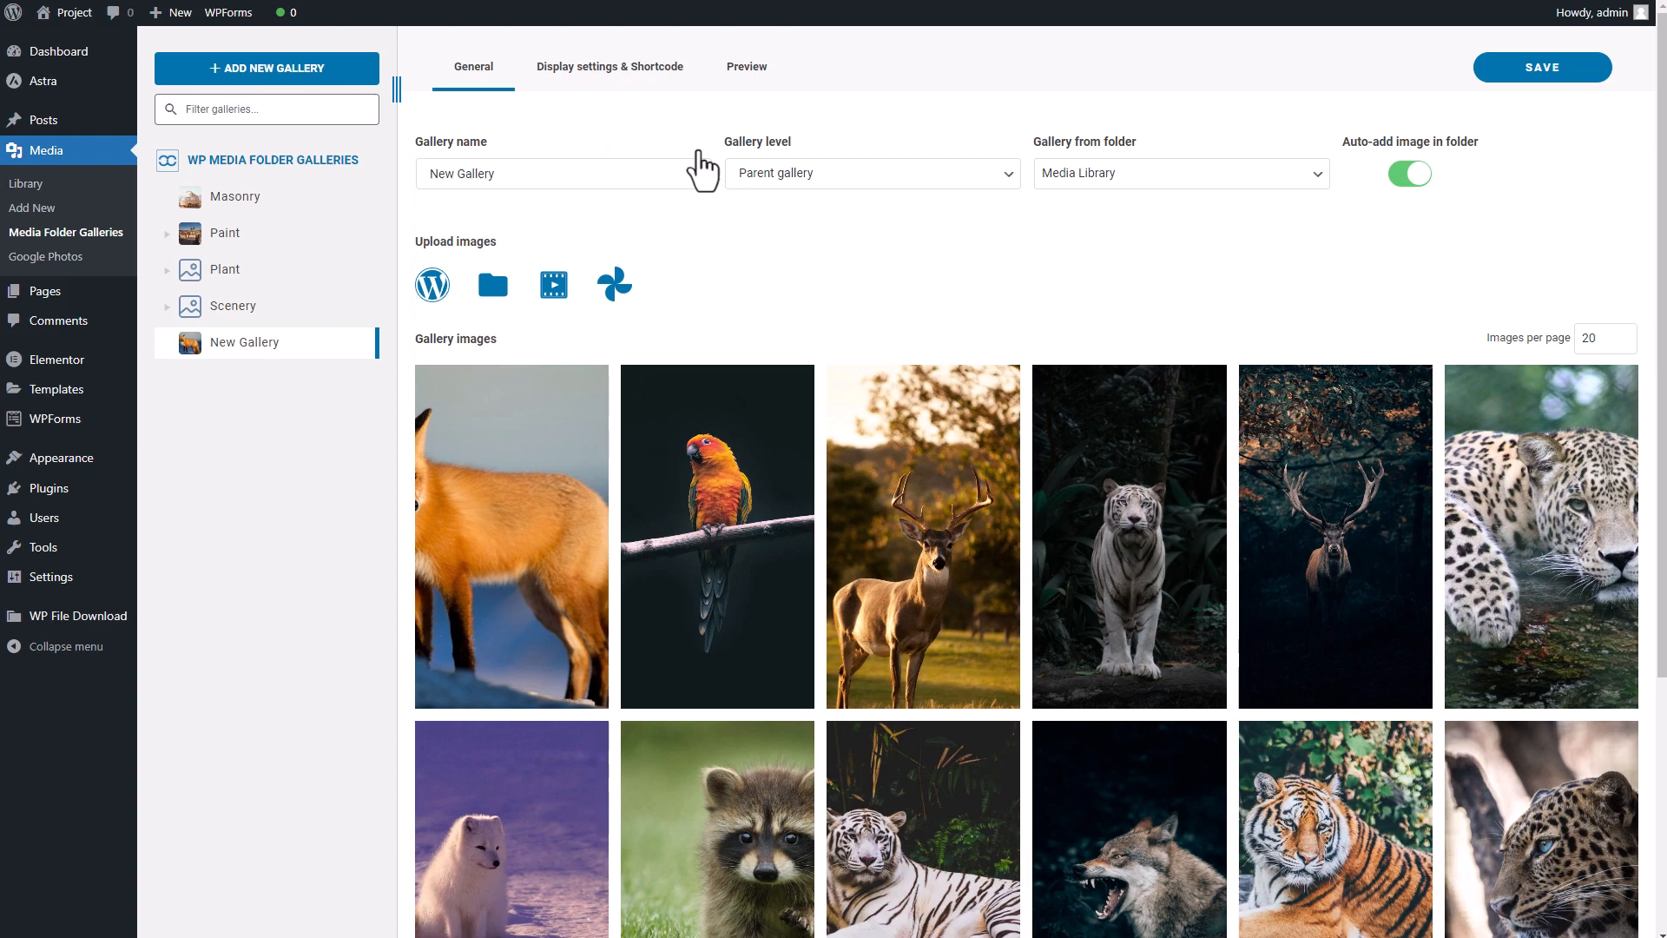
scroll("down", 3)
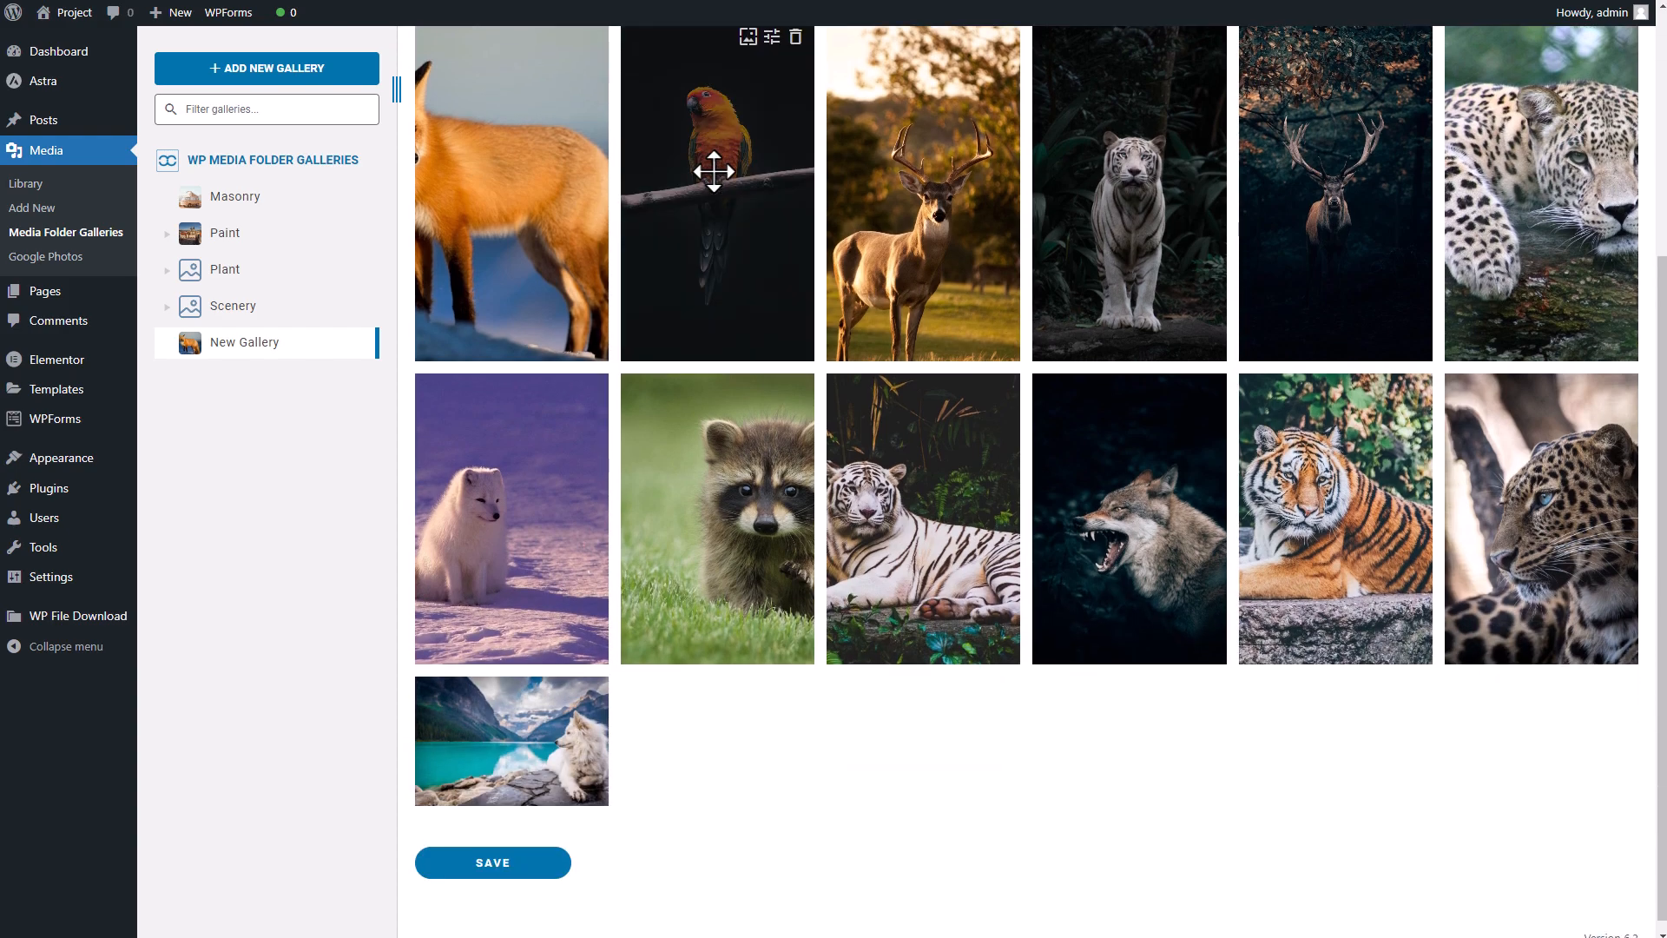
mouse_move(1212, 747)
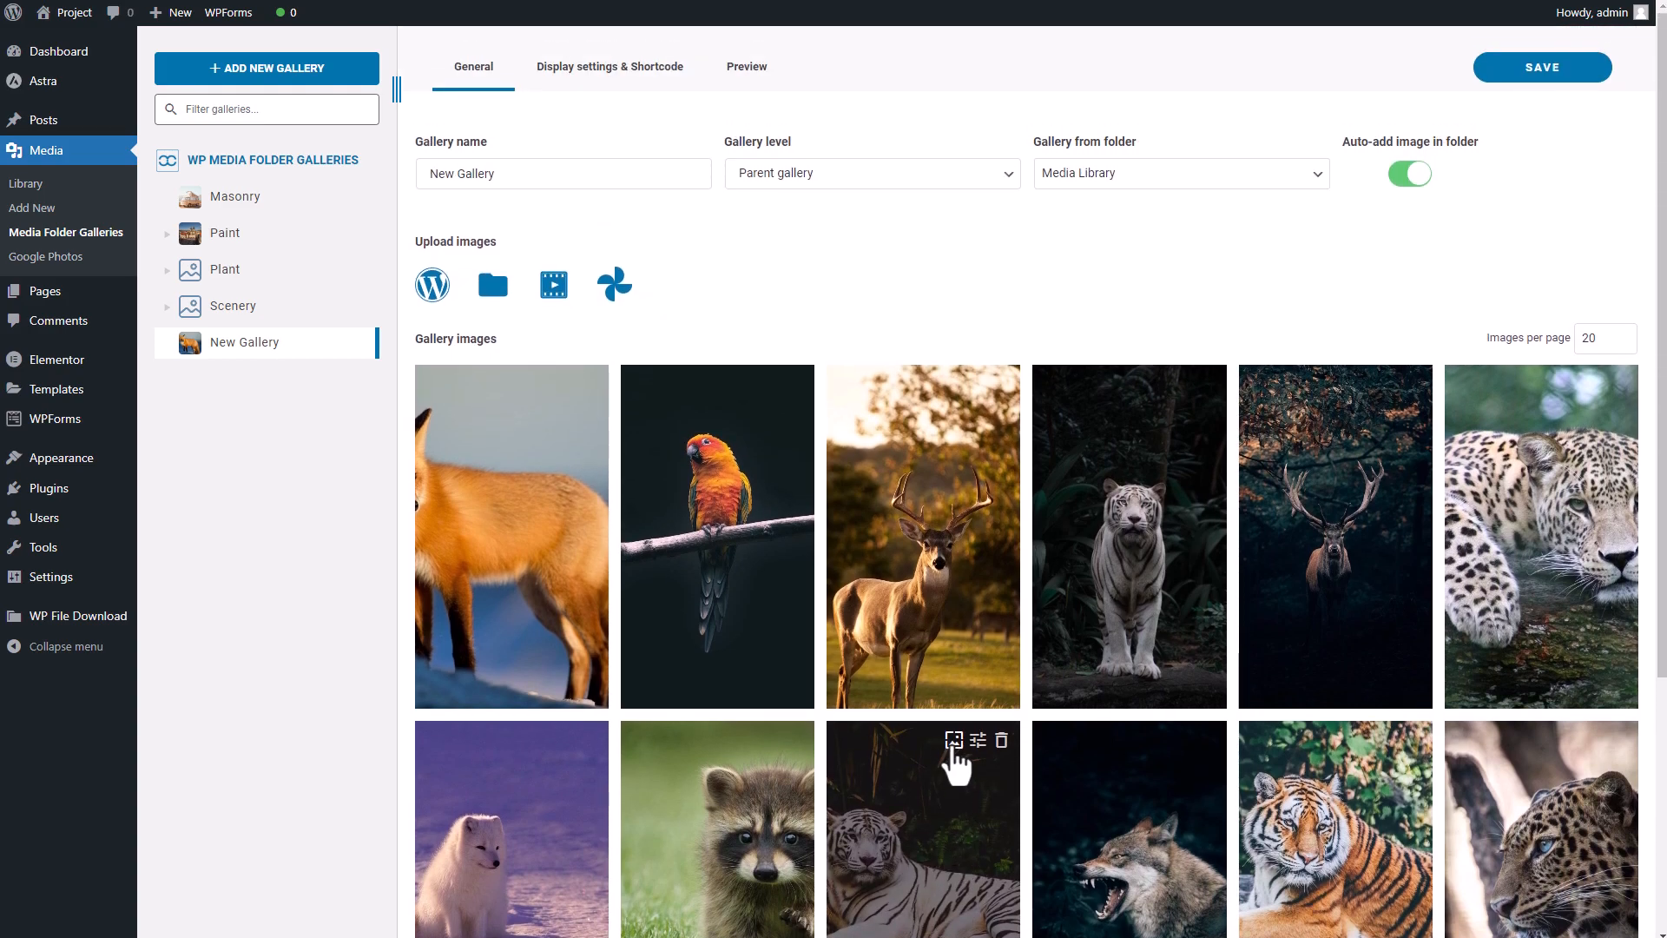
mouse_move(1024, 728)
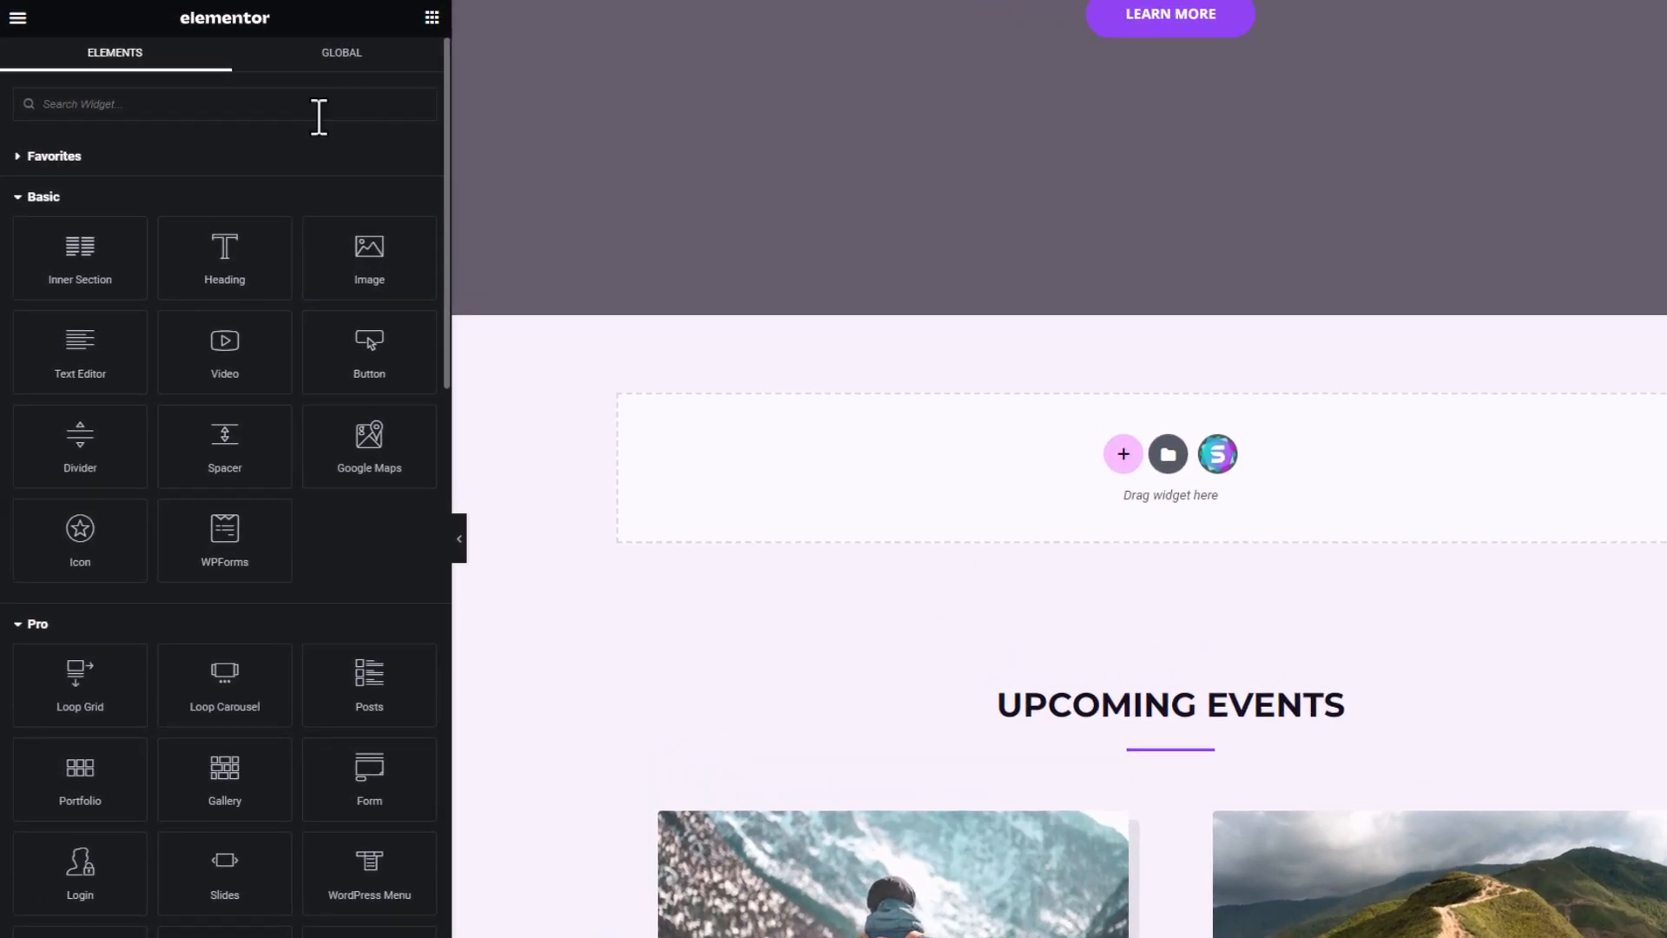
Search widgets for 'WP media', add the WP Media Folder Gallery Addon, and select the Animal gallery
type("WP m")
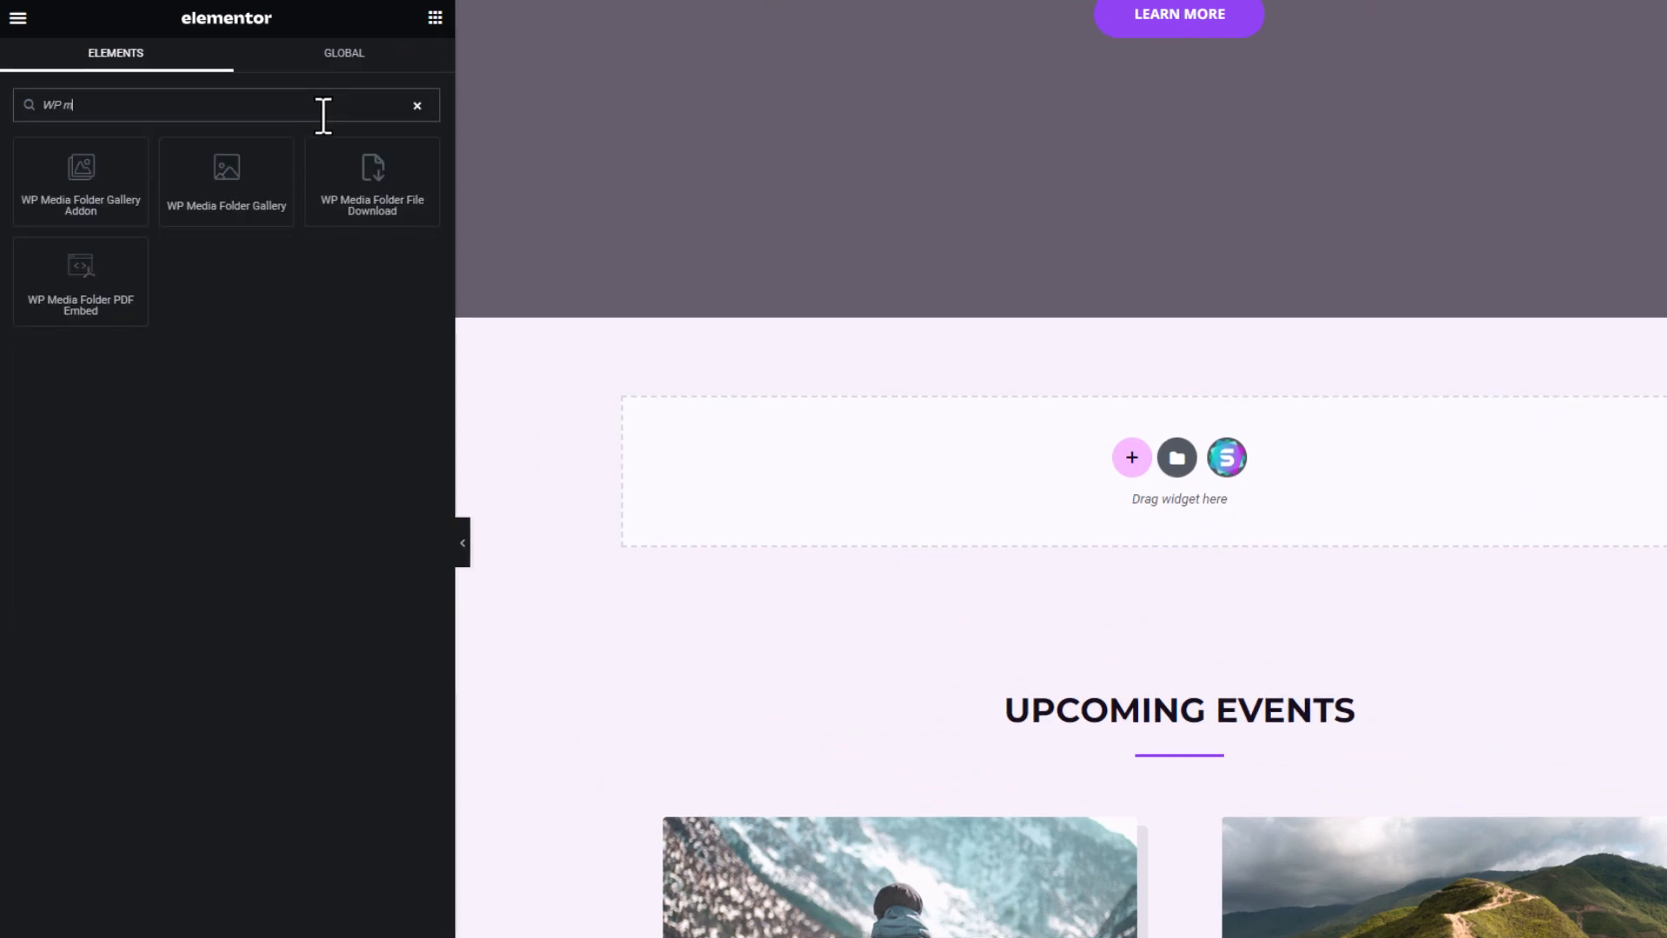
type("edia")
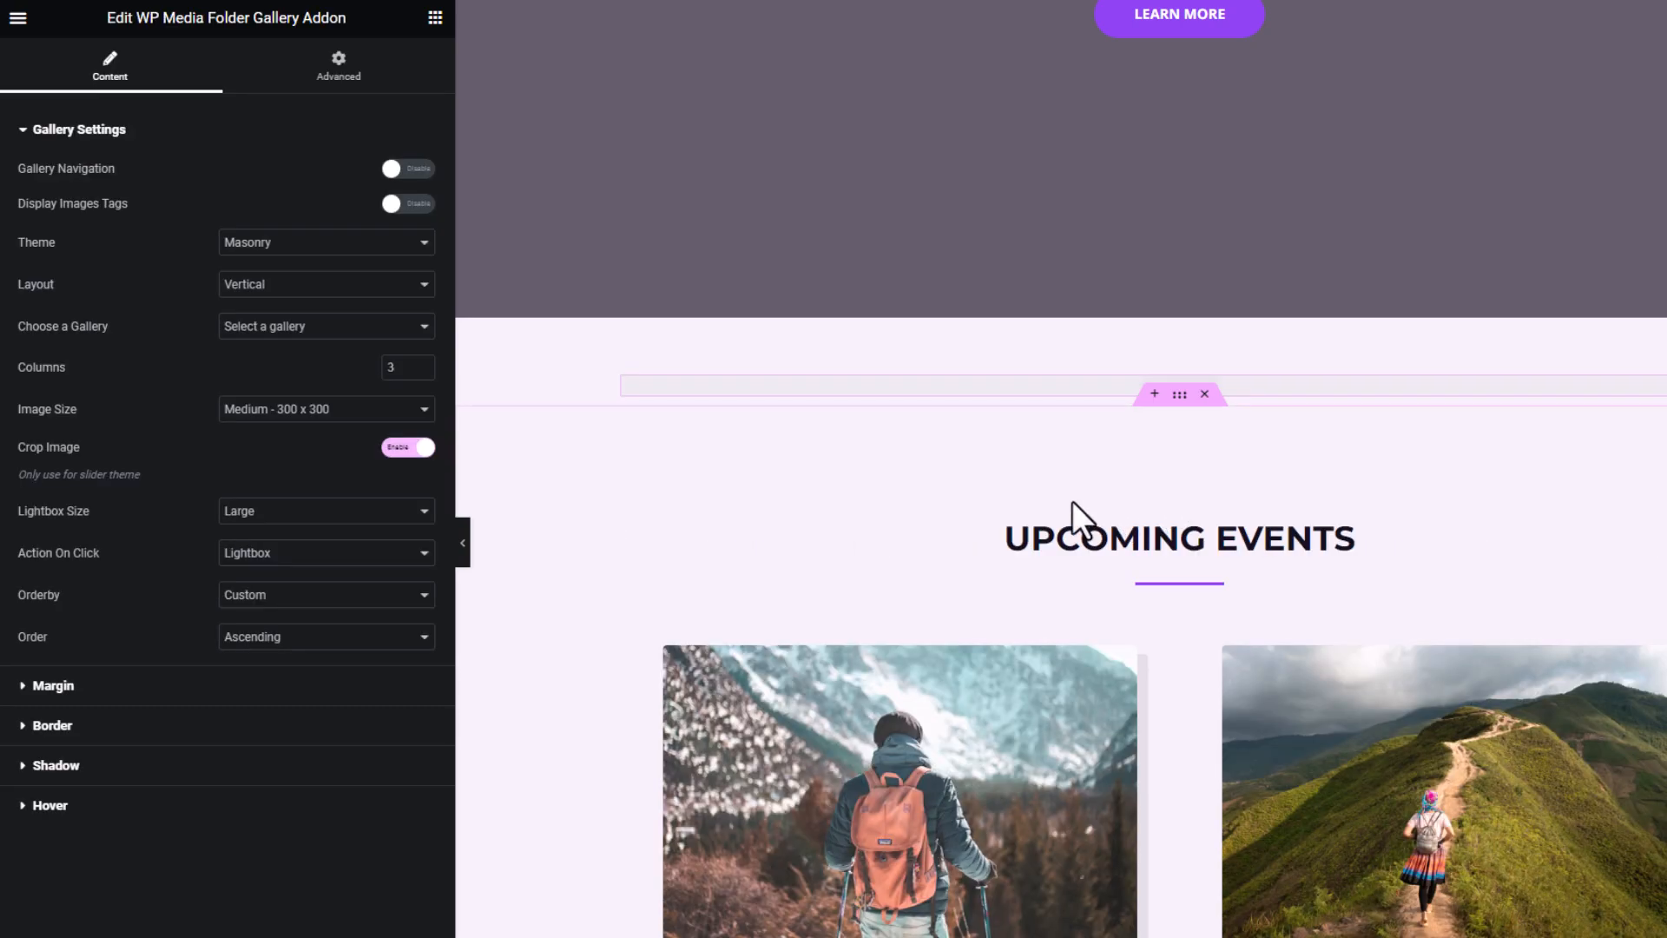
left_click(326, 325)
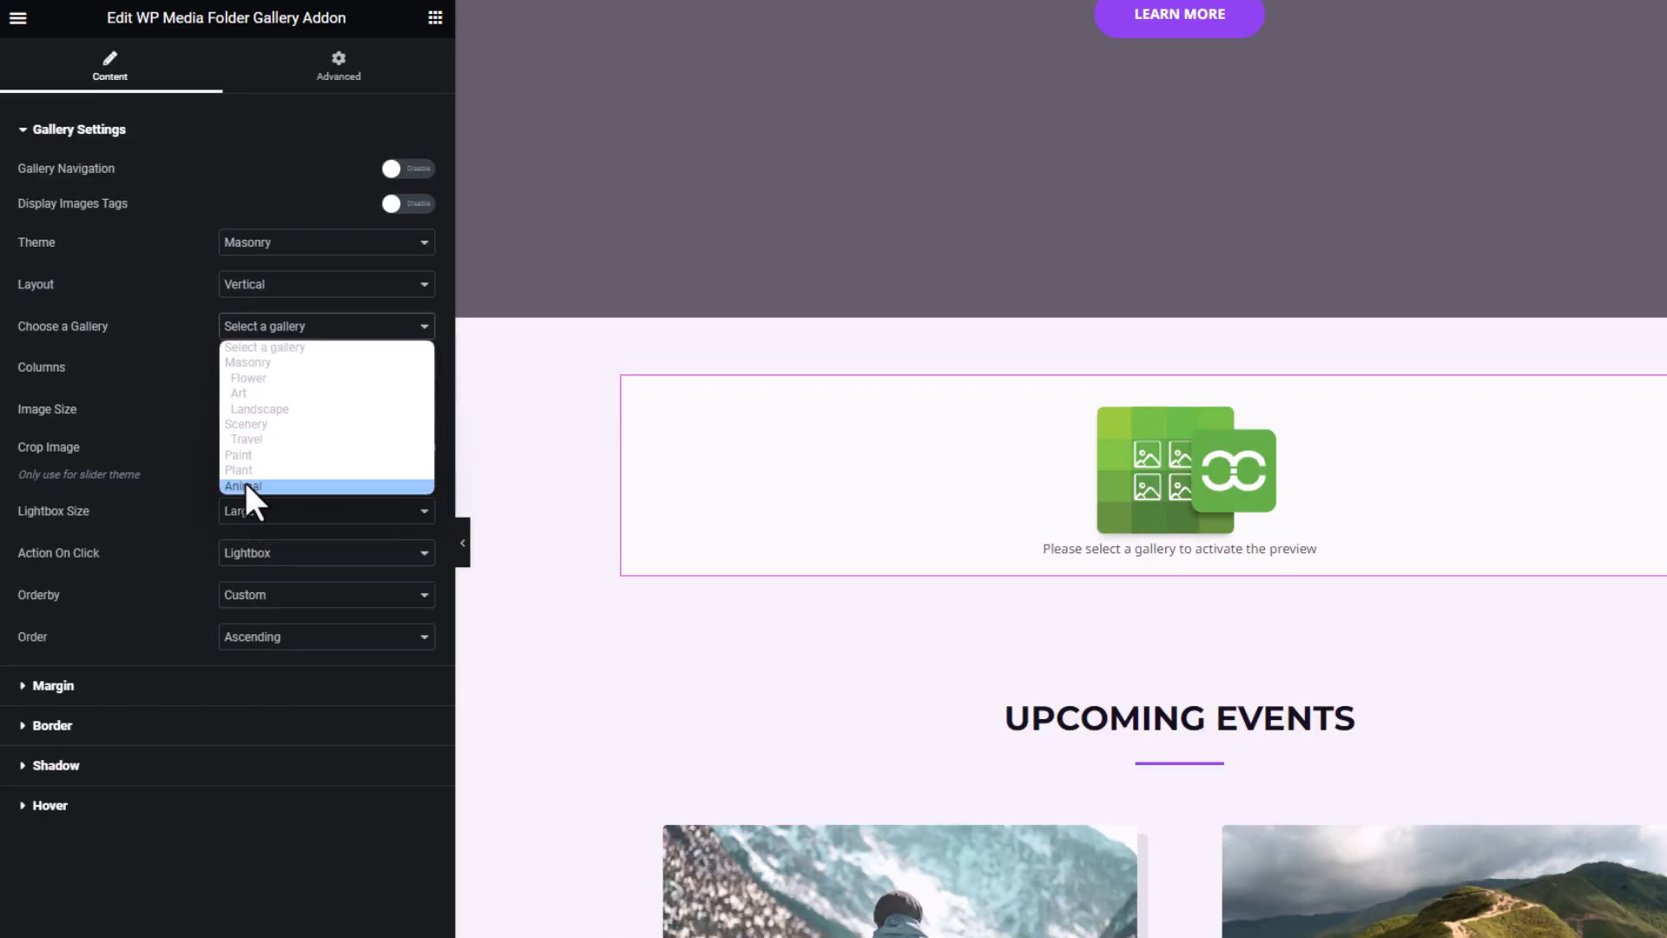
left_click(241, 486)
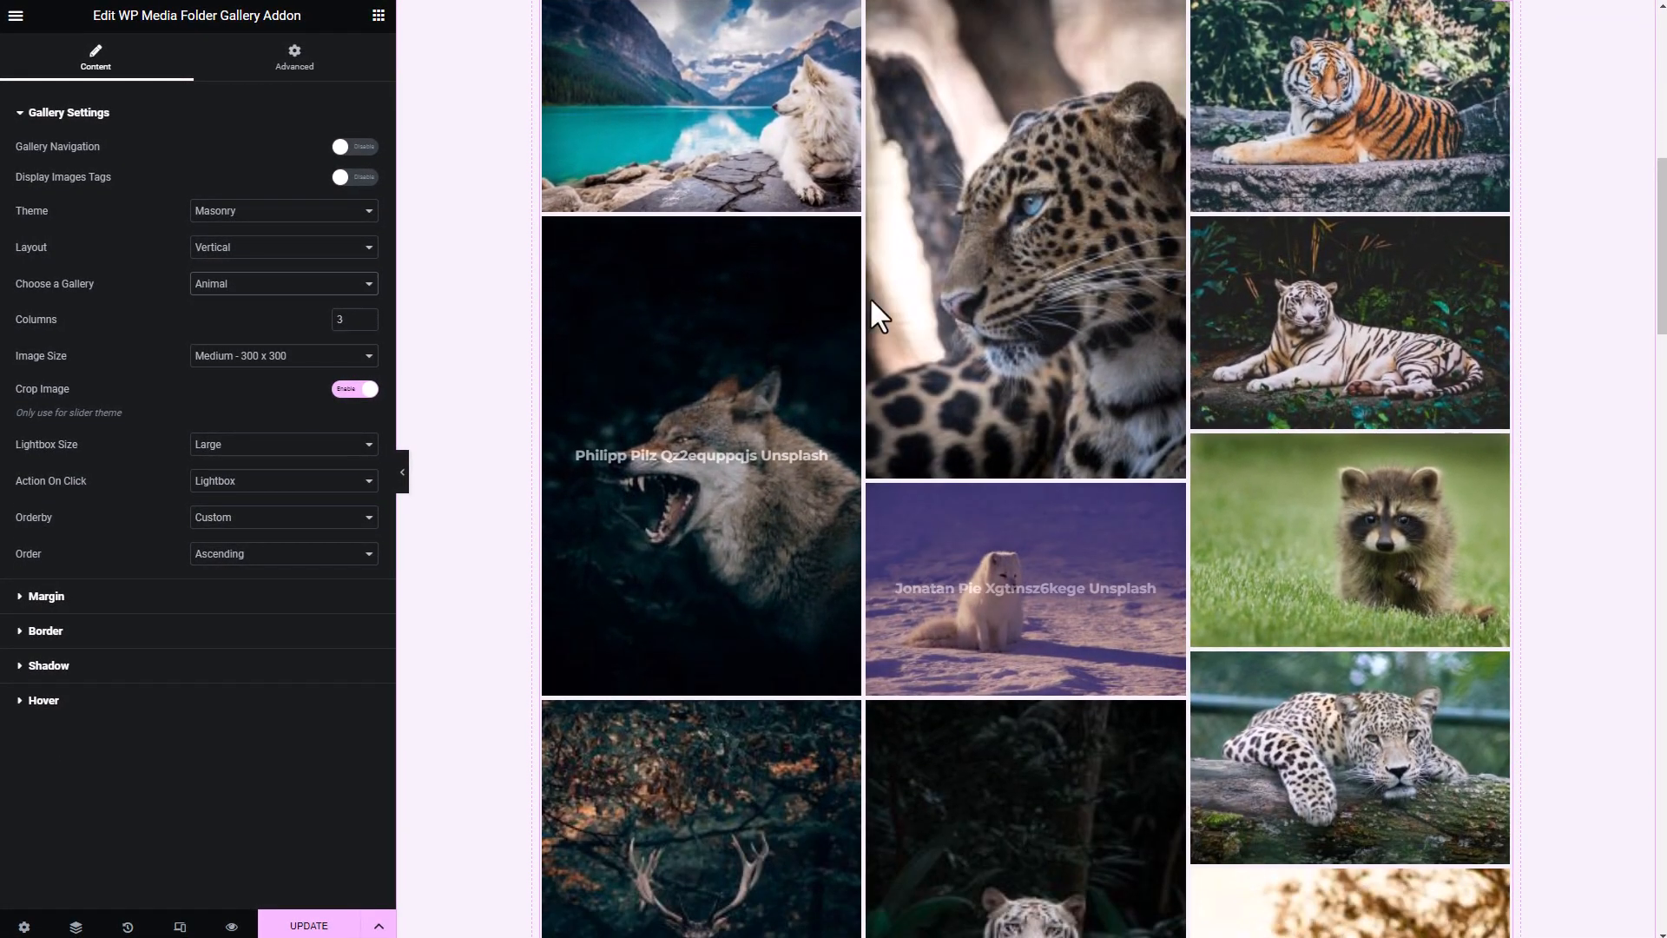
Change the gallery theme from Portfolio to Slider and advance the slider twice
scroll("up", 3)
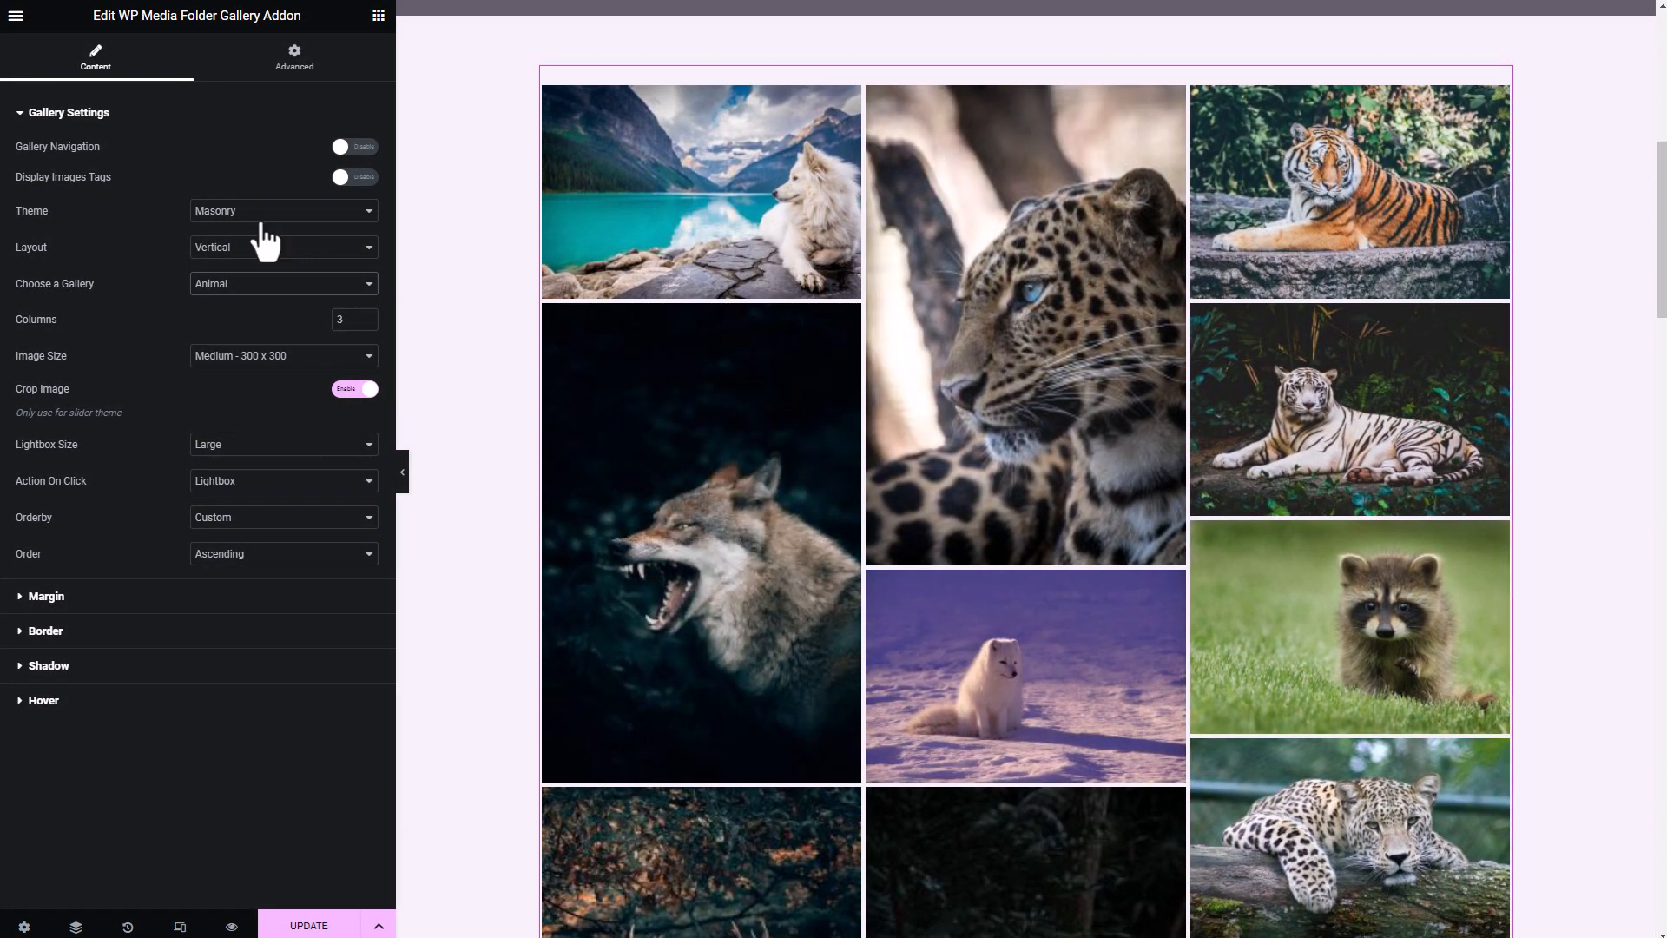
left_click(281, 209)
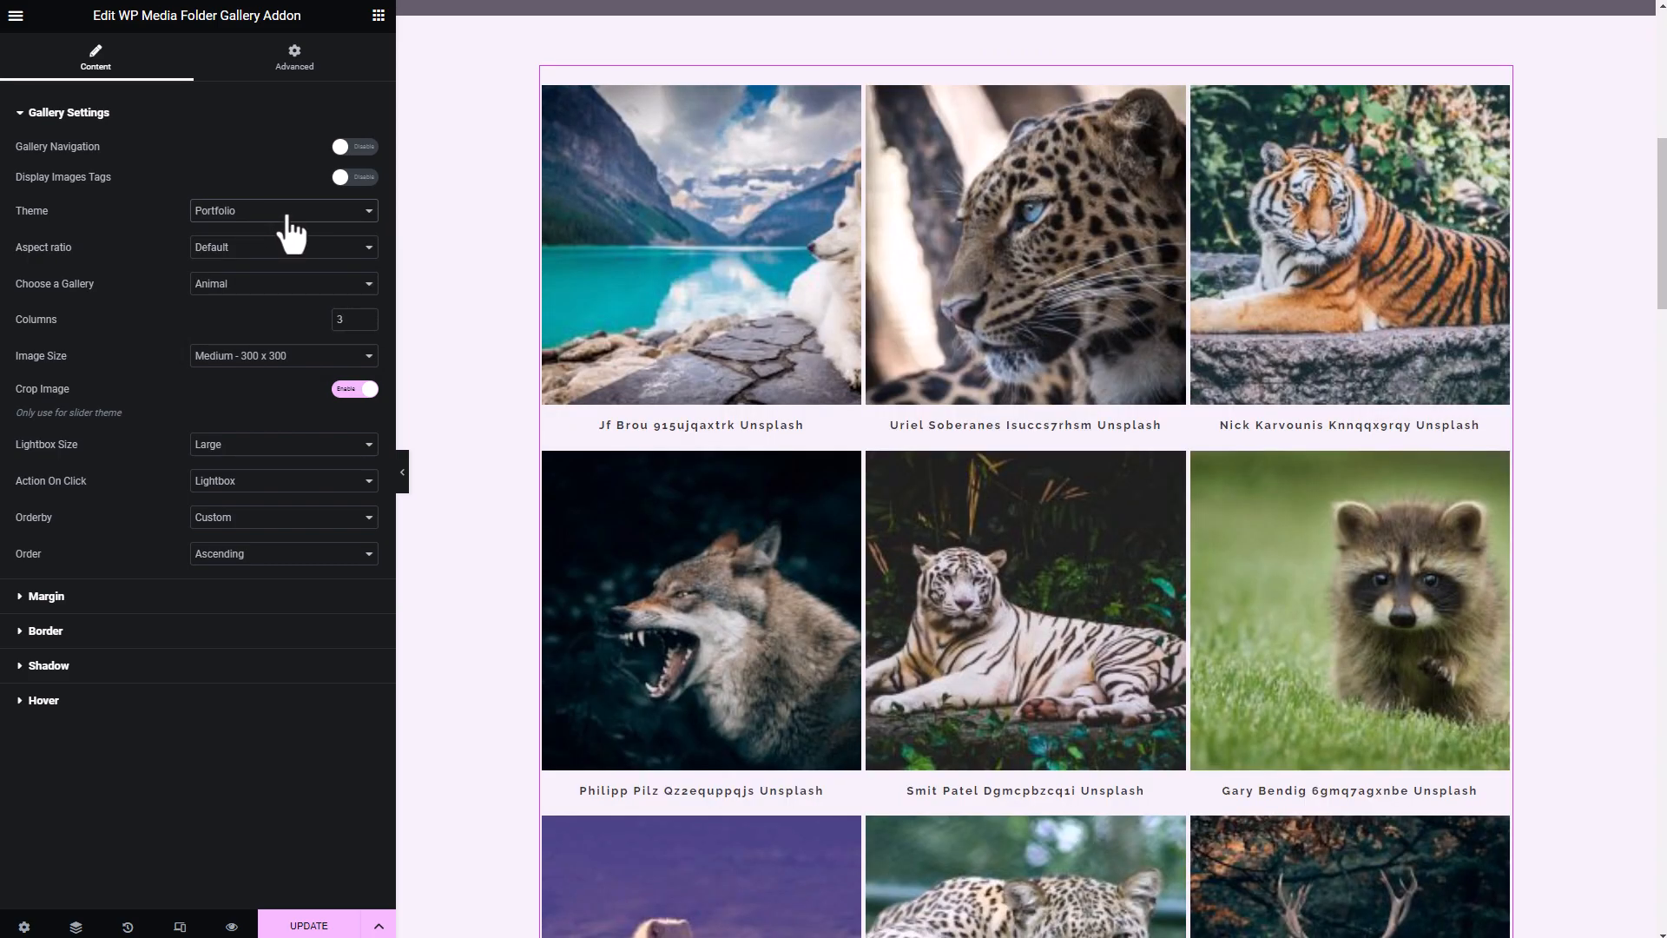
left_click(281, 209)
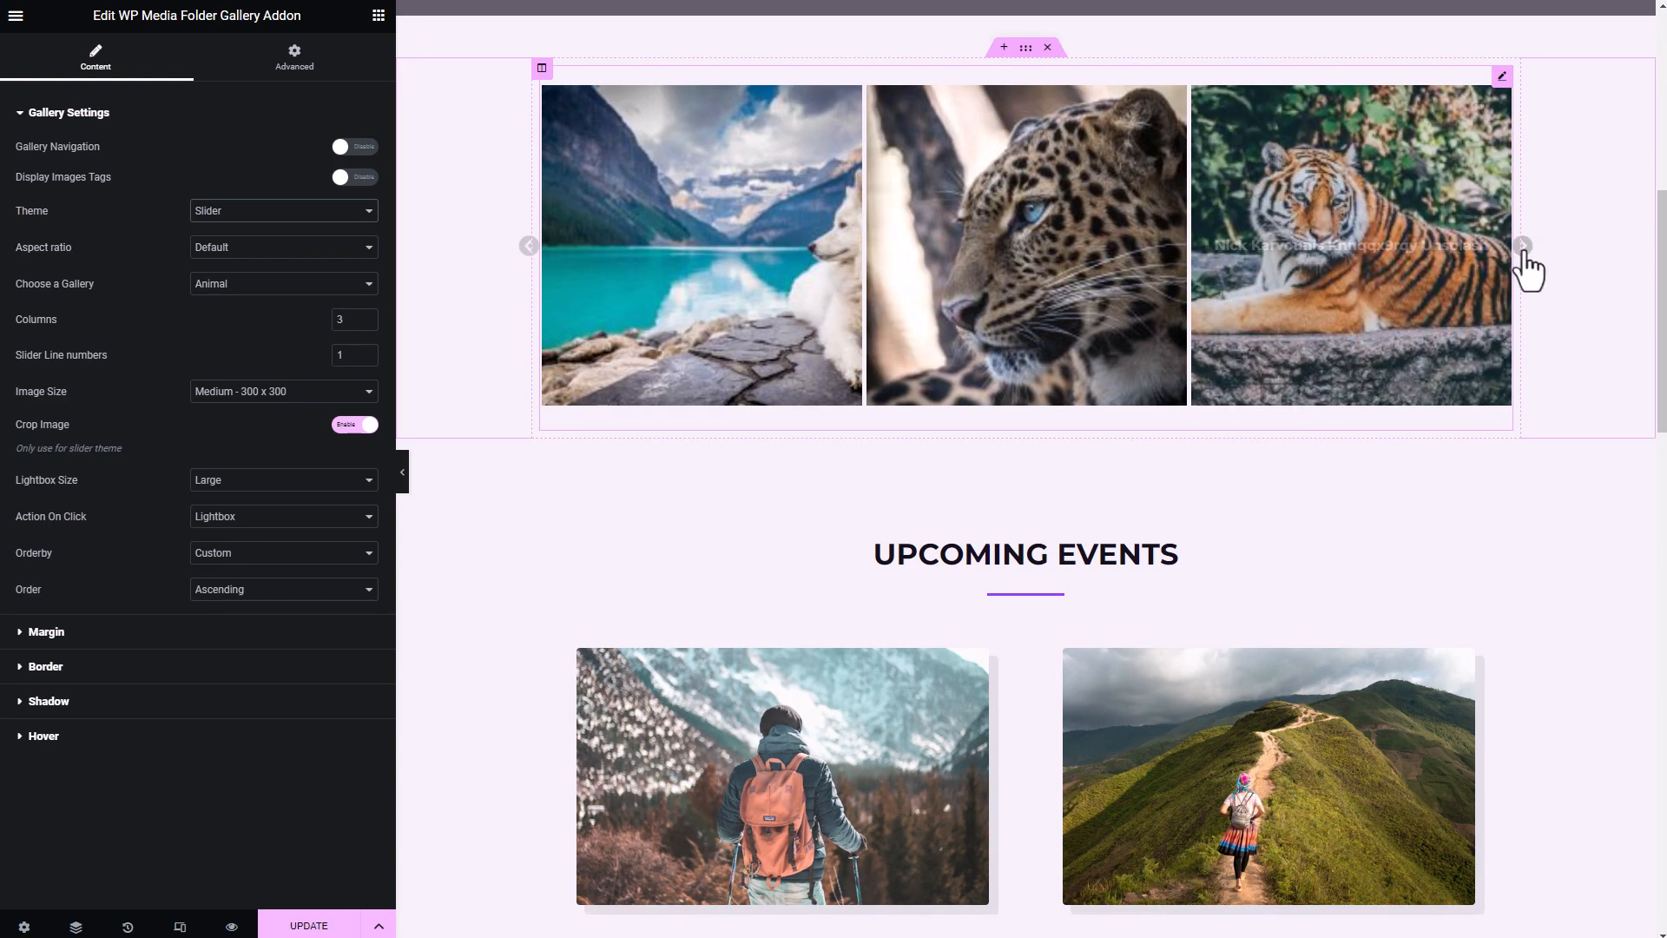
left_click(1521, 246)
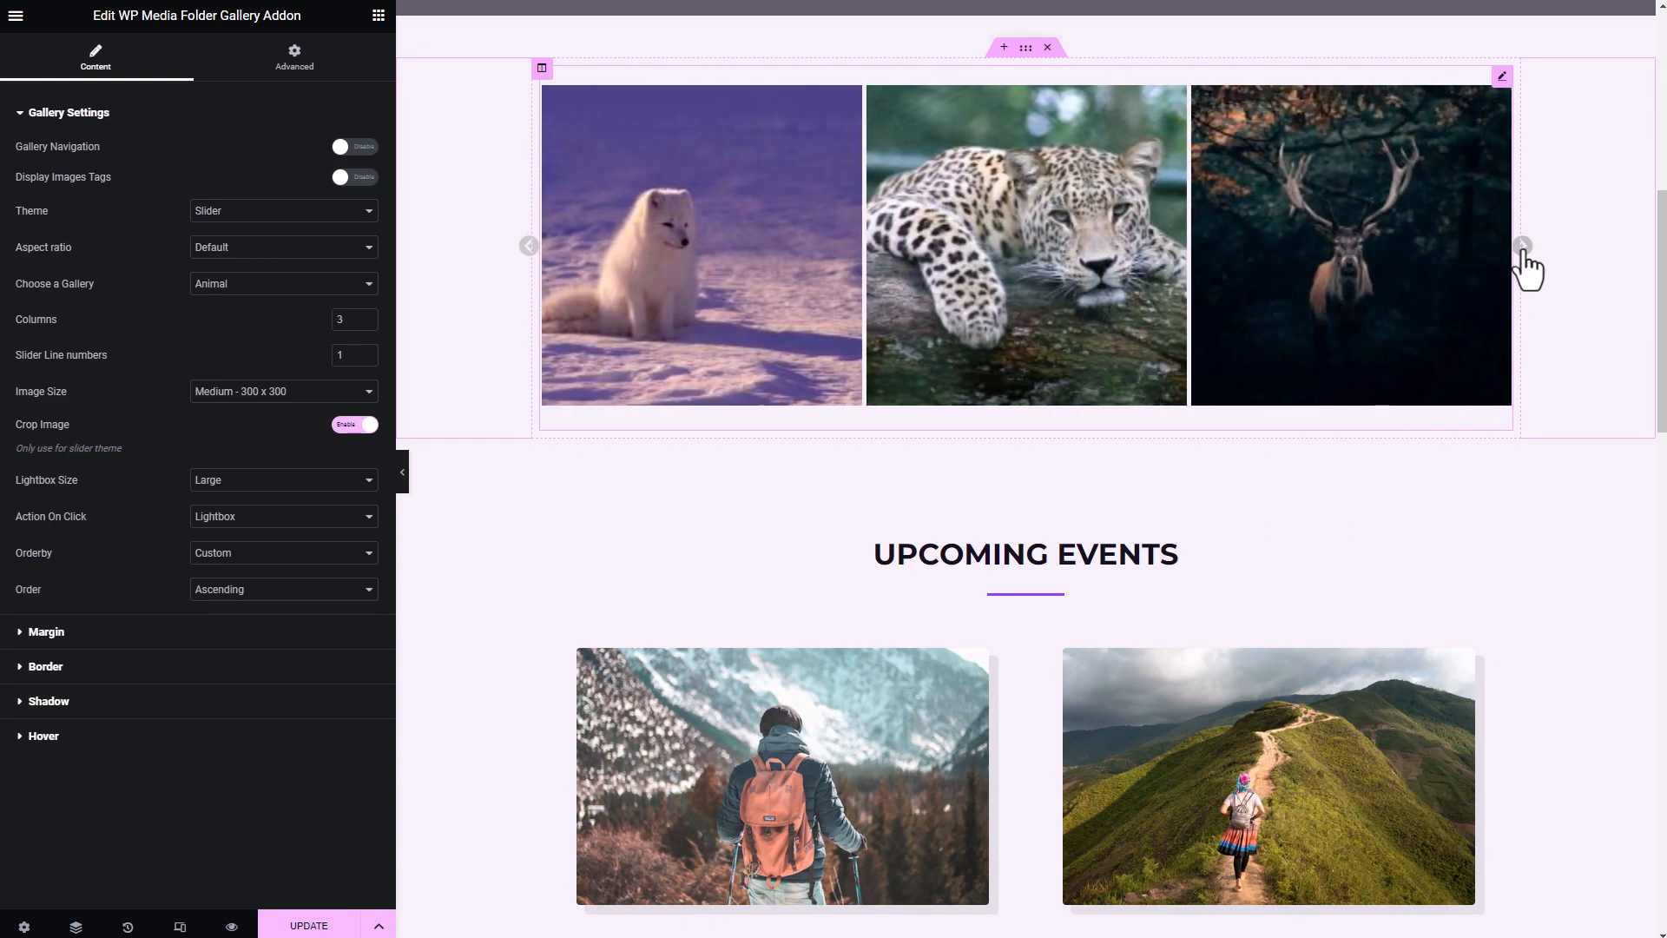
left_click(1522, 245)
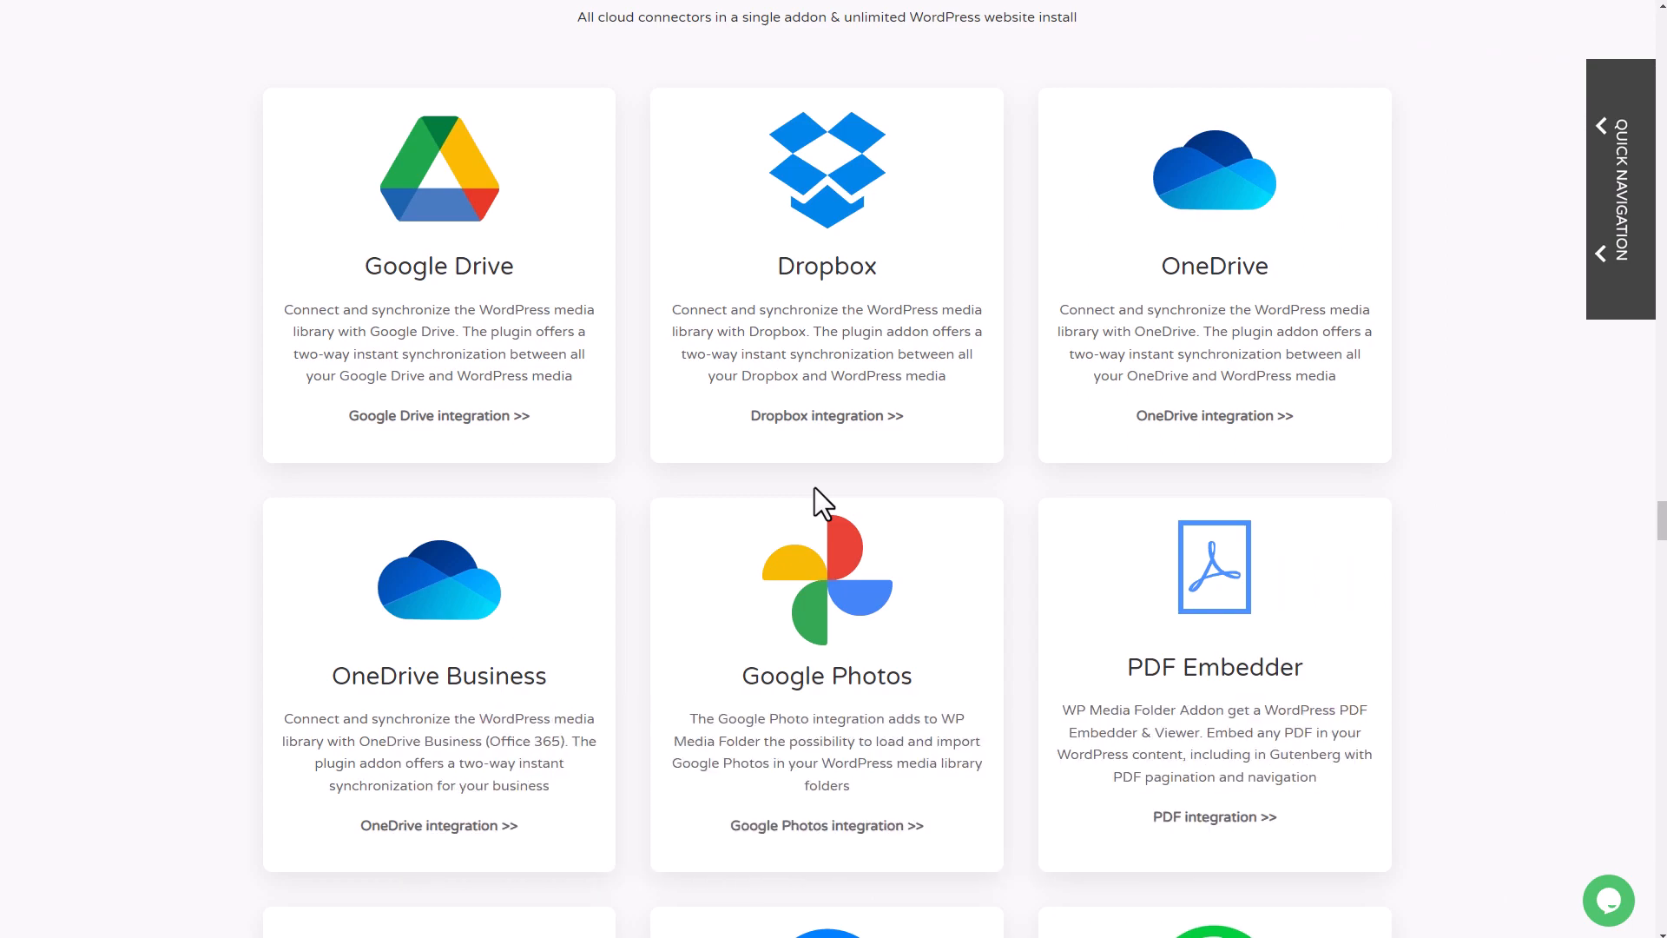
mouse_move(741, 601)
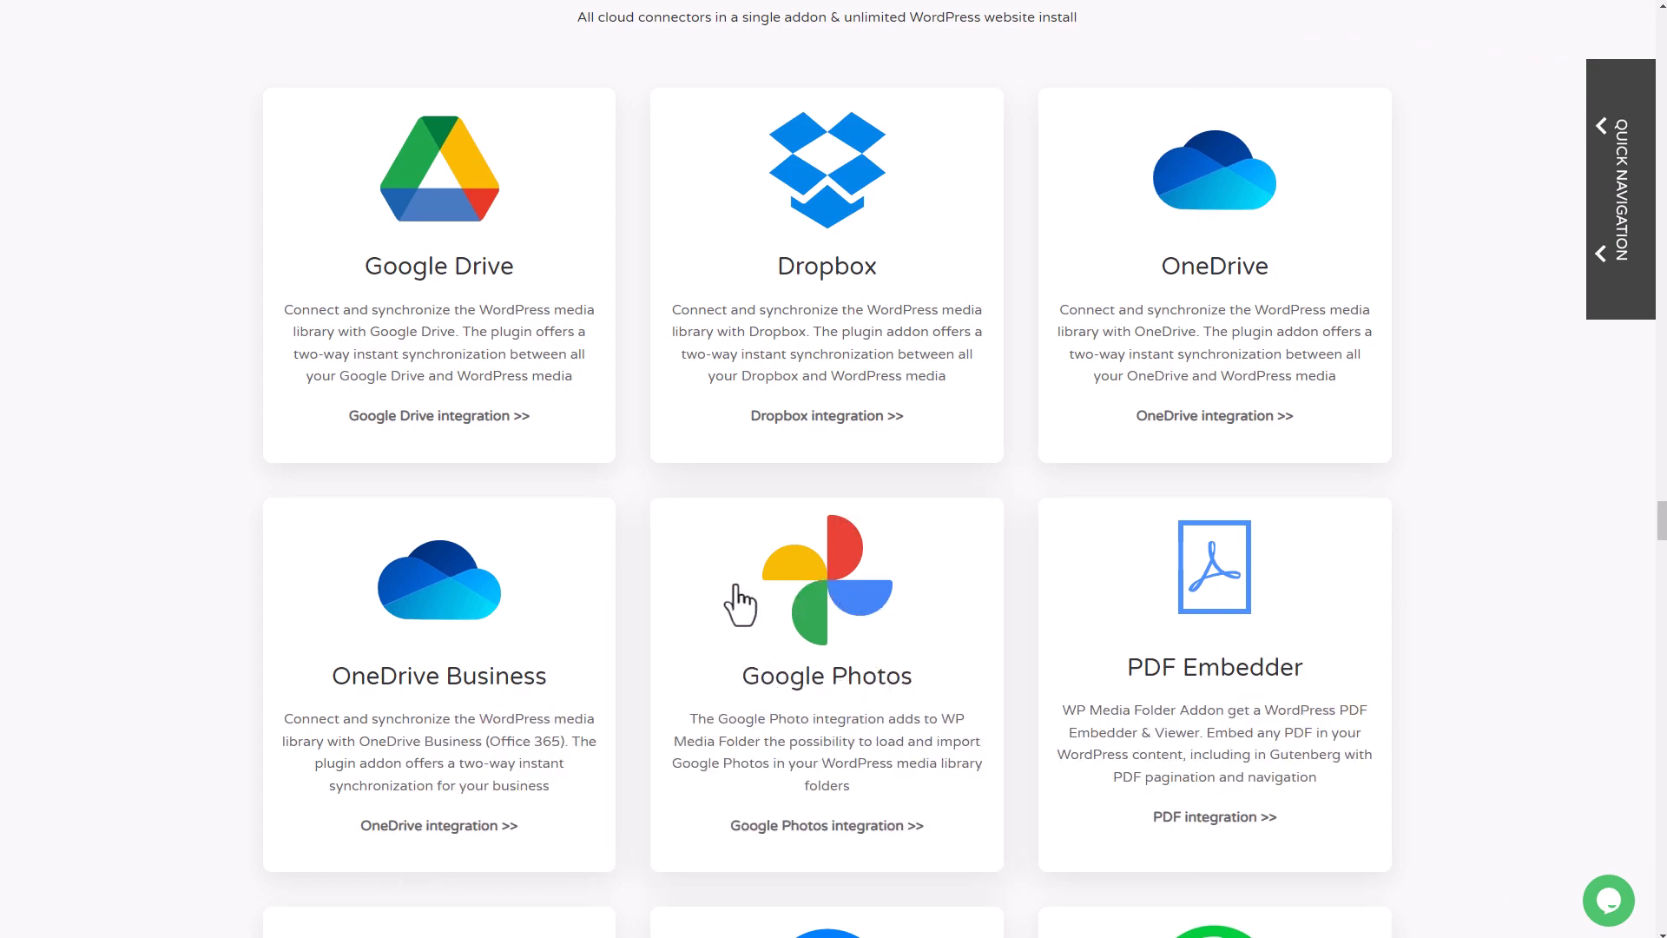
mouse_move(870, 691)
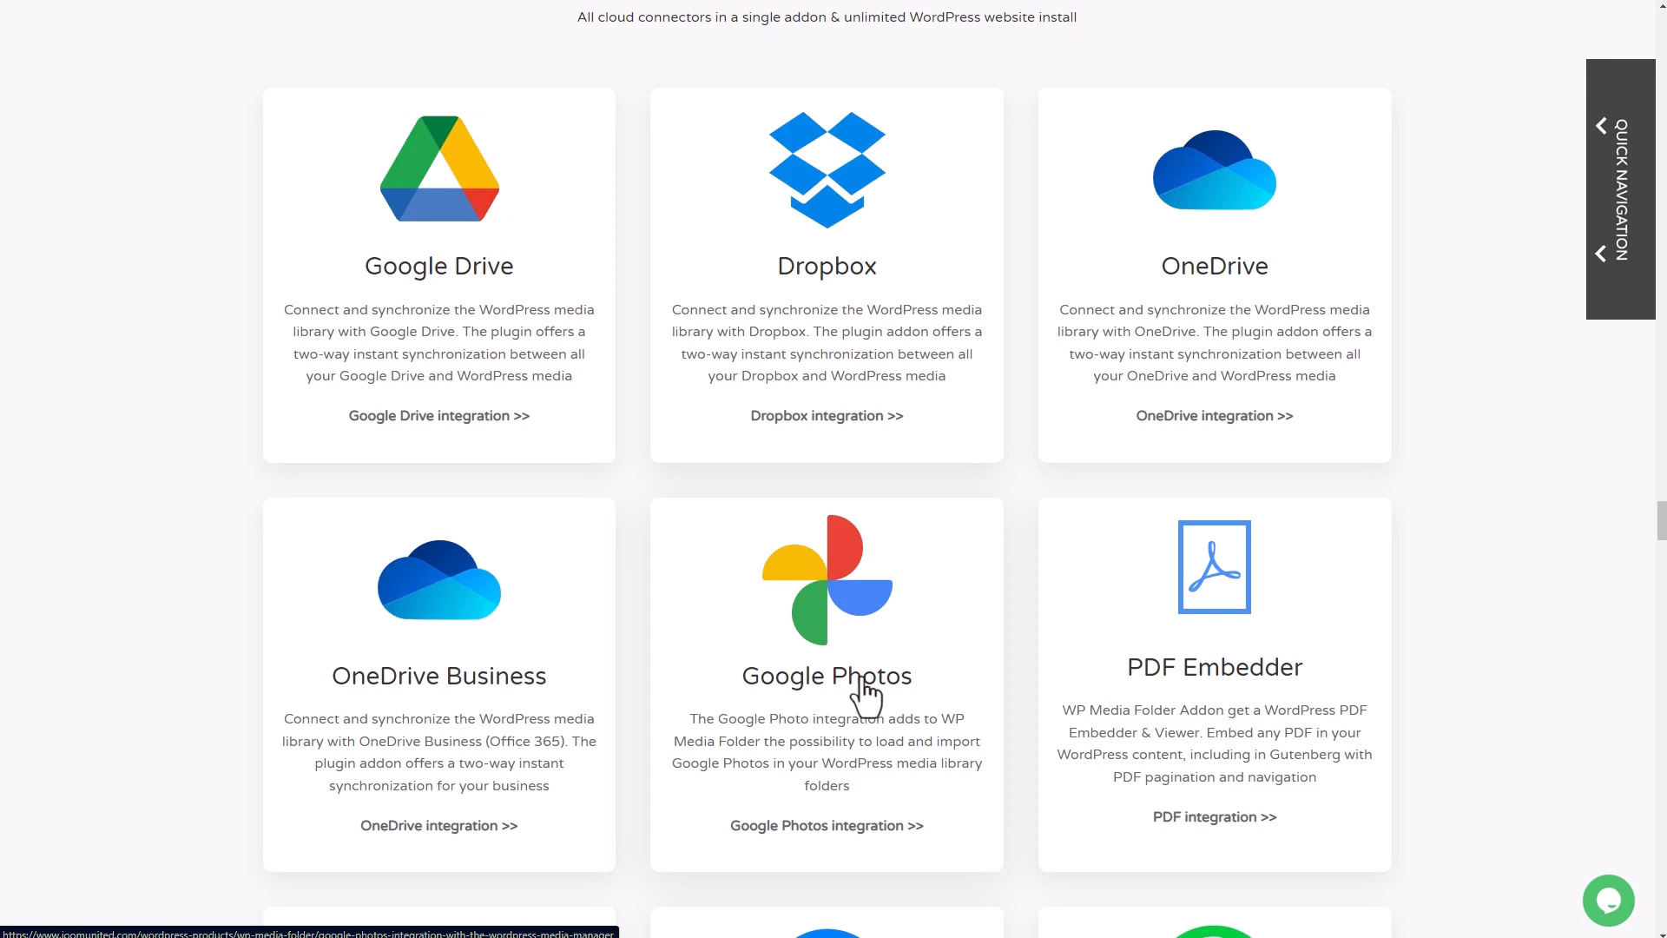
mouse_move(553, 106)
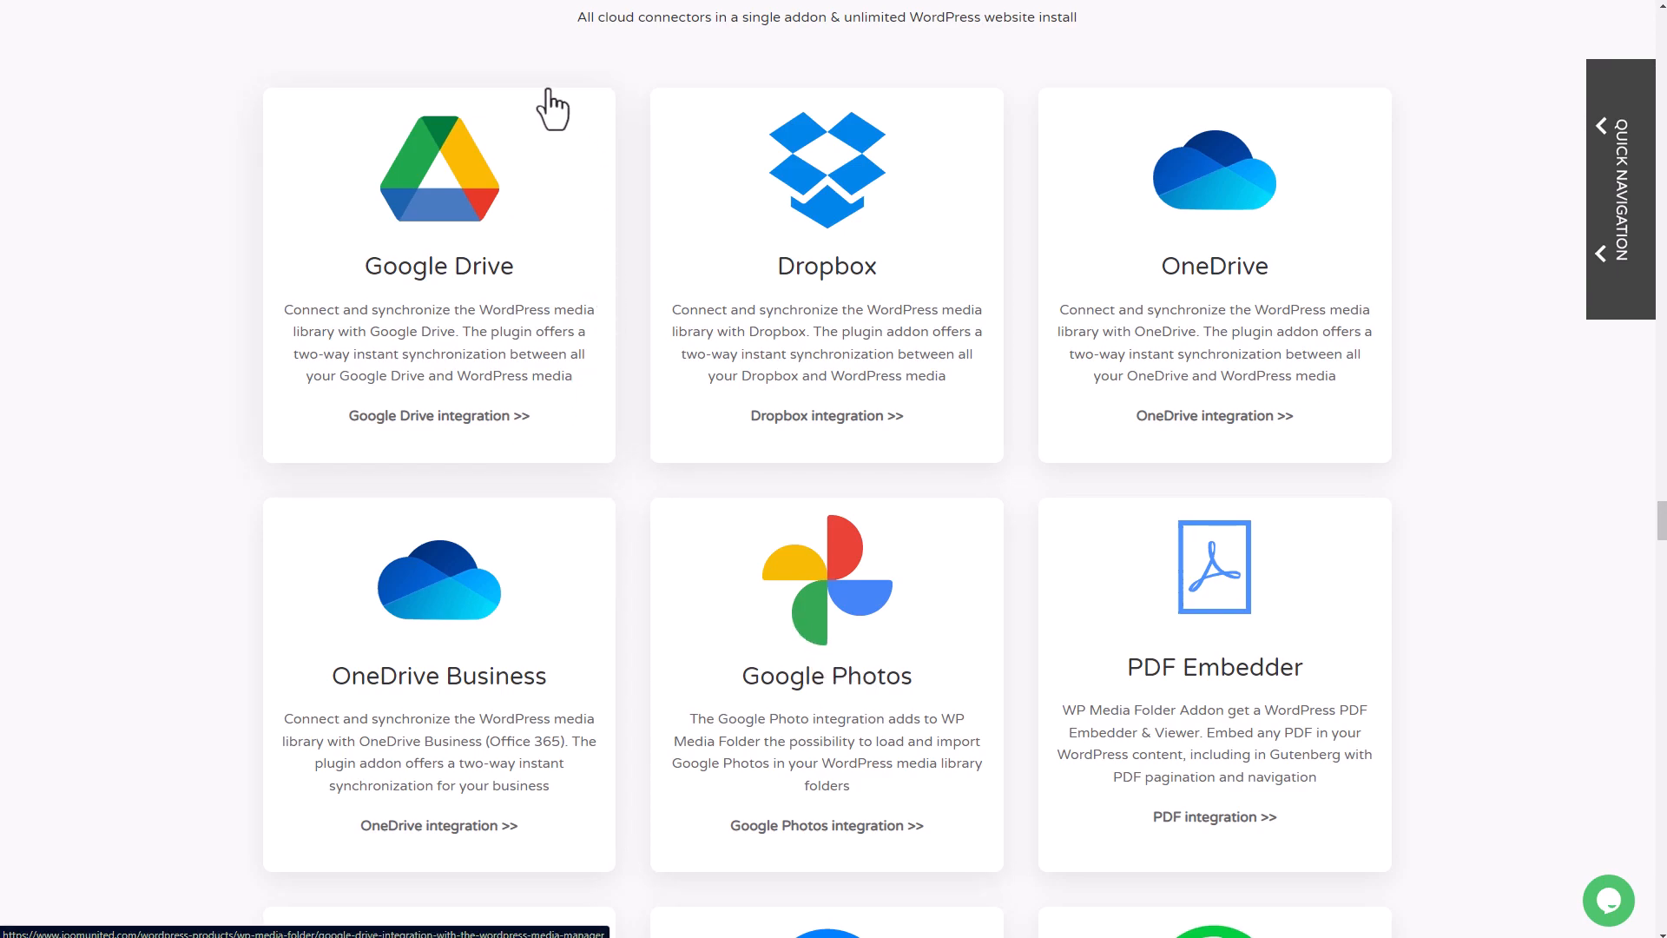
mouse_move(521, 298)
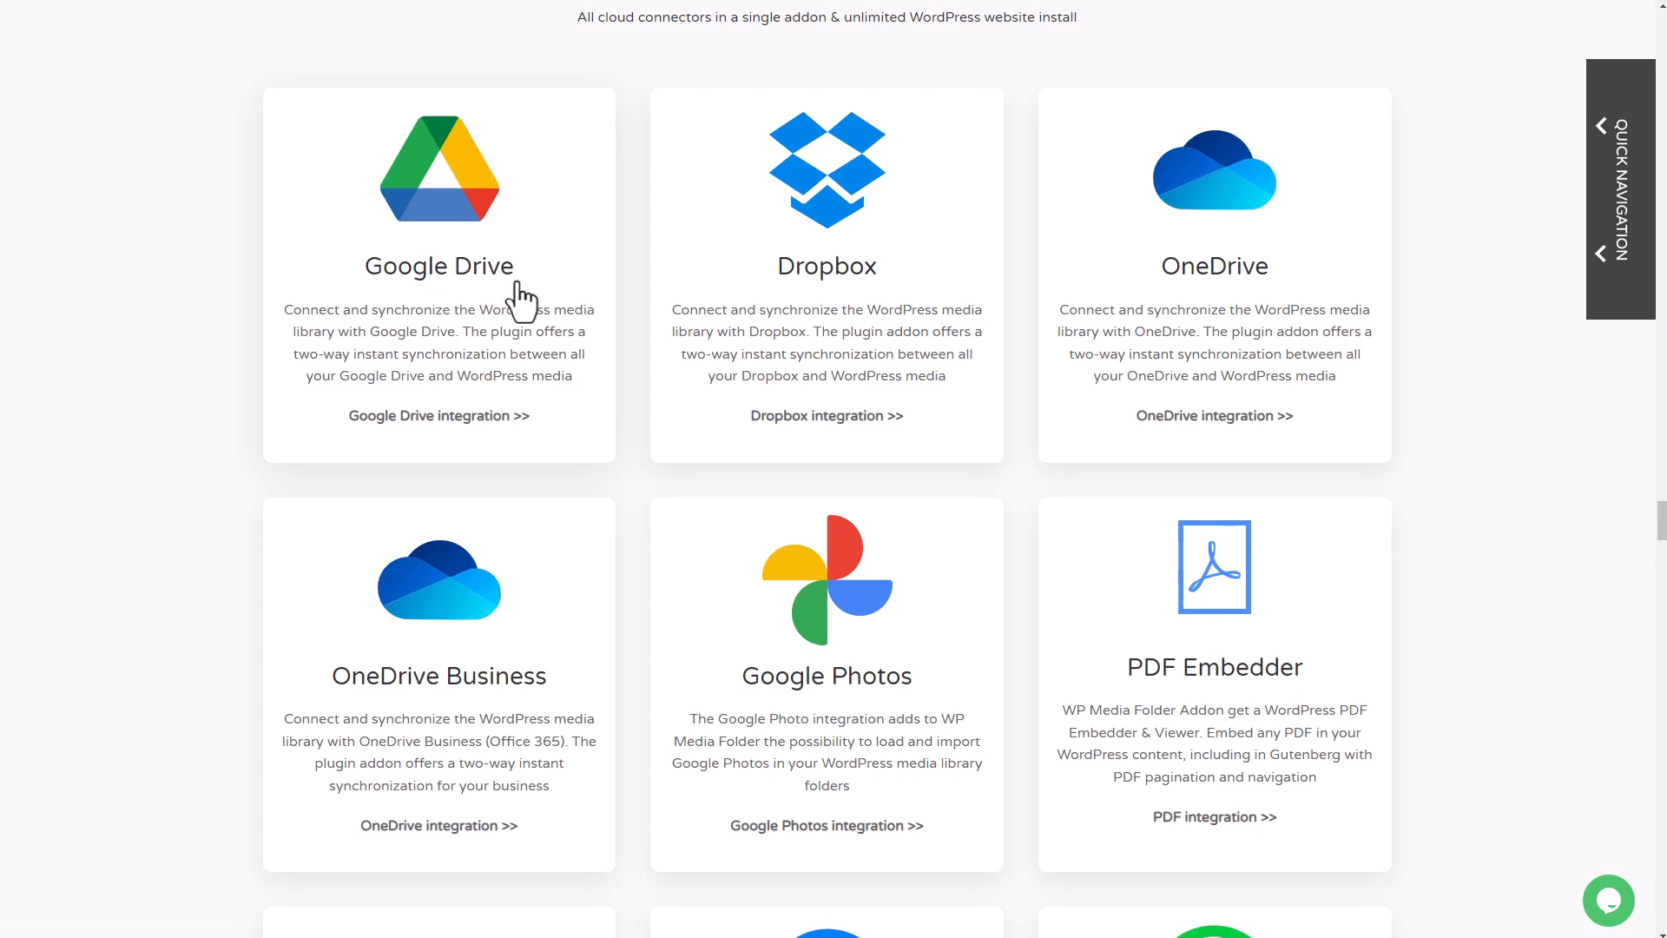
mouse_move(1207, 202)
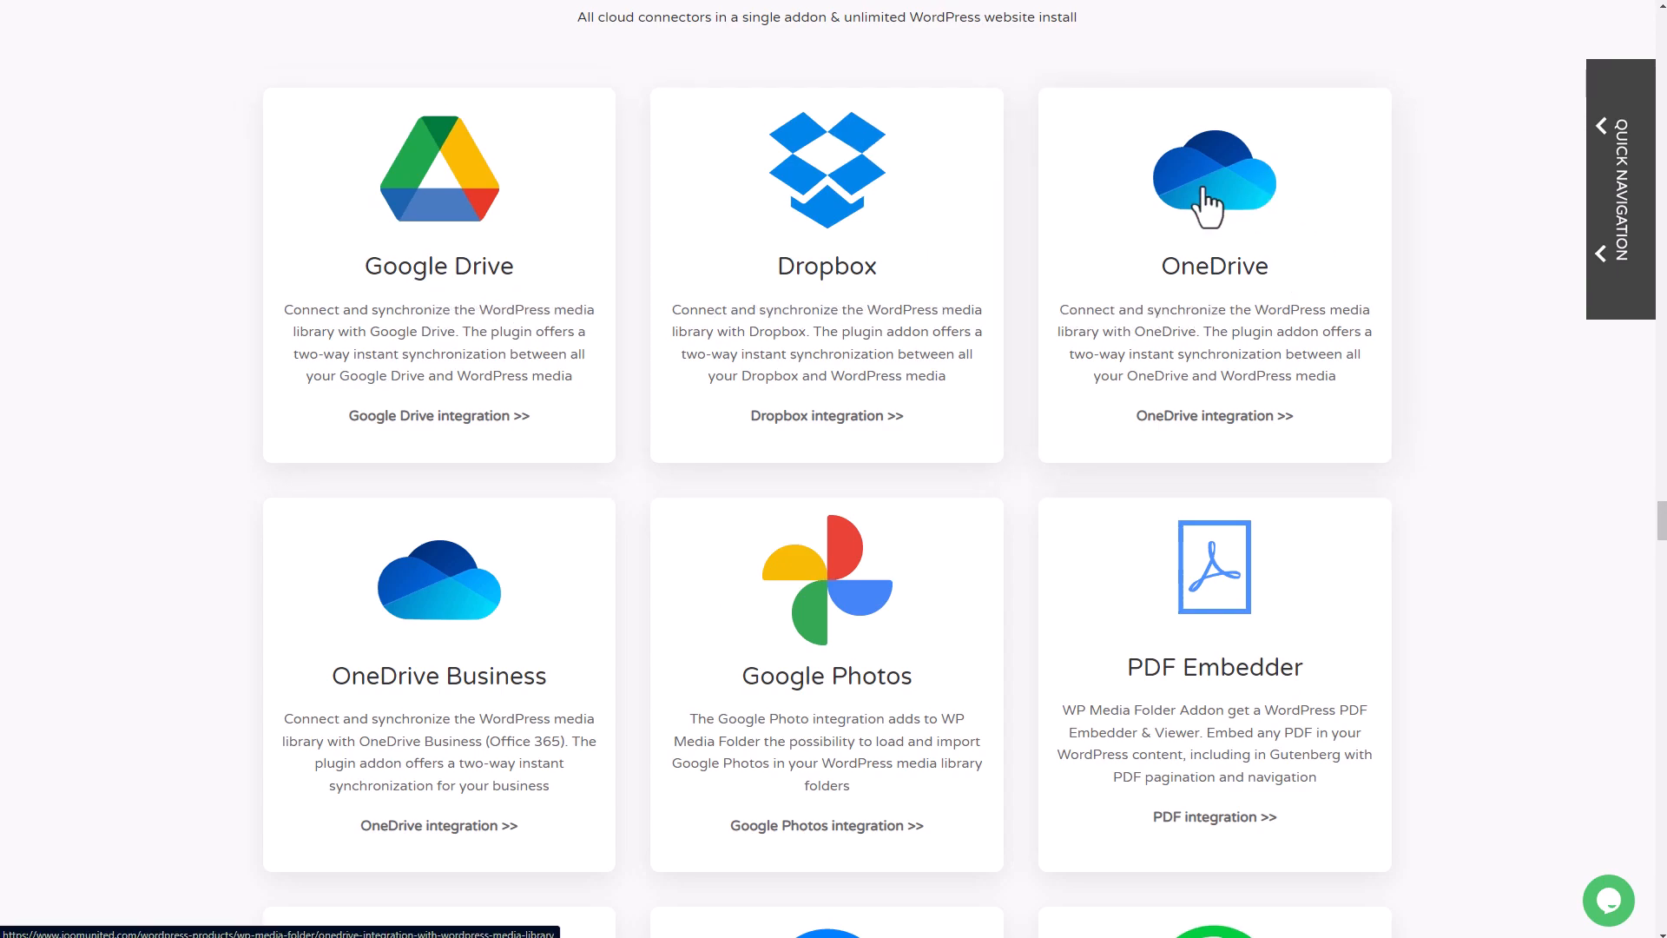
Scroll the WP Media Folder page down to the $49 plugin and $69 all-addons pricing plans
scroll("down", 3)
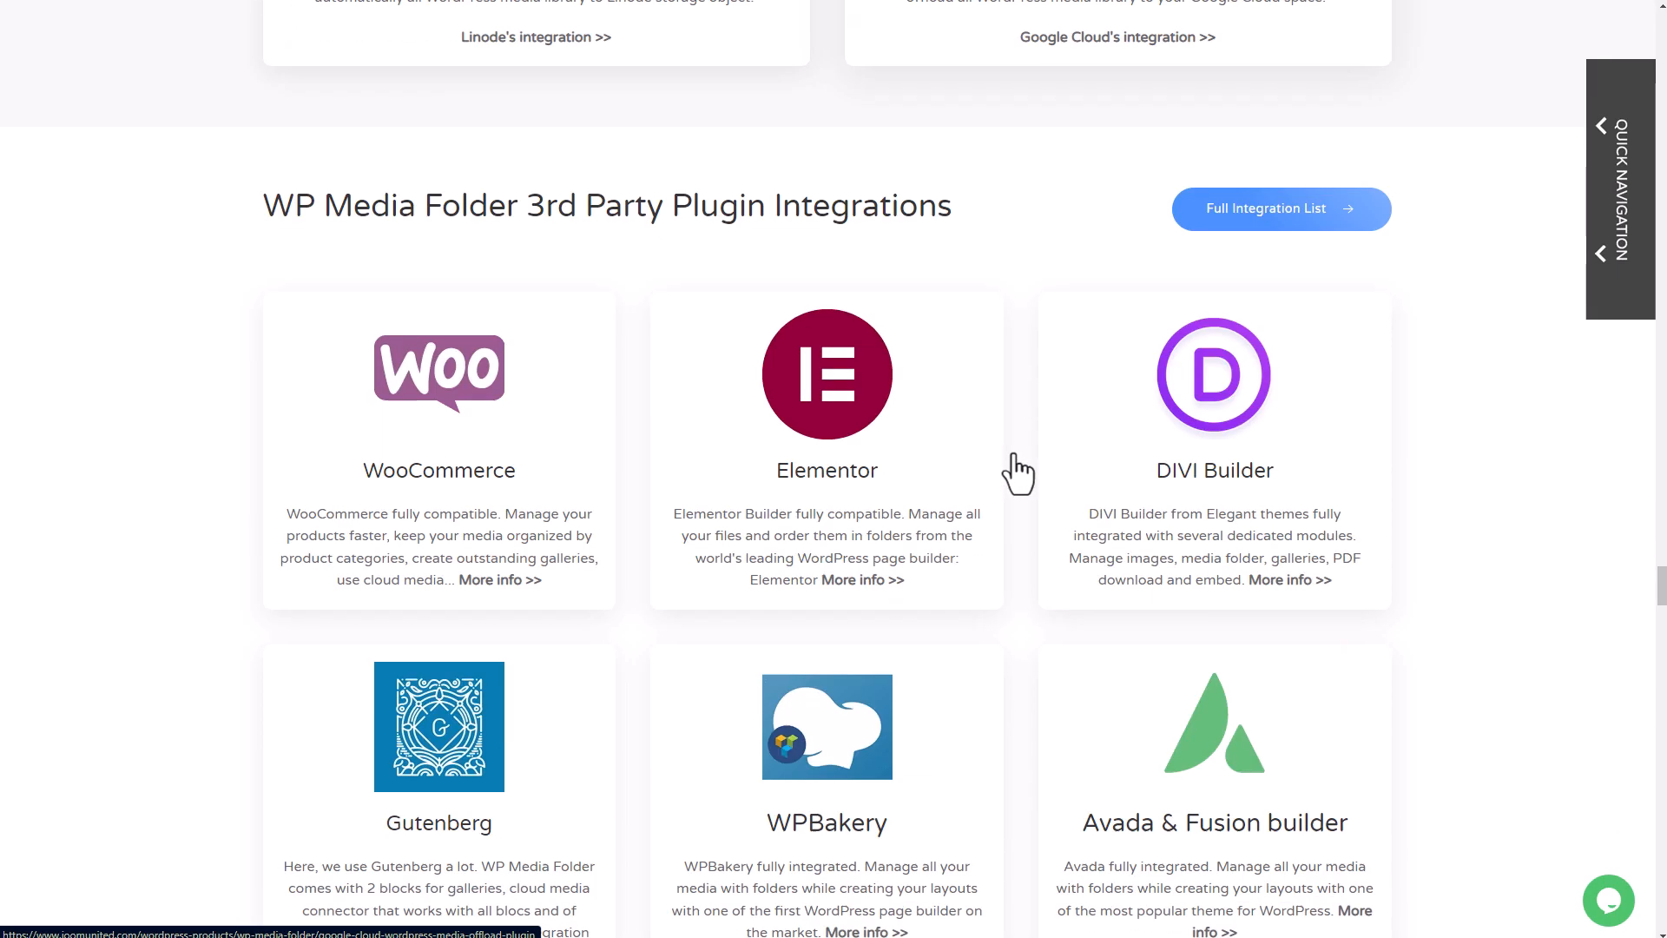
scroll("down", 3)
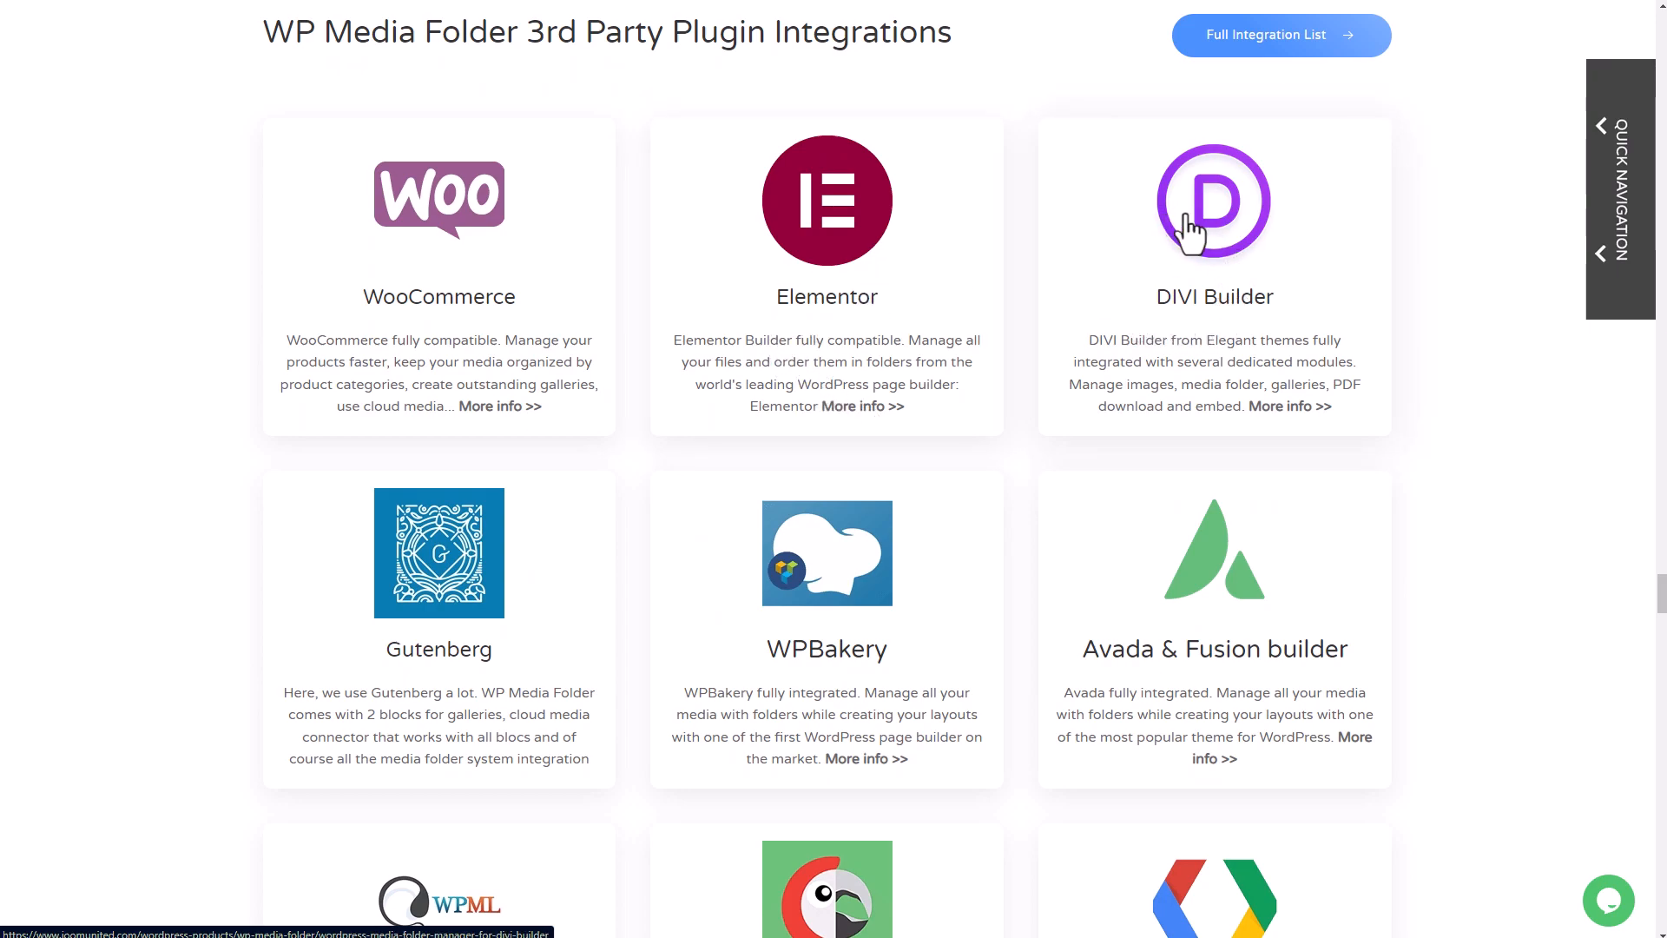
mouse_move(608, 588)
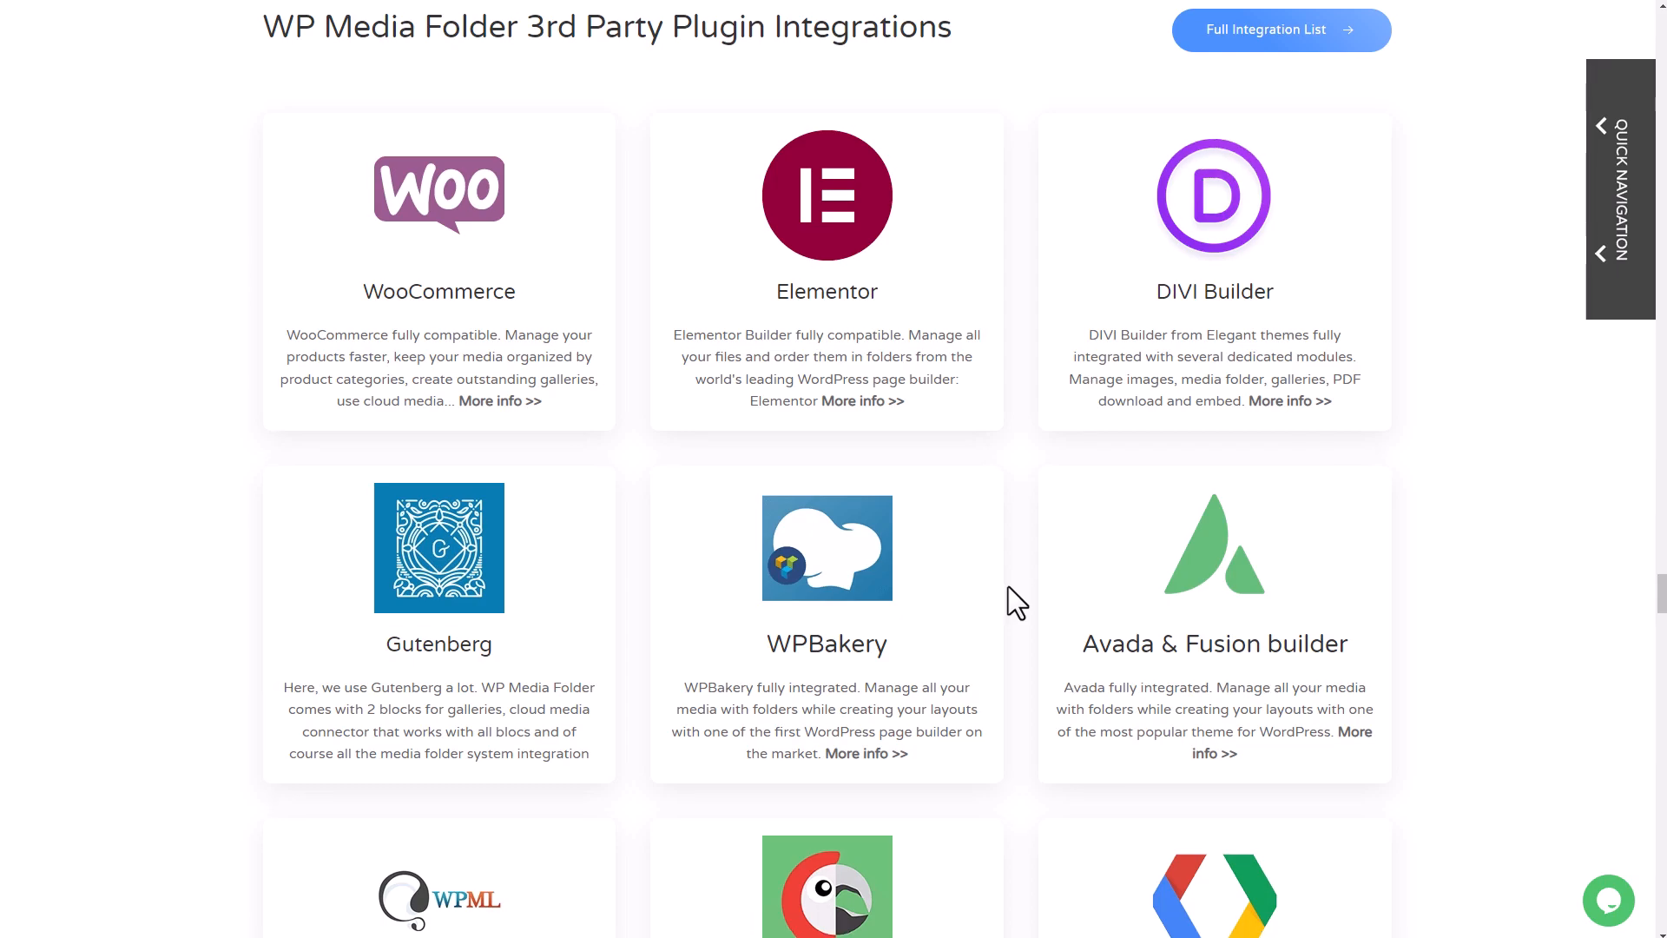
scroll("down", 3)
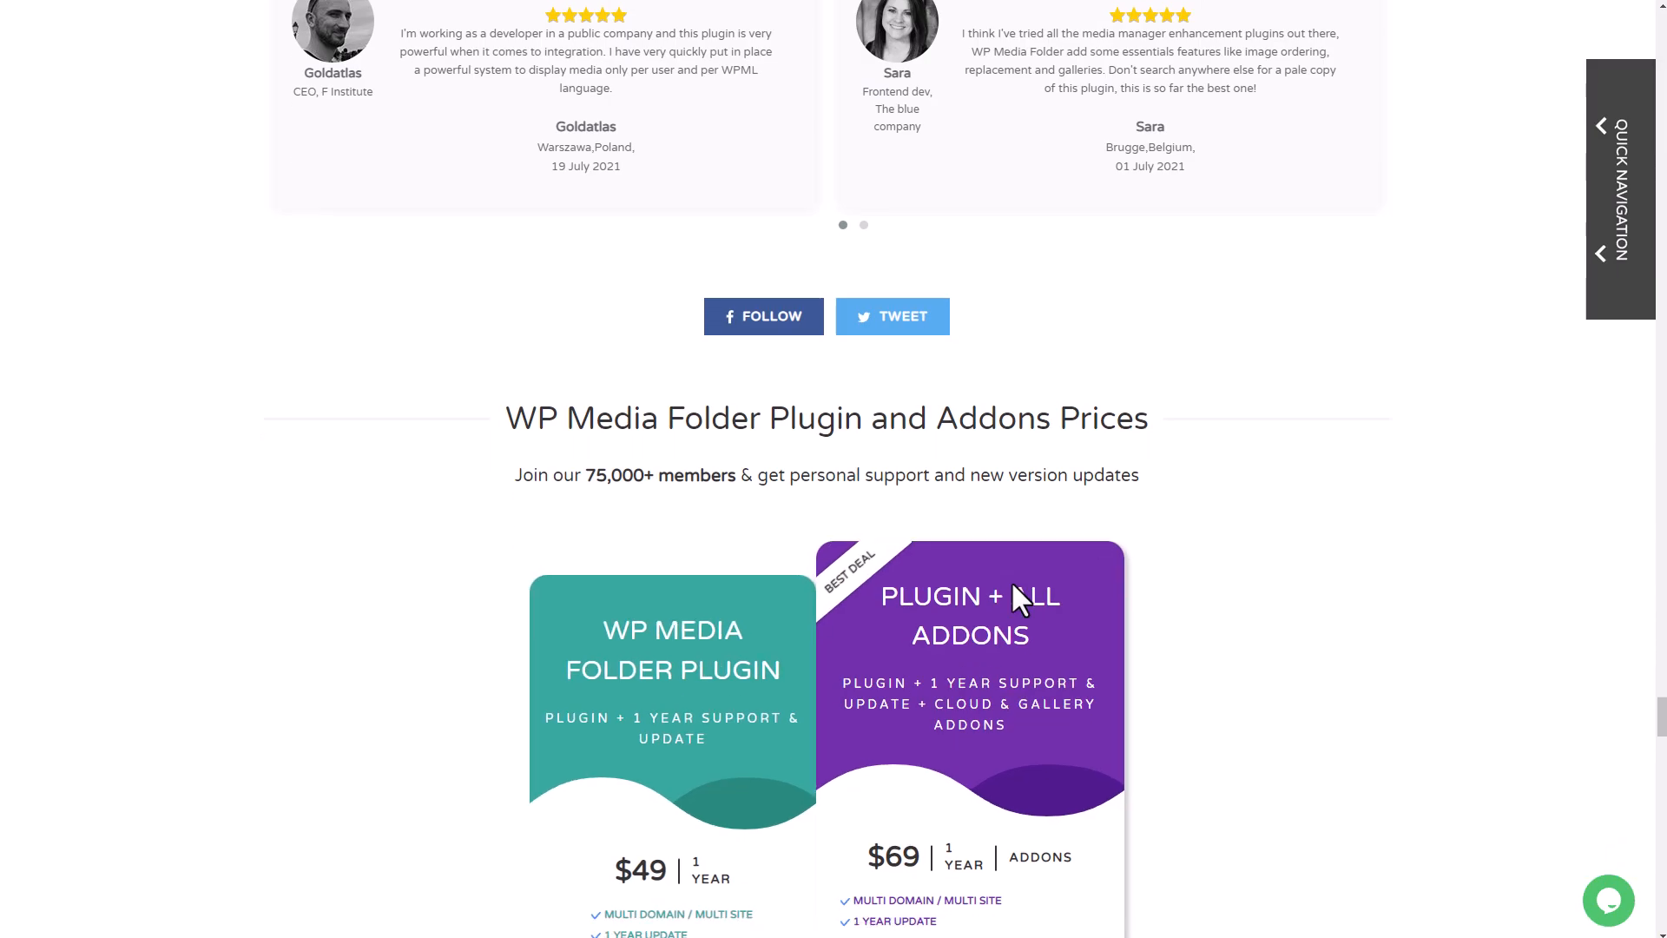
scroll("down", 3)
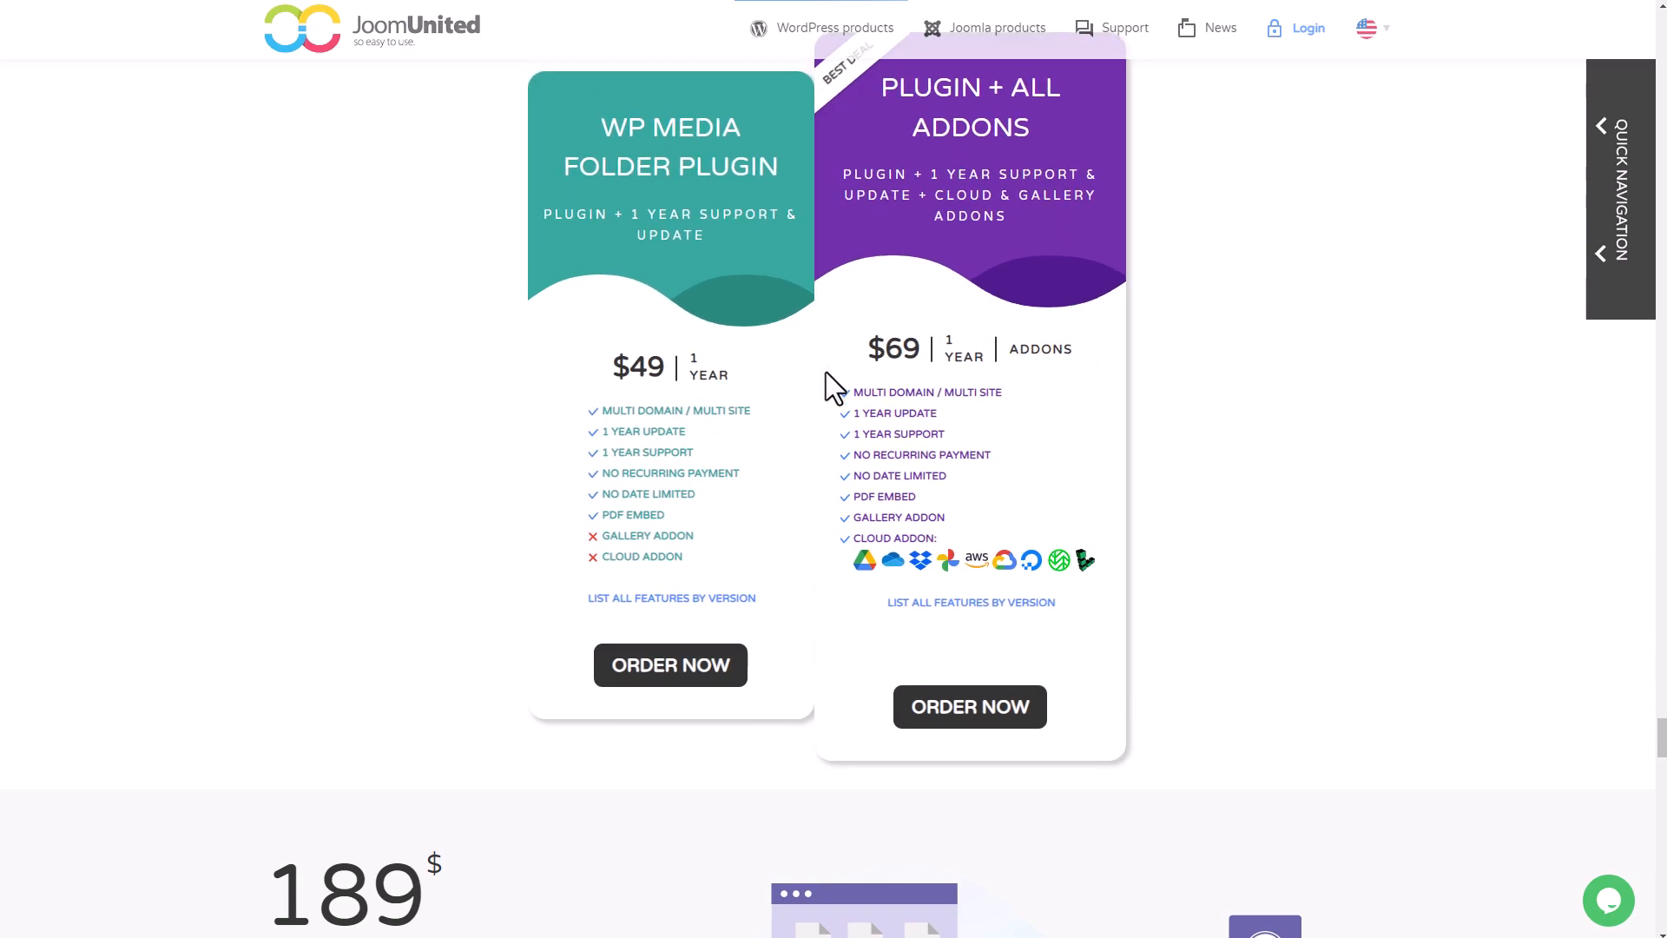
mouse_move(951, 574)
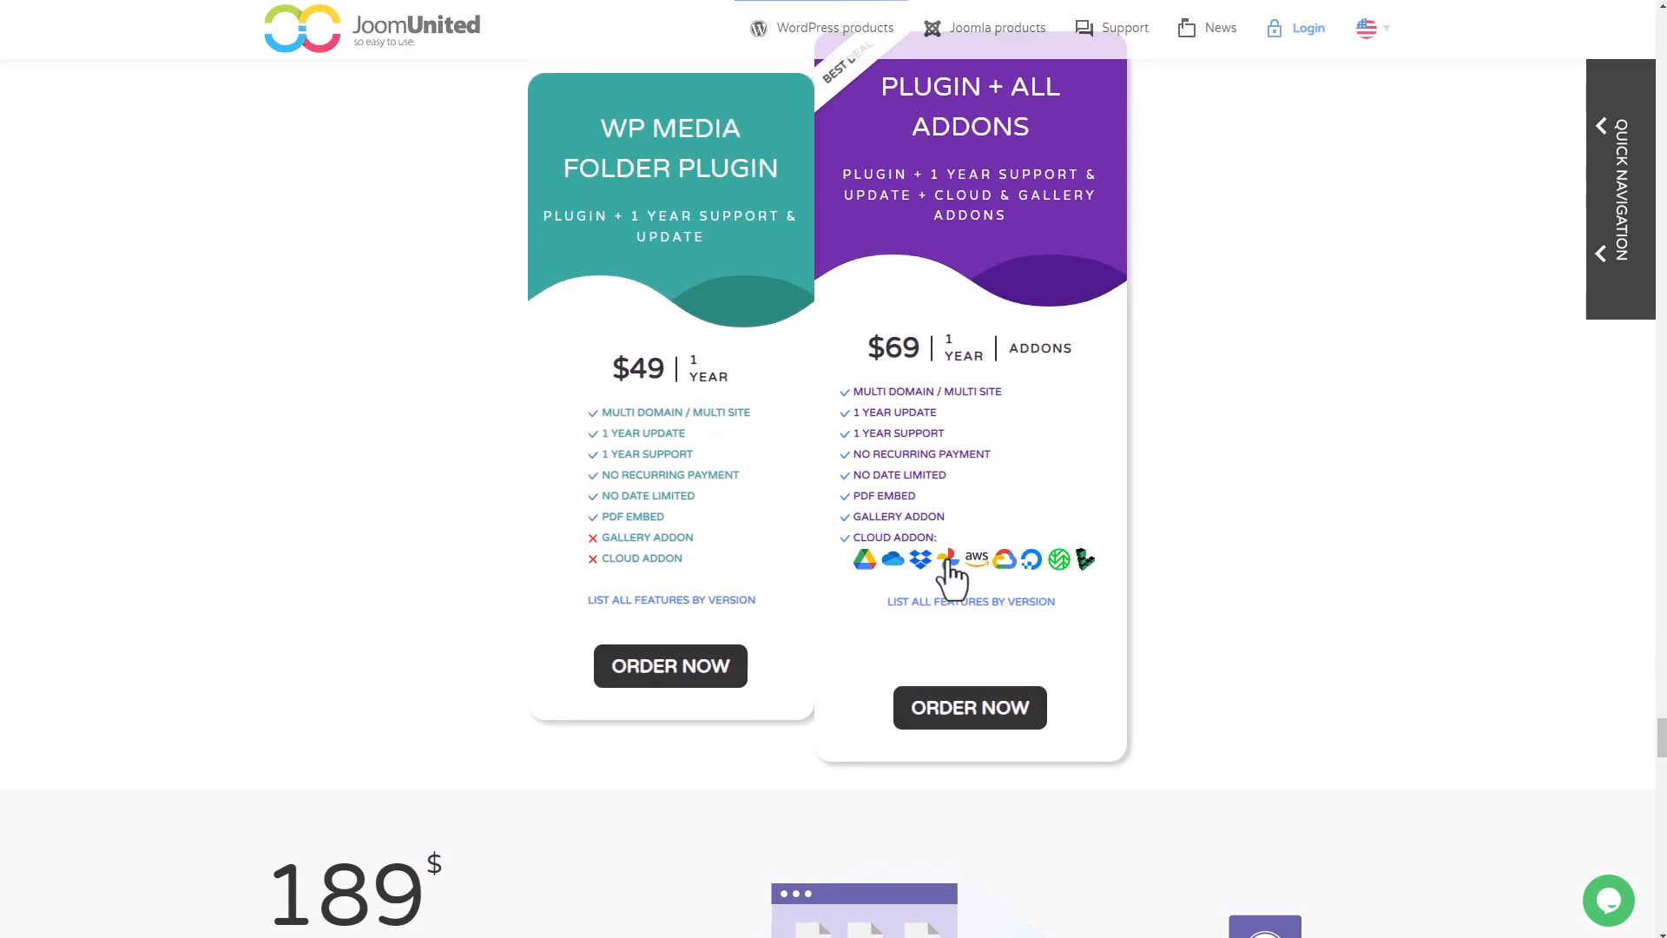
mouse_move(898, 347)
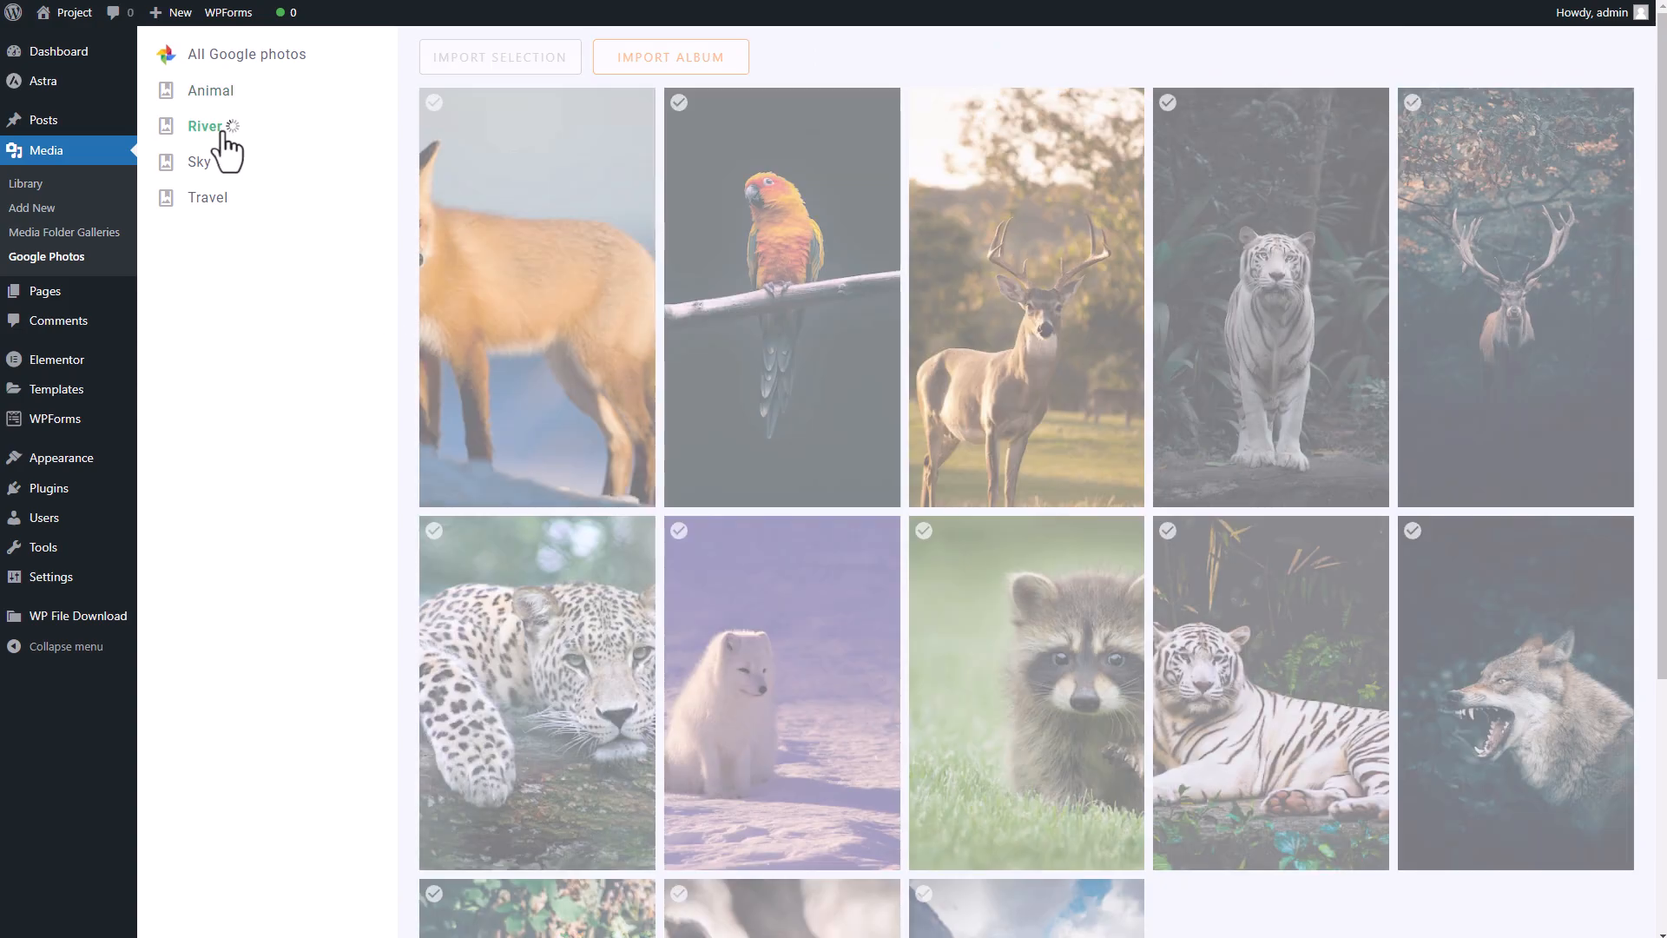
Select the River album in the Google Photos album list to show its ten photos
left_click(204, 127)
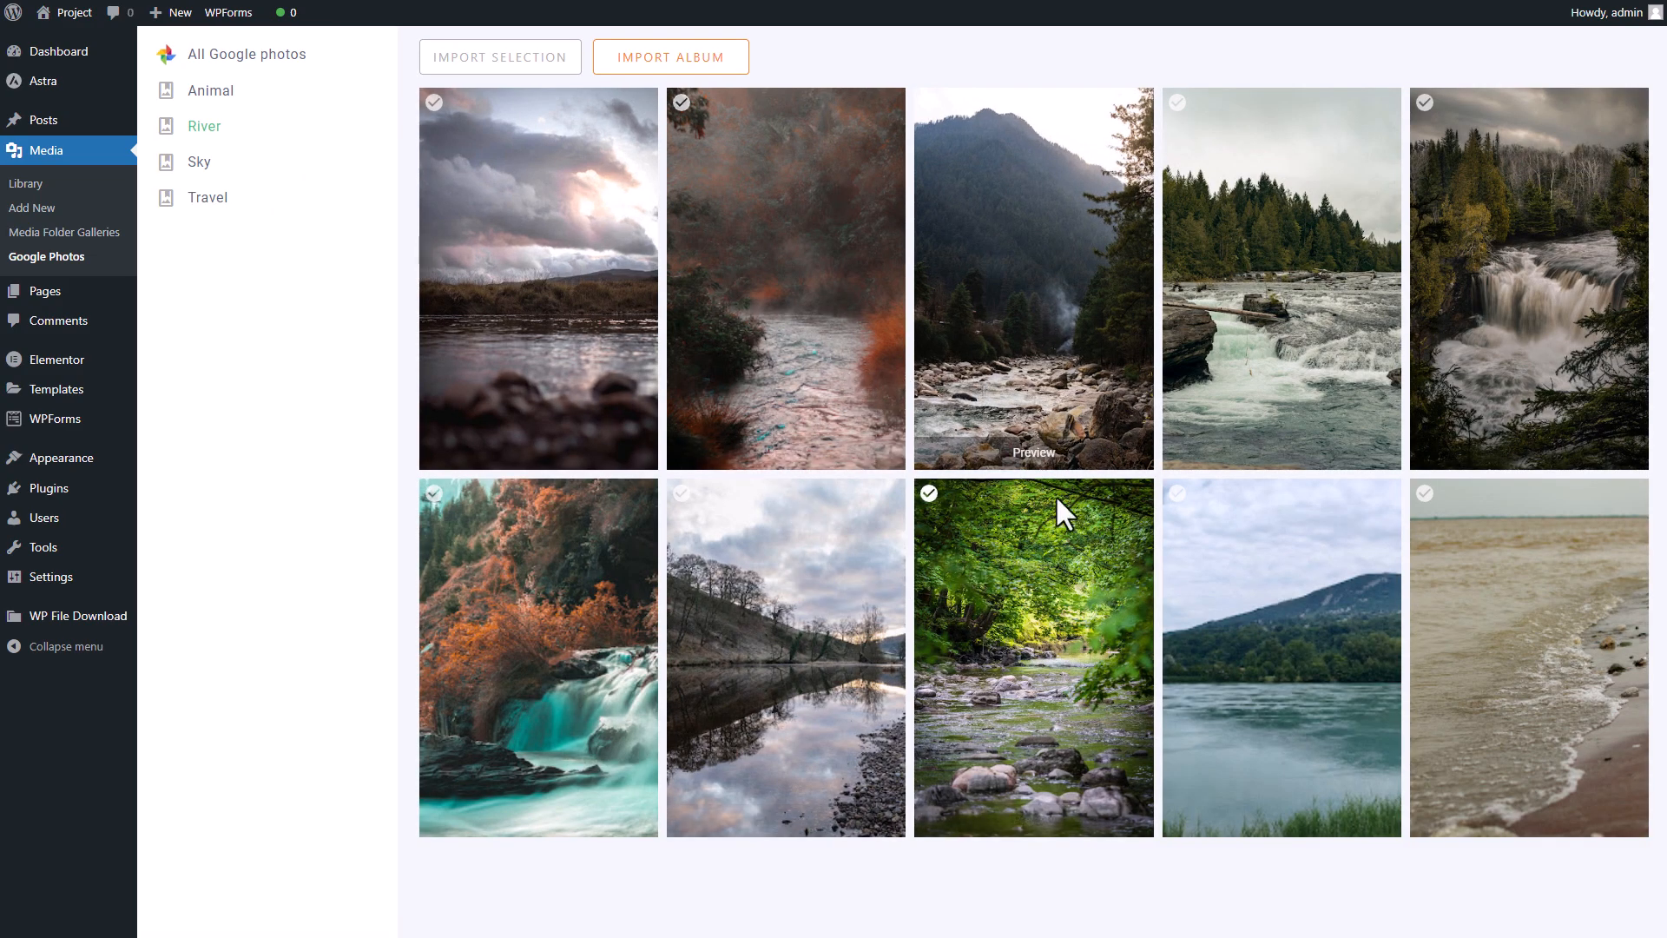
mouse_move(1064, 603)
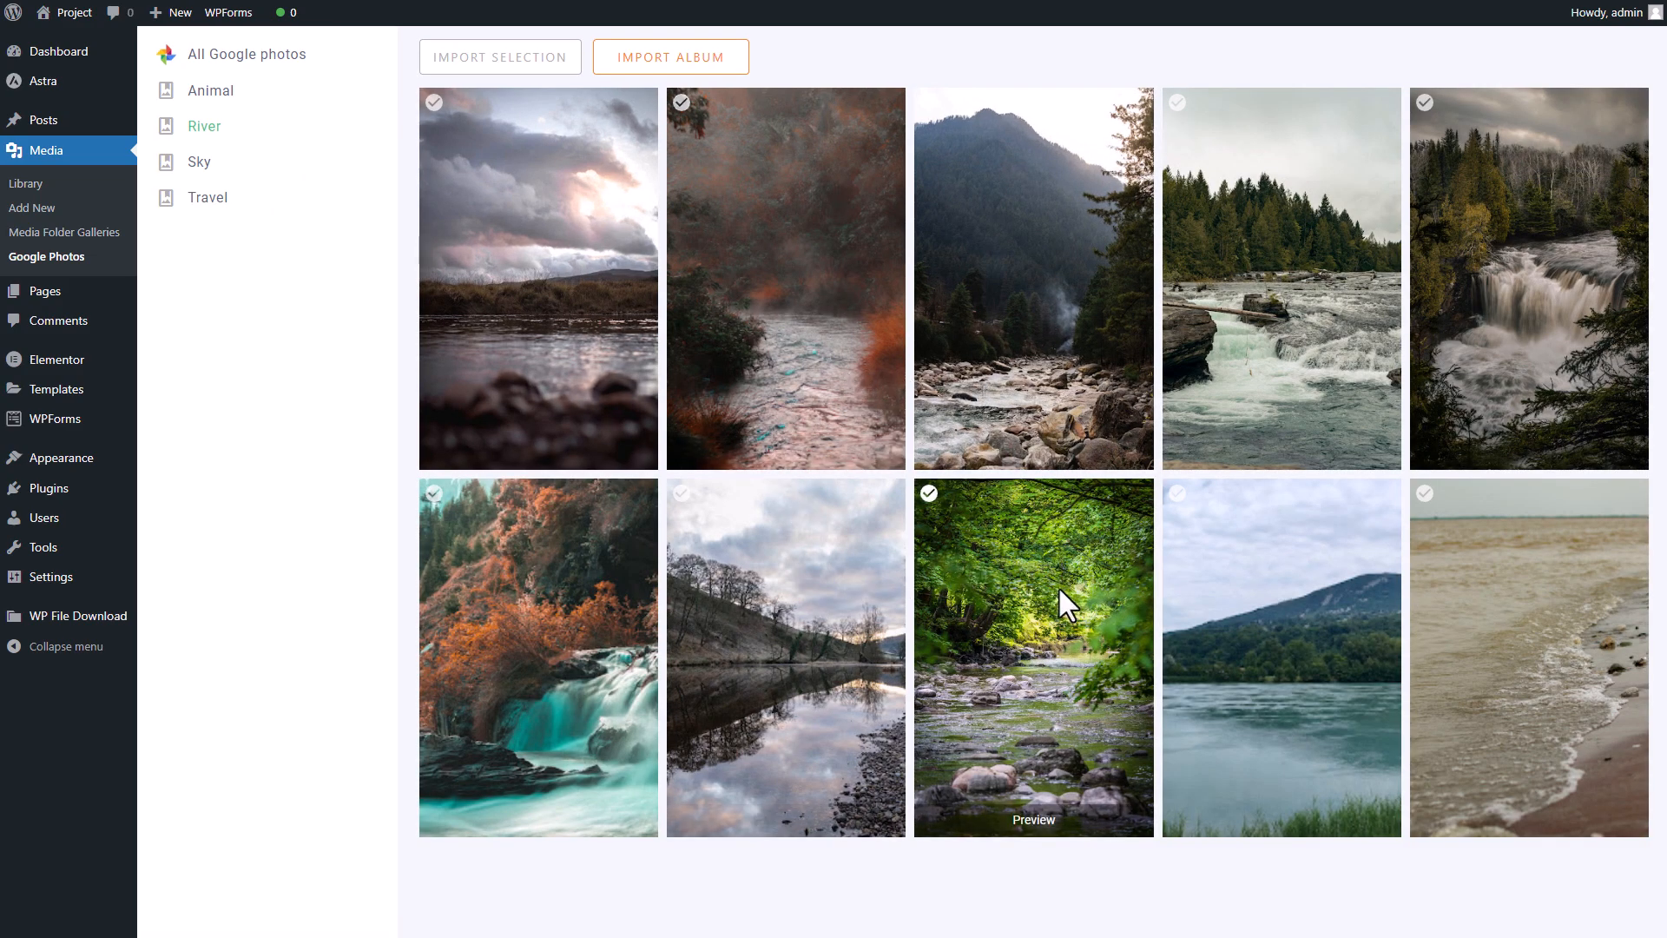
mouse_move(1021, 487)
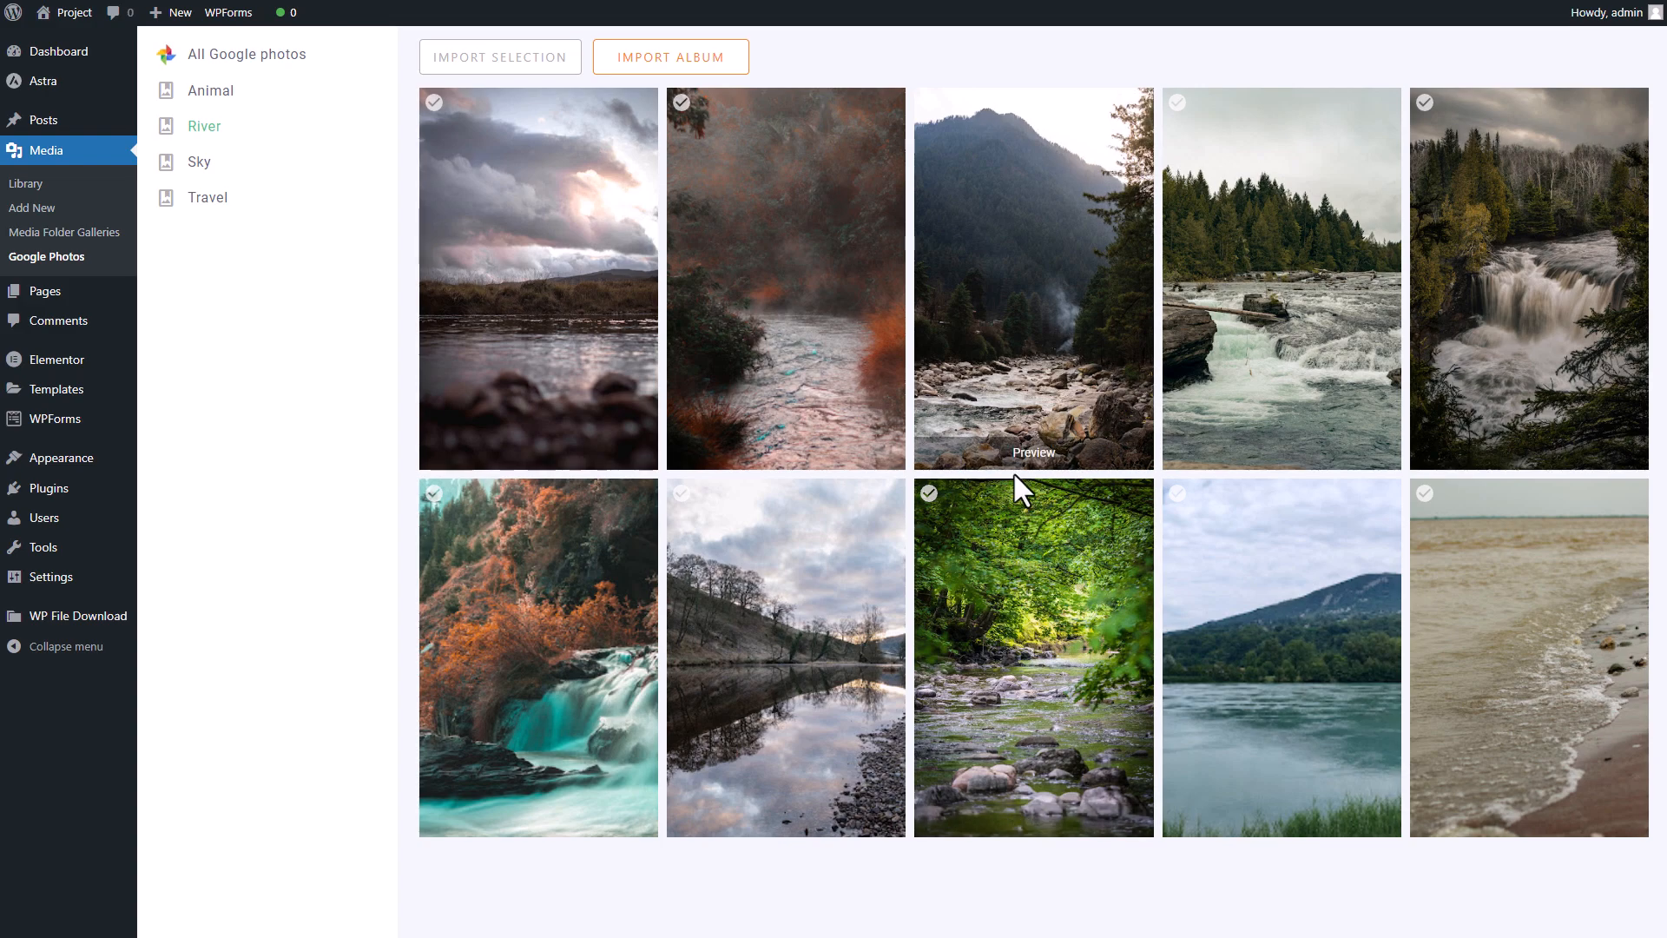
mouse_move(797, 351)
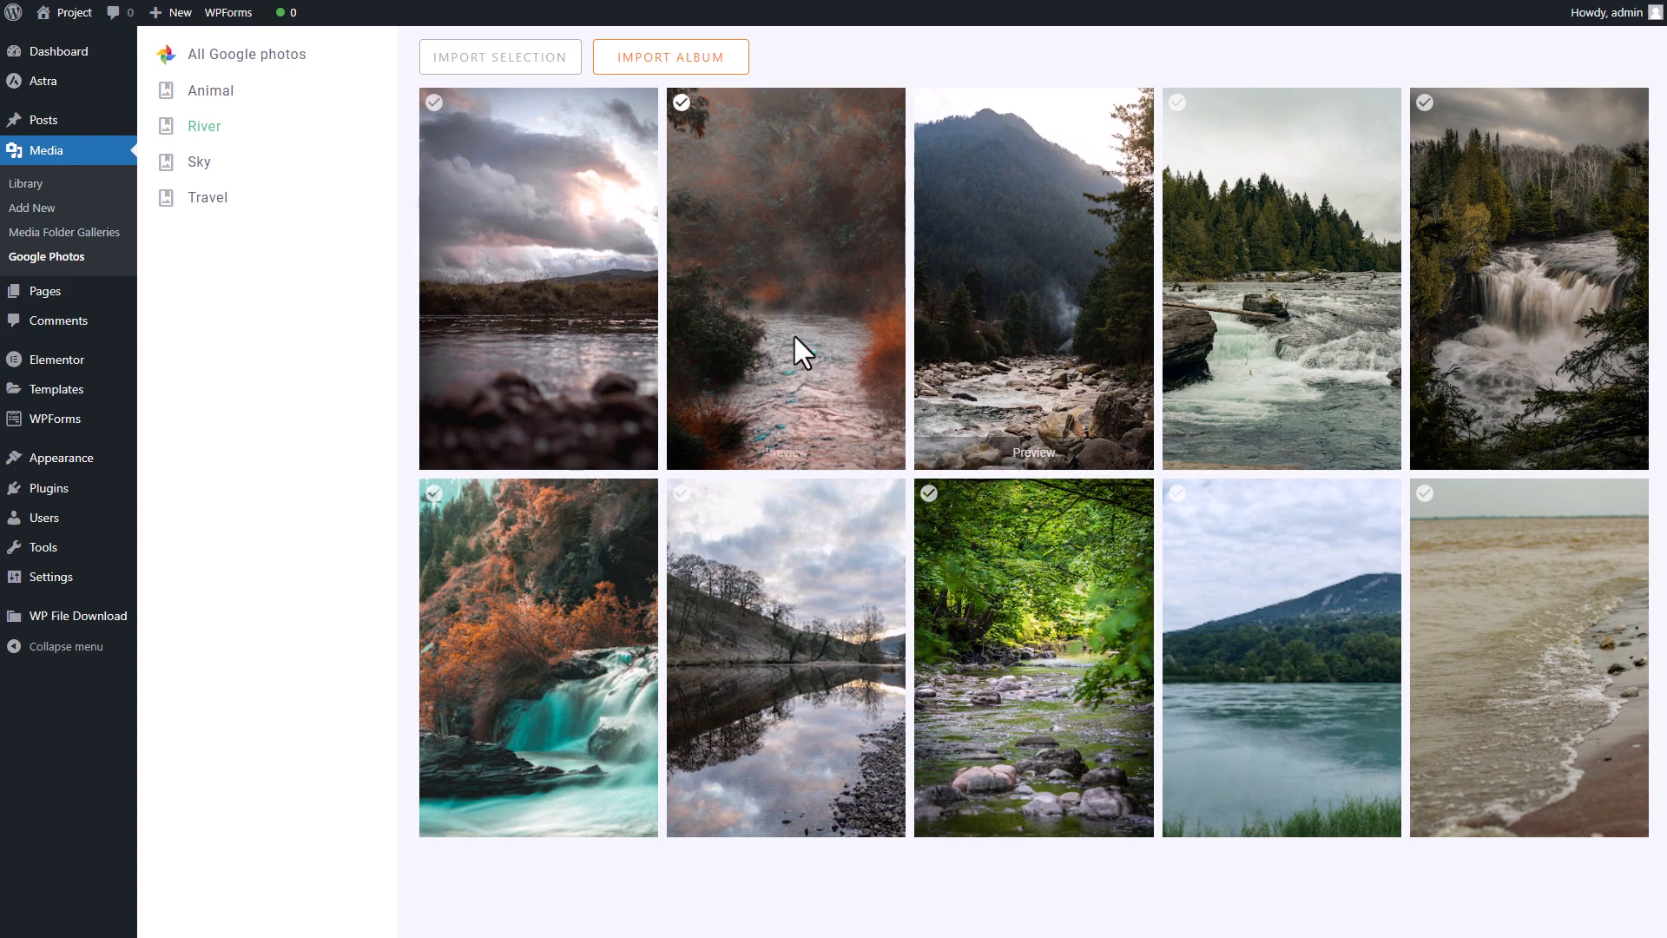